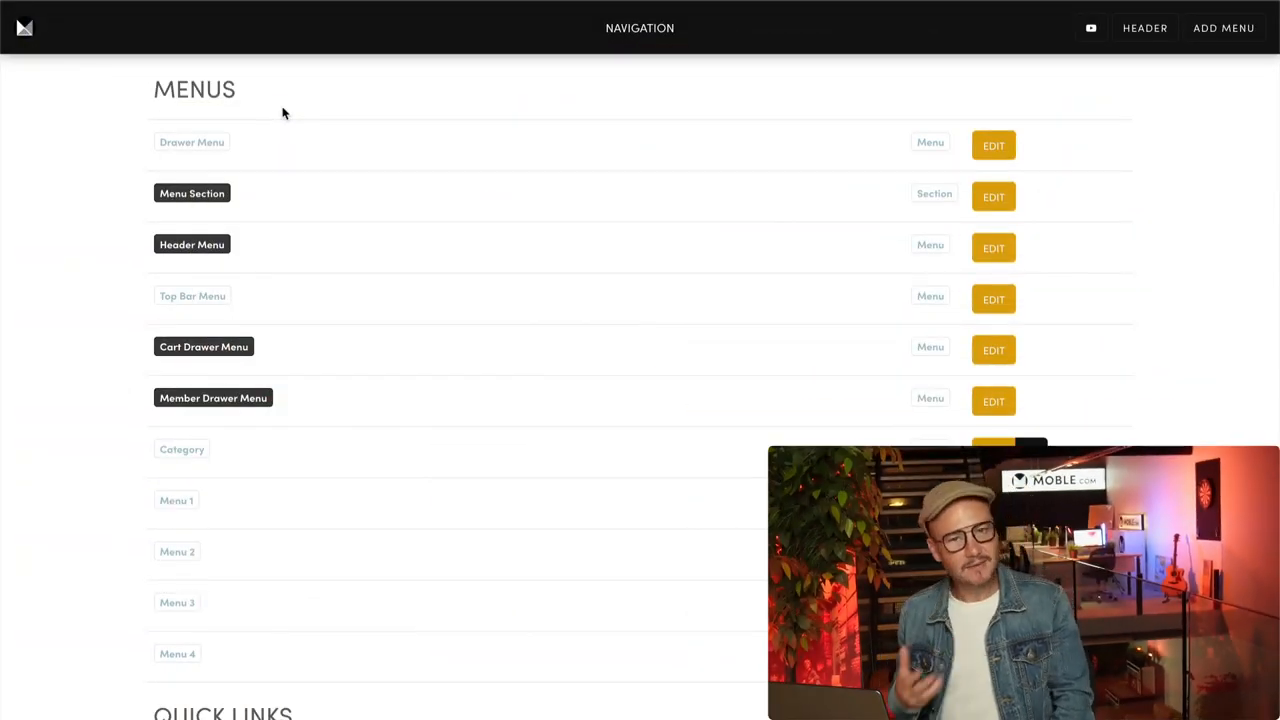
mouse_move(443, 359)
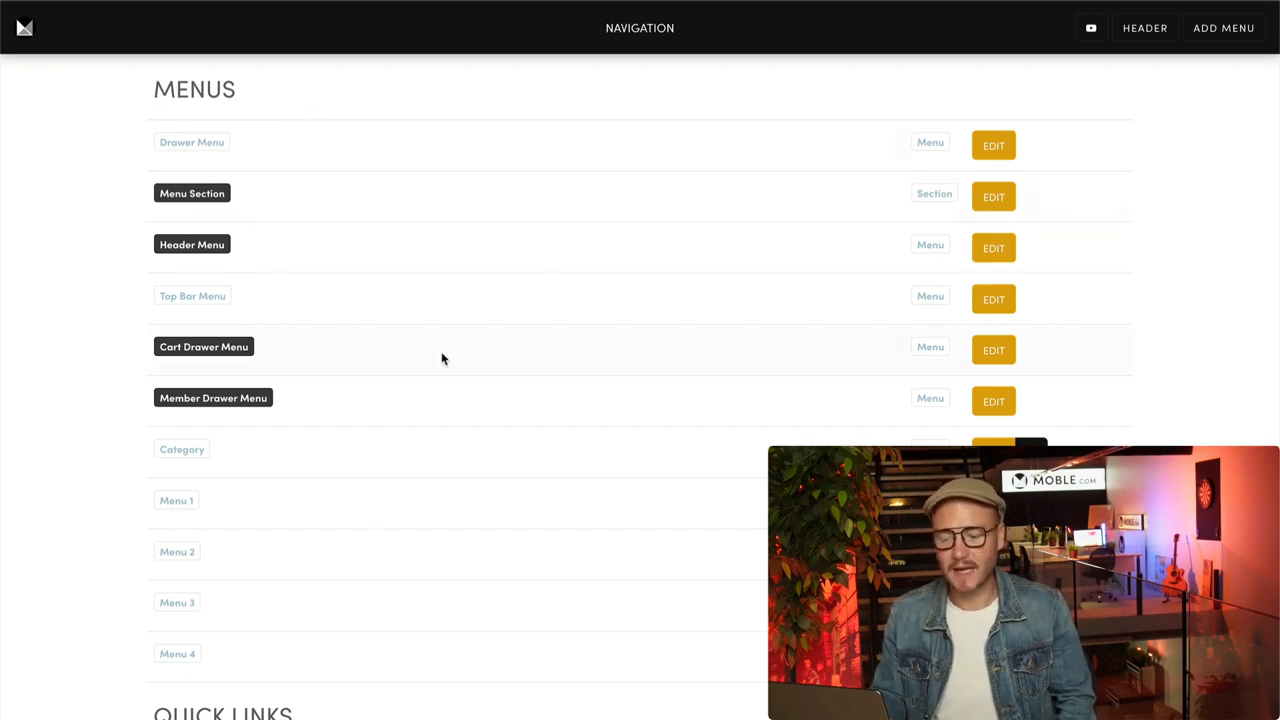
mouse_move(108, 122)
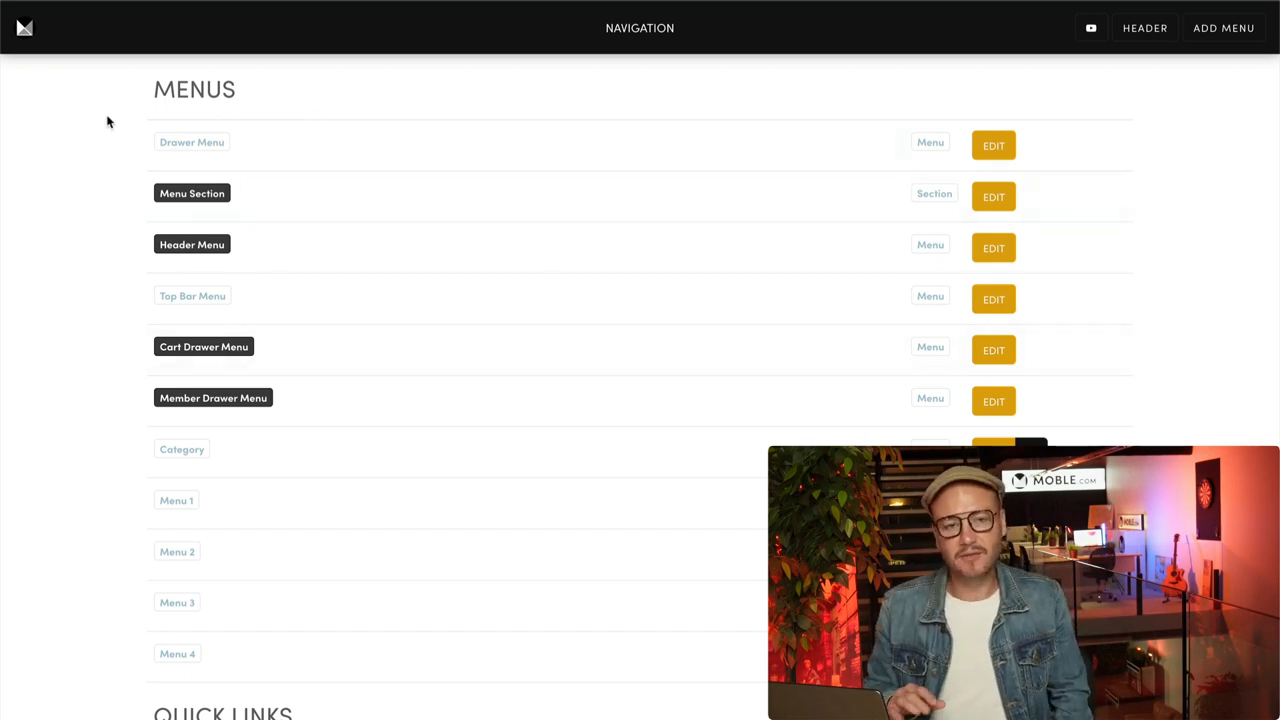
Toggle the admin section menu and scroll down the dashboard to the quick links
left_click(24, 28)
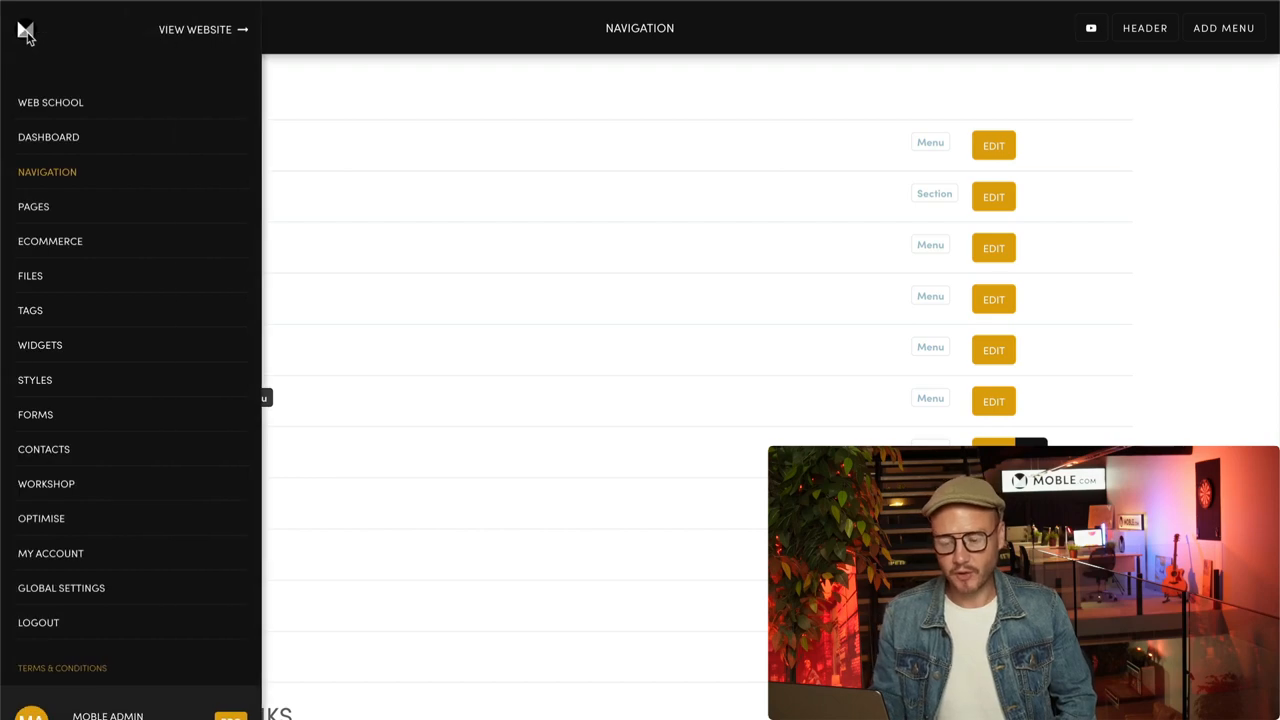
left_click(25, 30)
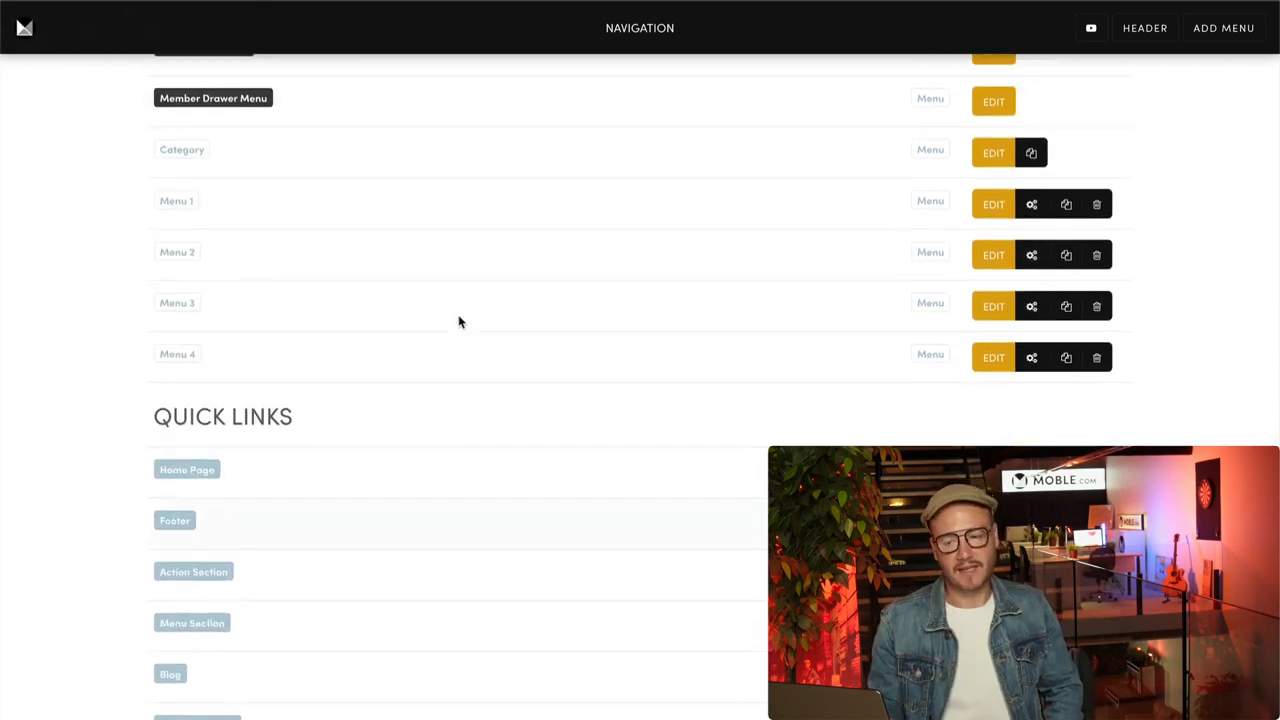
left_click(26, 28)
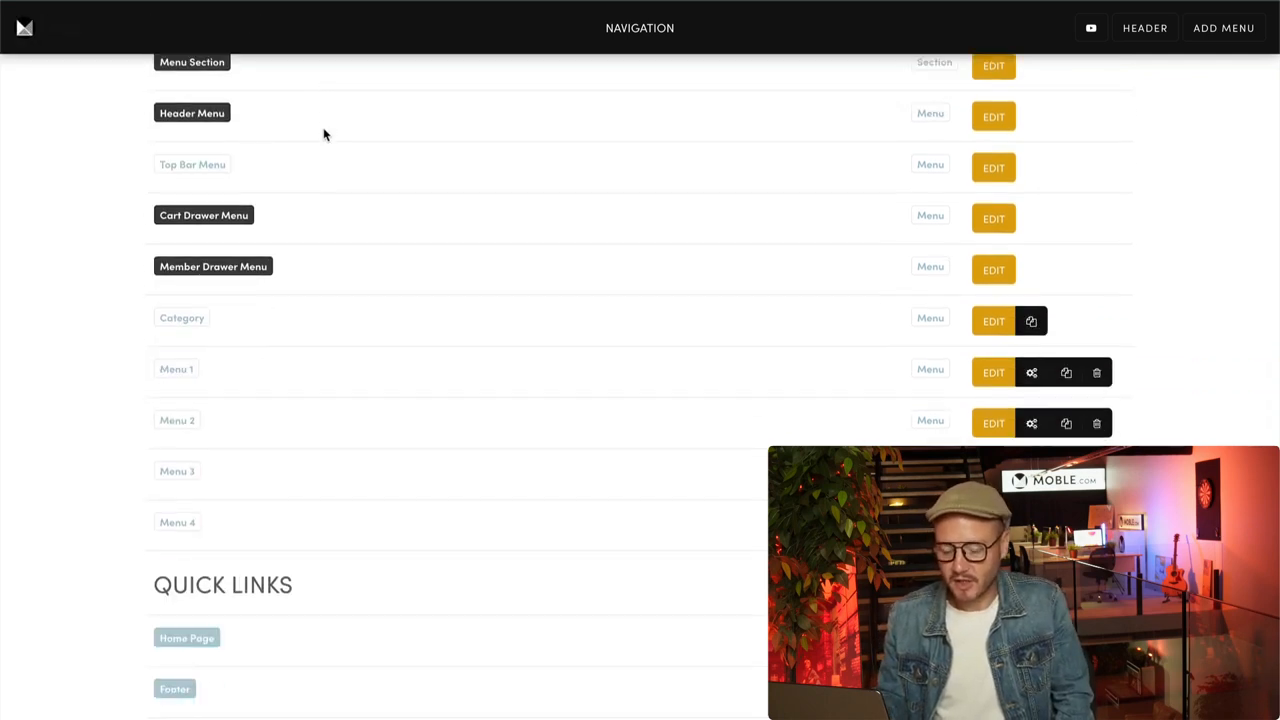
scroll("down", 3)
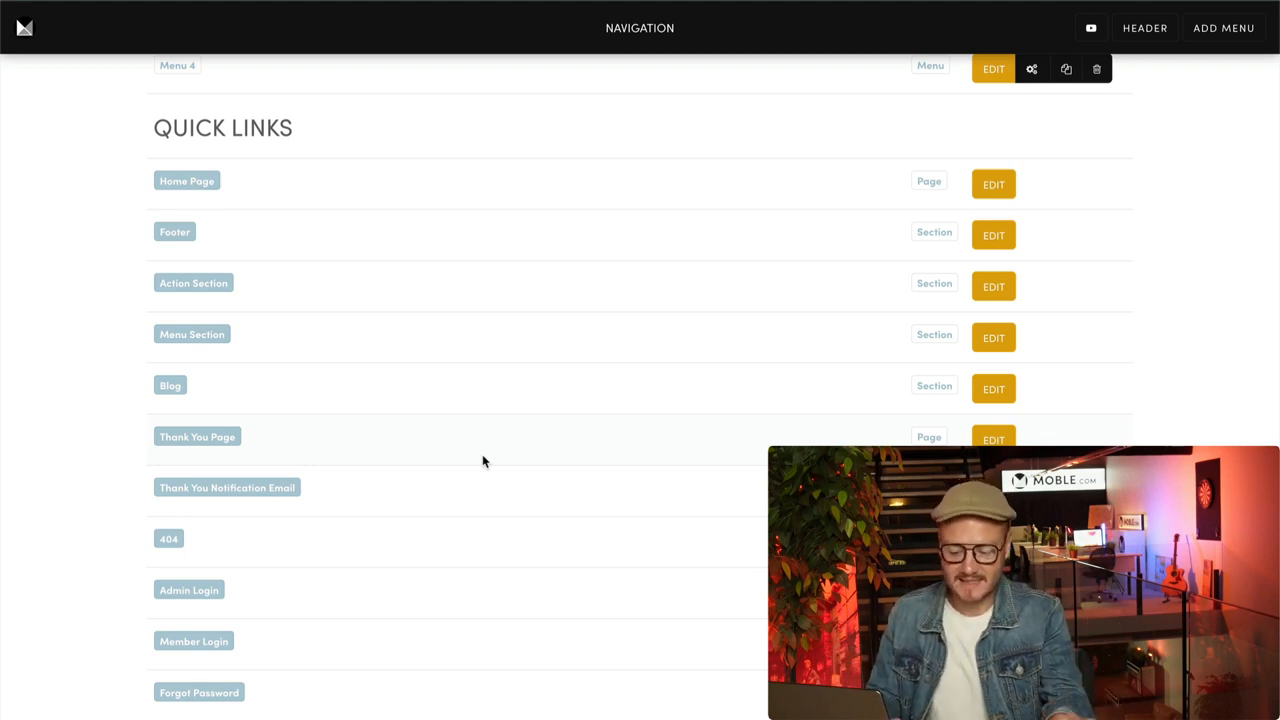
scroll("down", 3)
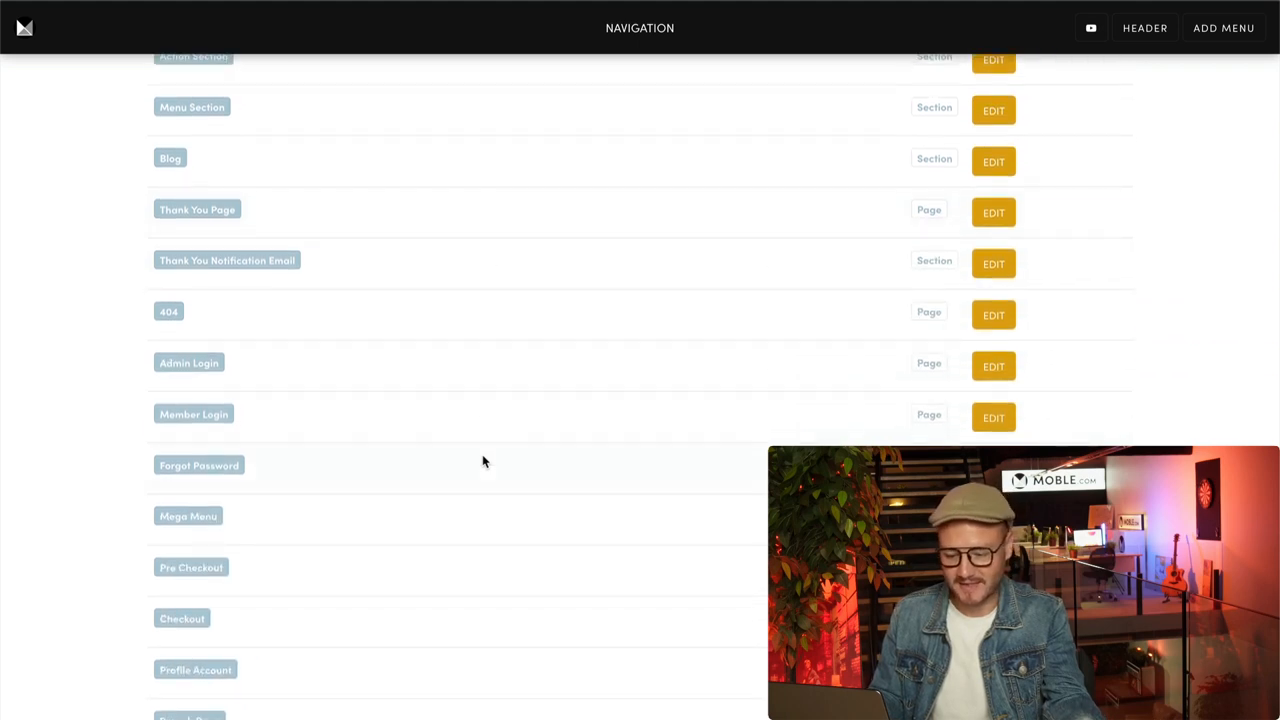
mouse_move(195, 323)
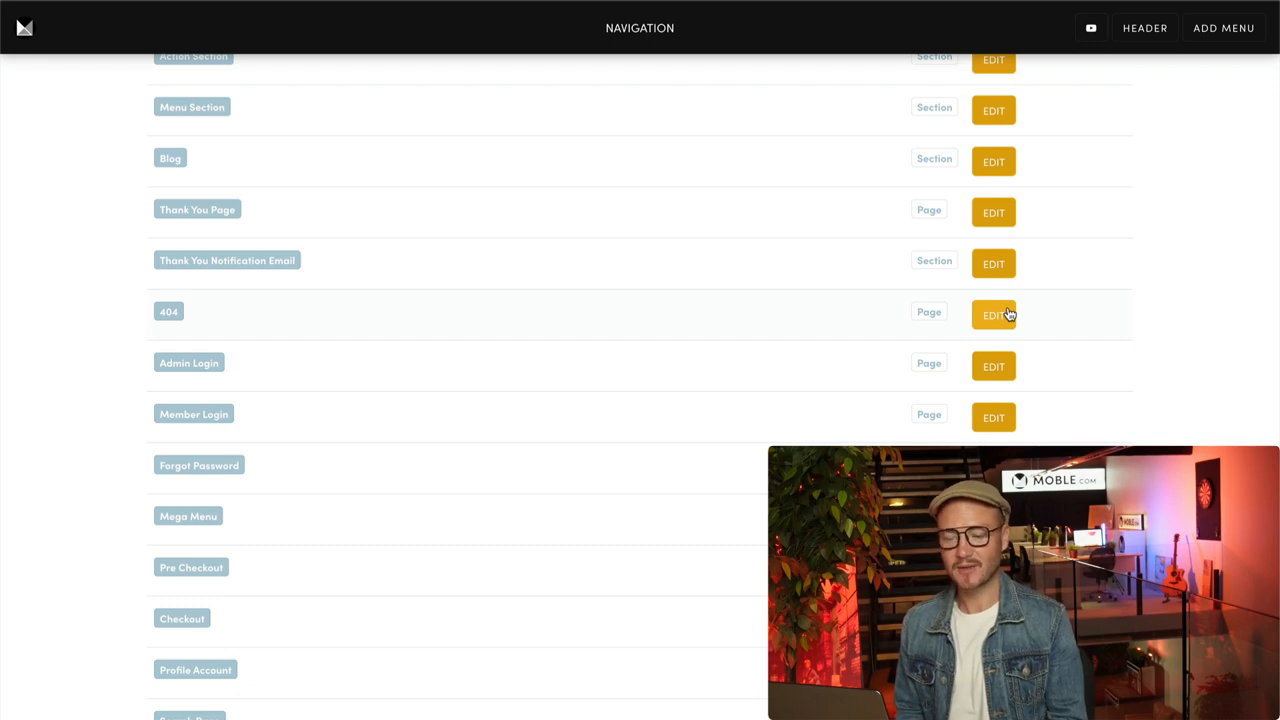
Open the 404 page in the editor and add 'ALIO NO!' above the message
left_click(992, 314)
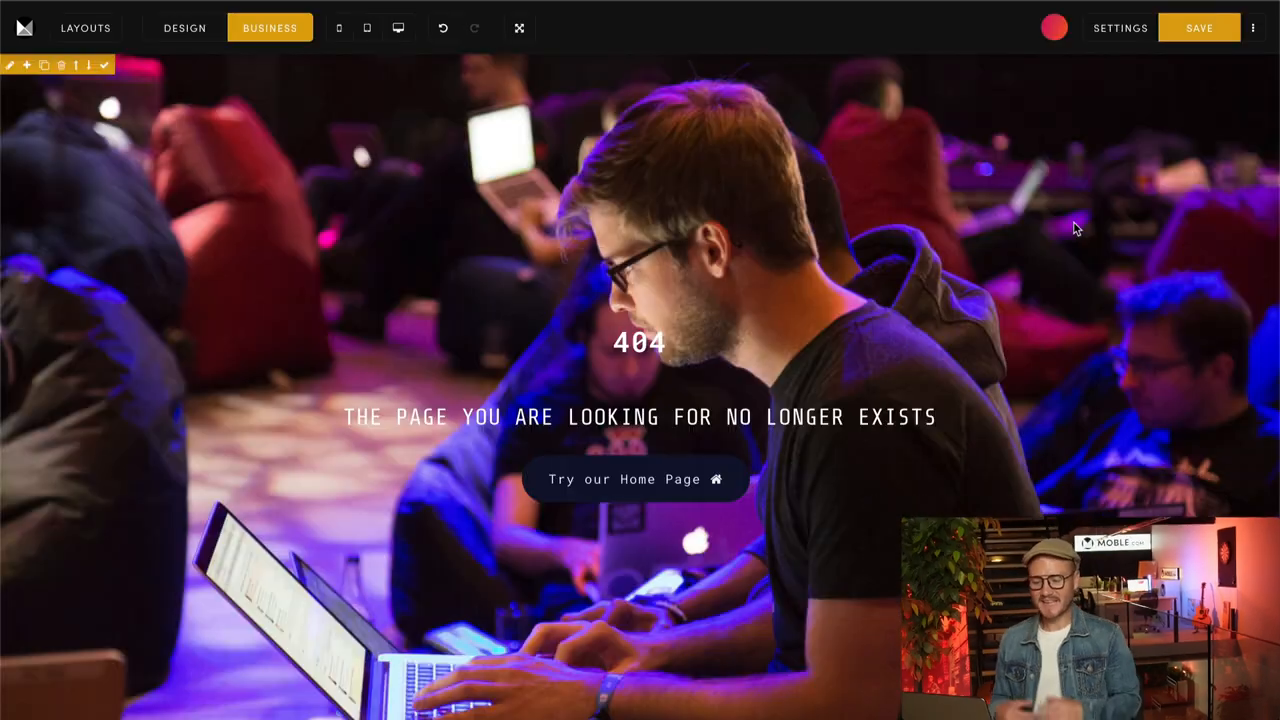
mouse_move(1018, 255)
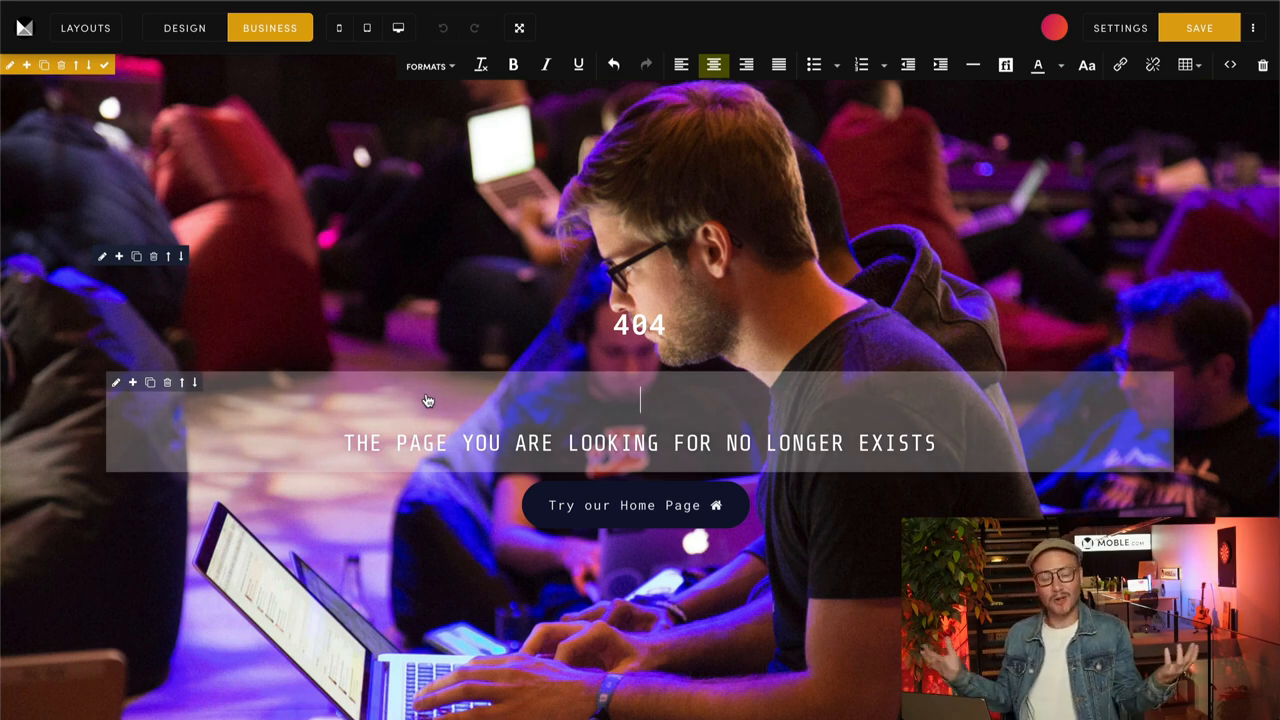
type("ALIO")
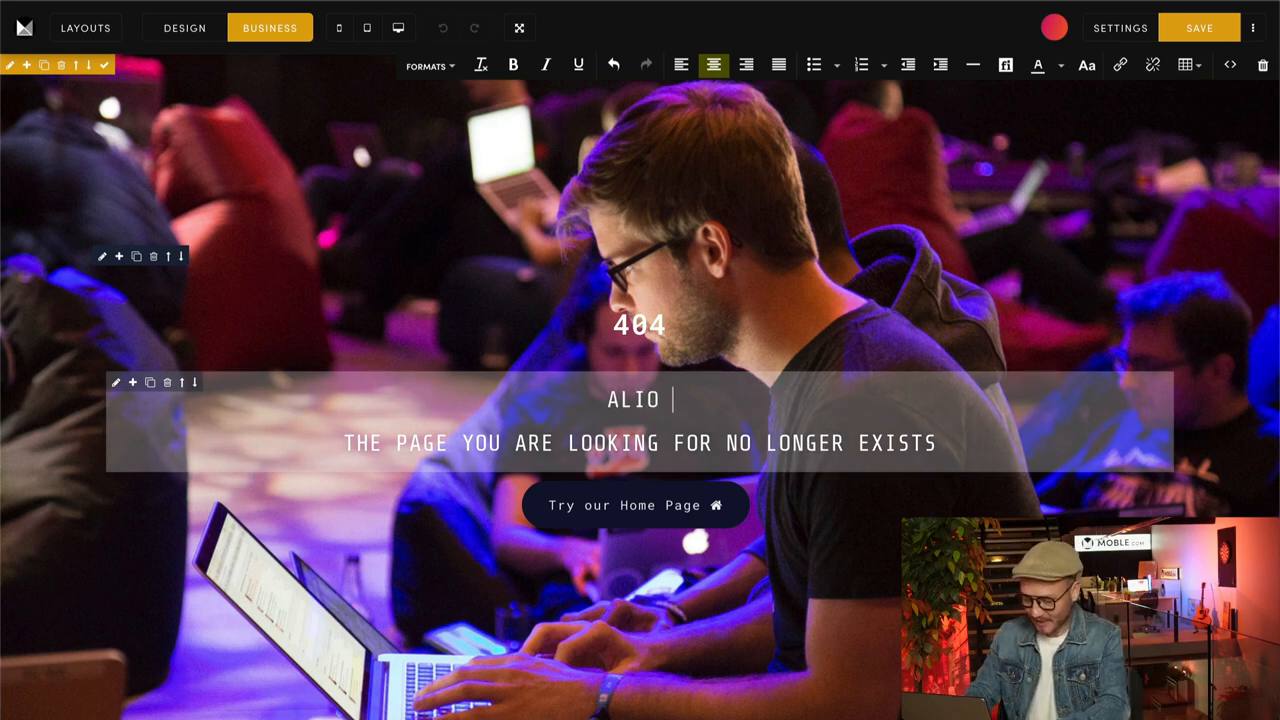
type("NO!")
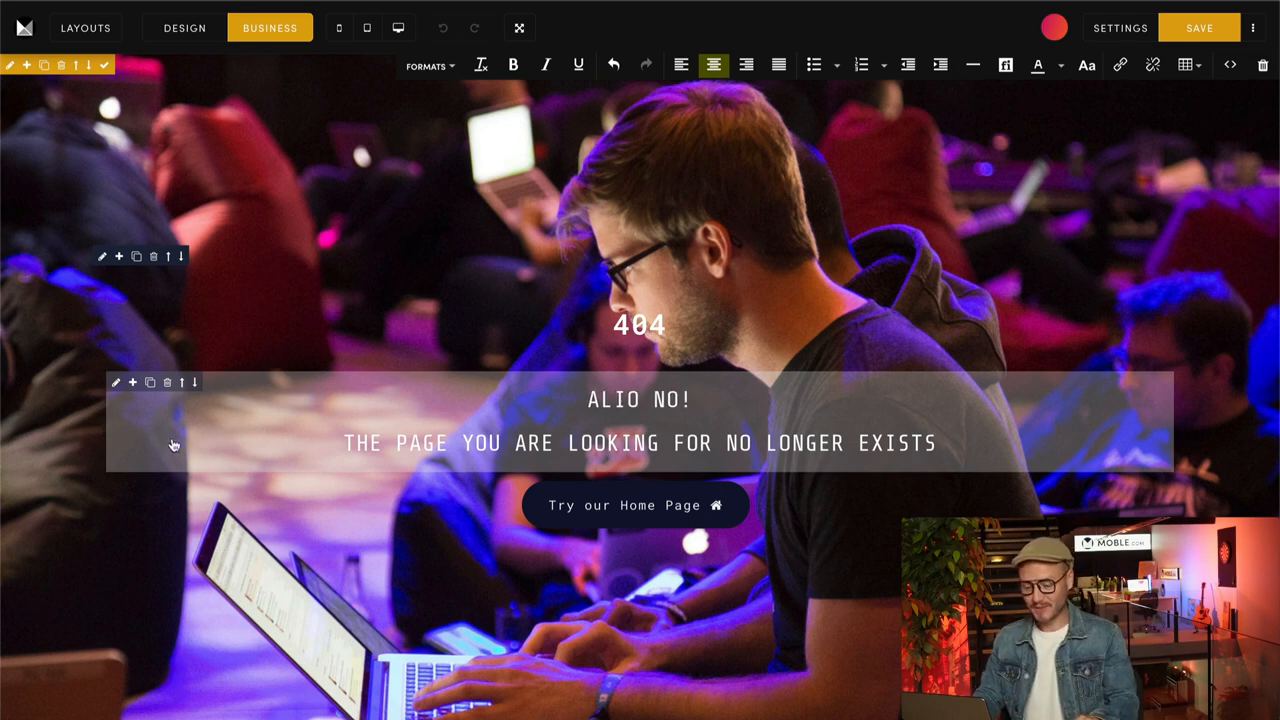
mouse_move(548, 402)
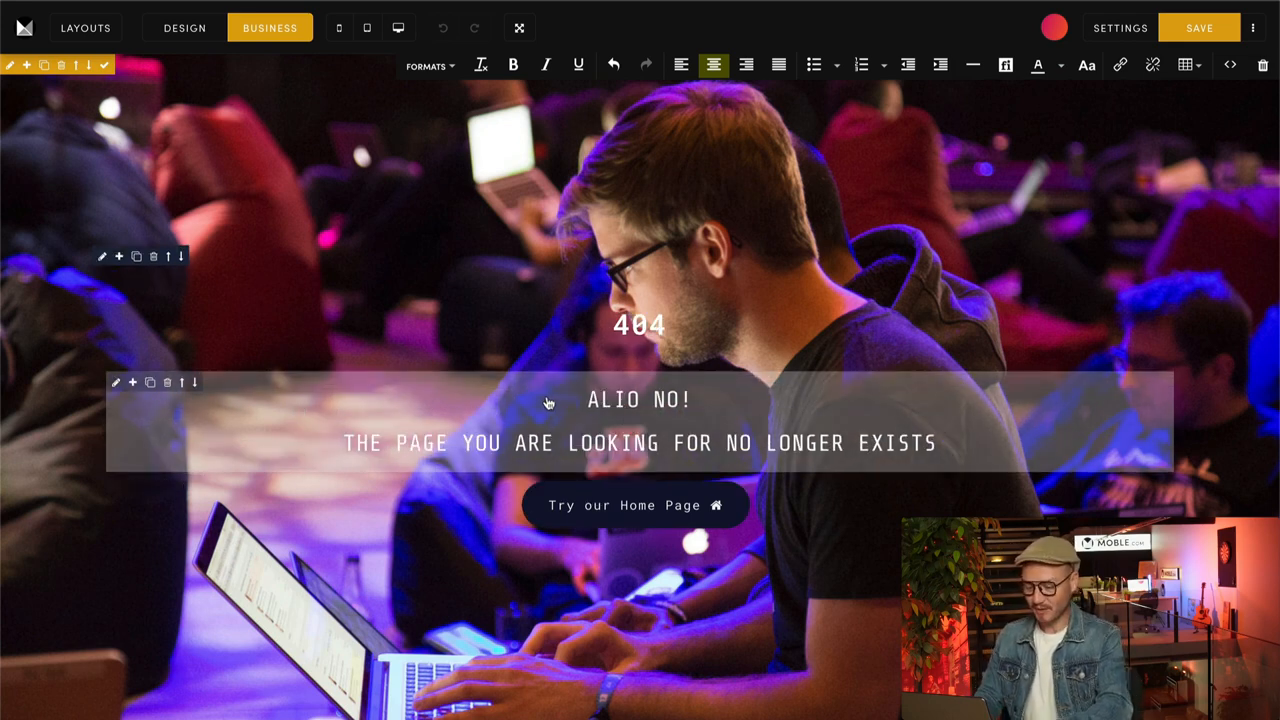
Format 'ALIO NO!' as a heading via the formats dropdown, with darker overlay and pink button
left_click(426, 65)
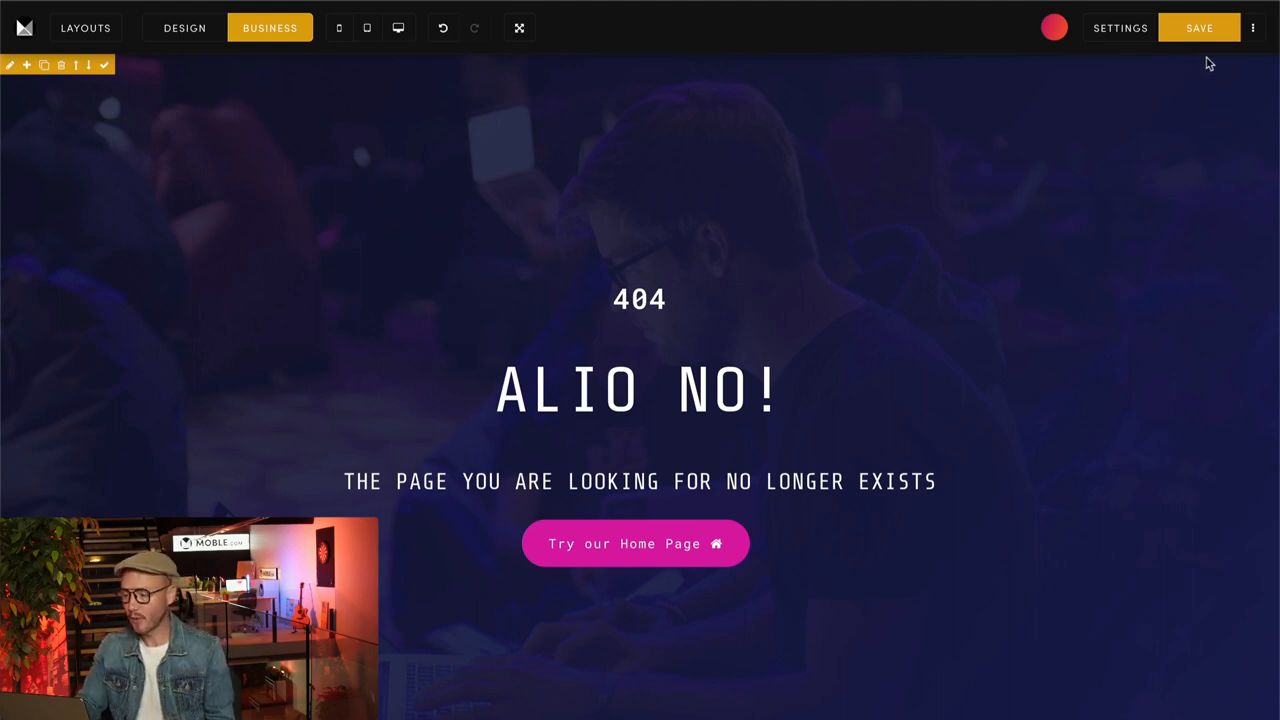
Save the updated 404 page and bring up the Pages list
left_click(1253, 27)
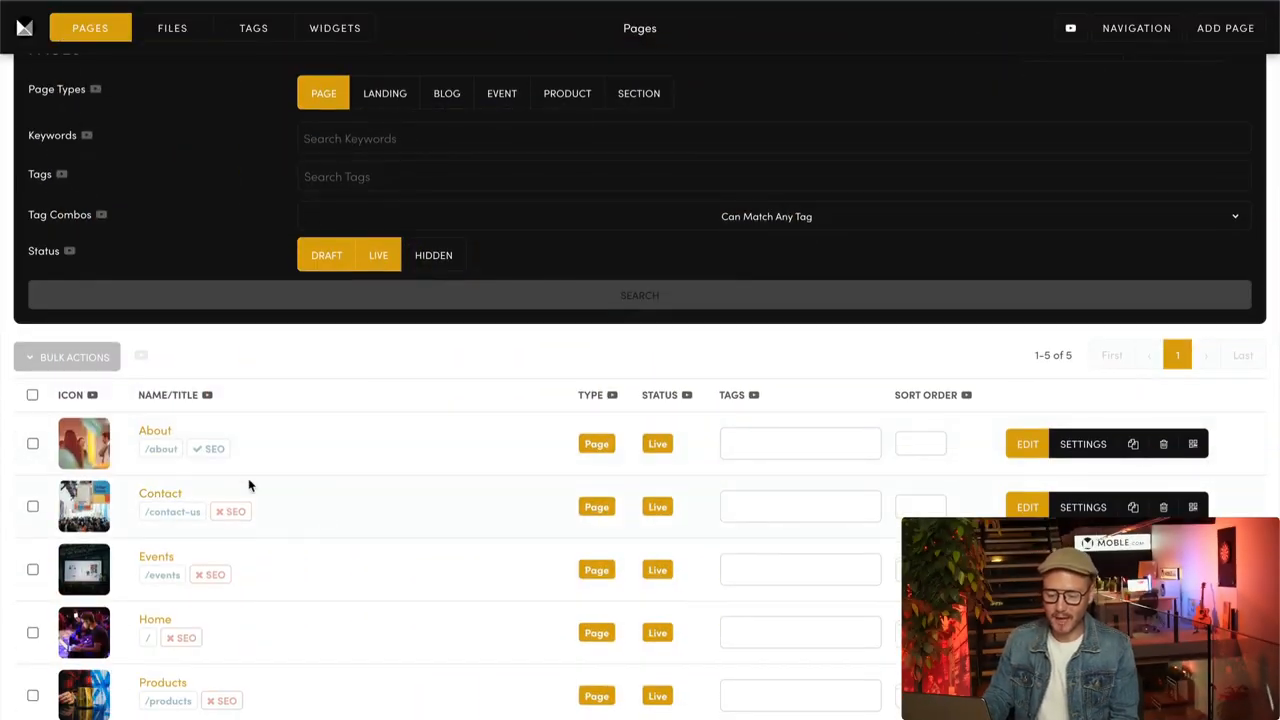
mouse_move(294, 458)
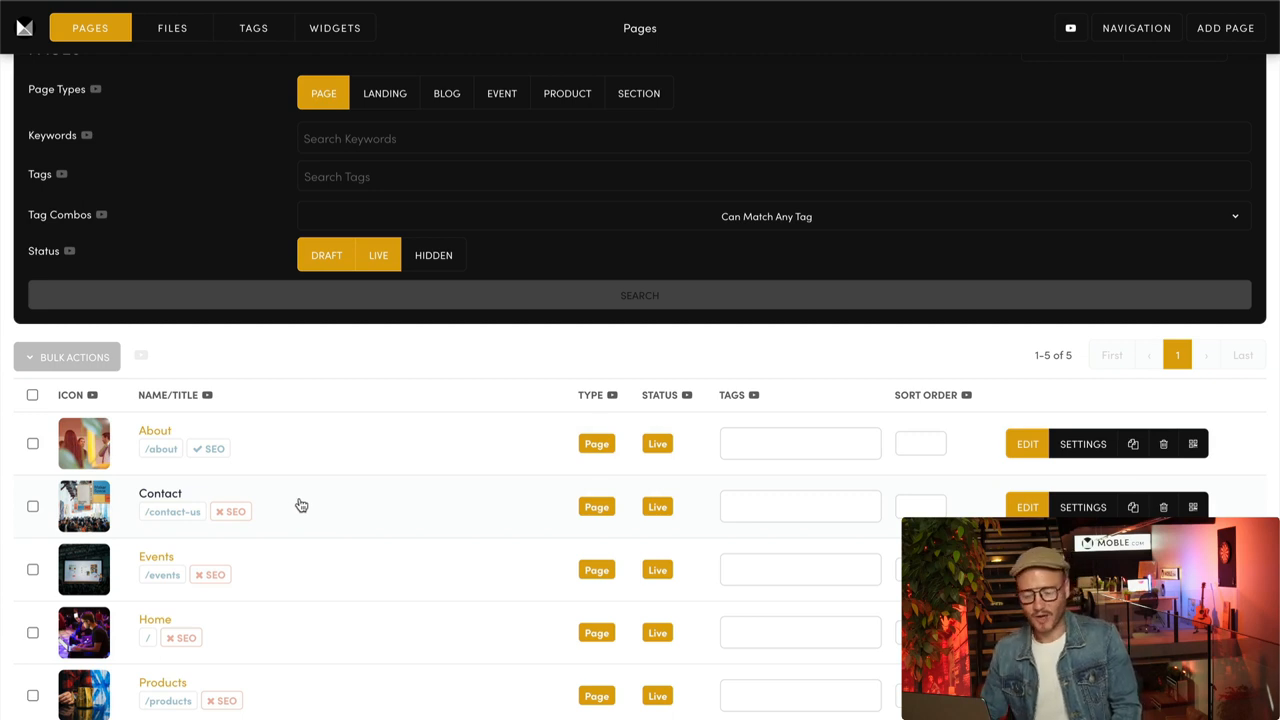
mouse_move(388, 473)
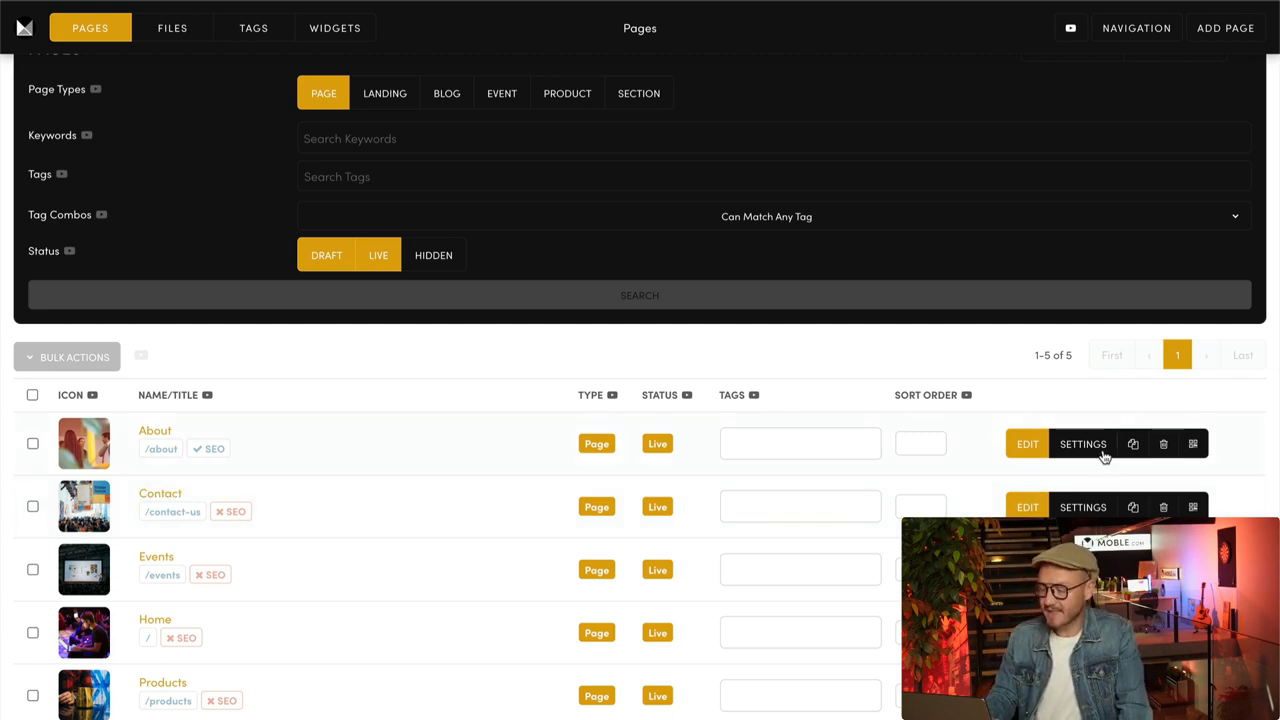
Check the About page's SEO title tag and meta description on its SEO settings tab
left_click(1082, 443)
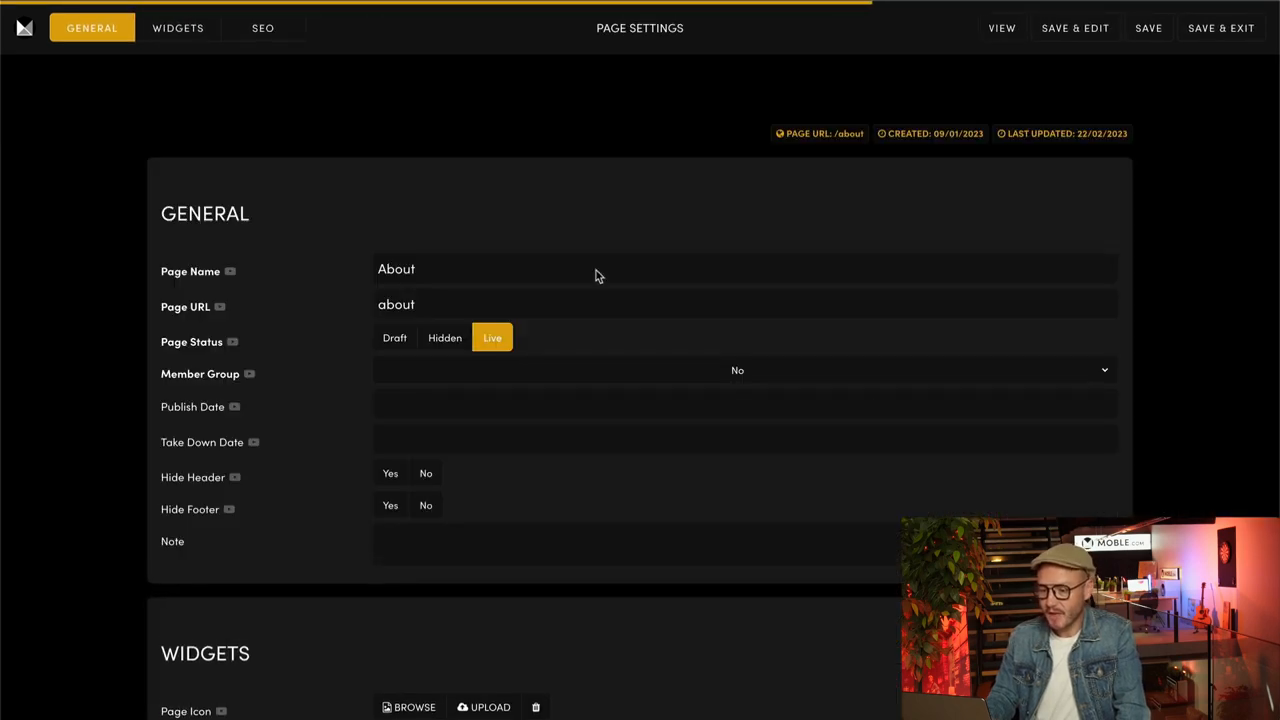
left_click(263, 27)
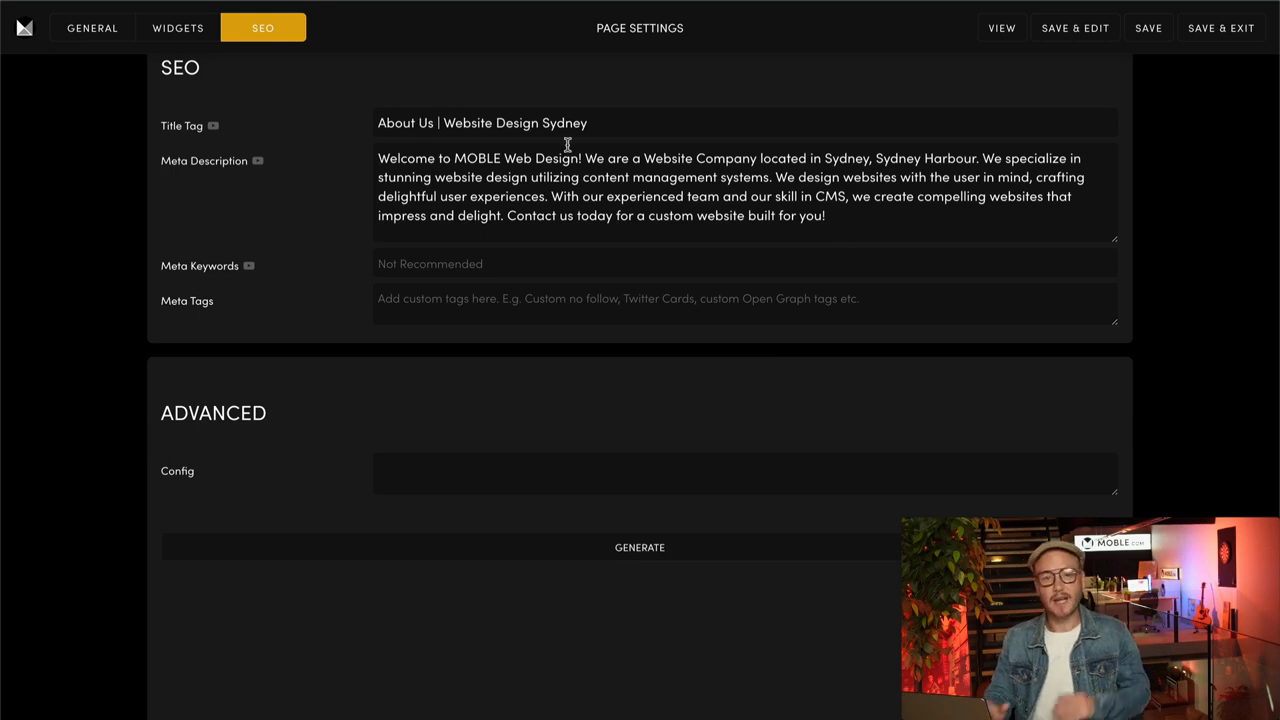
mouse_move(362, 194)
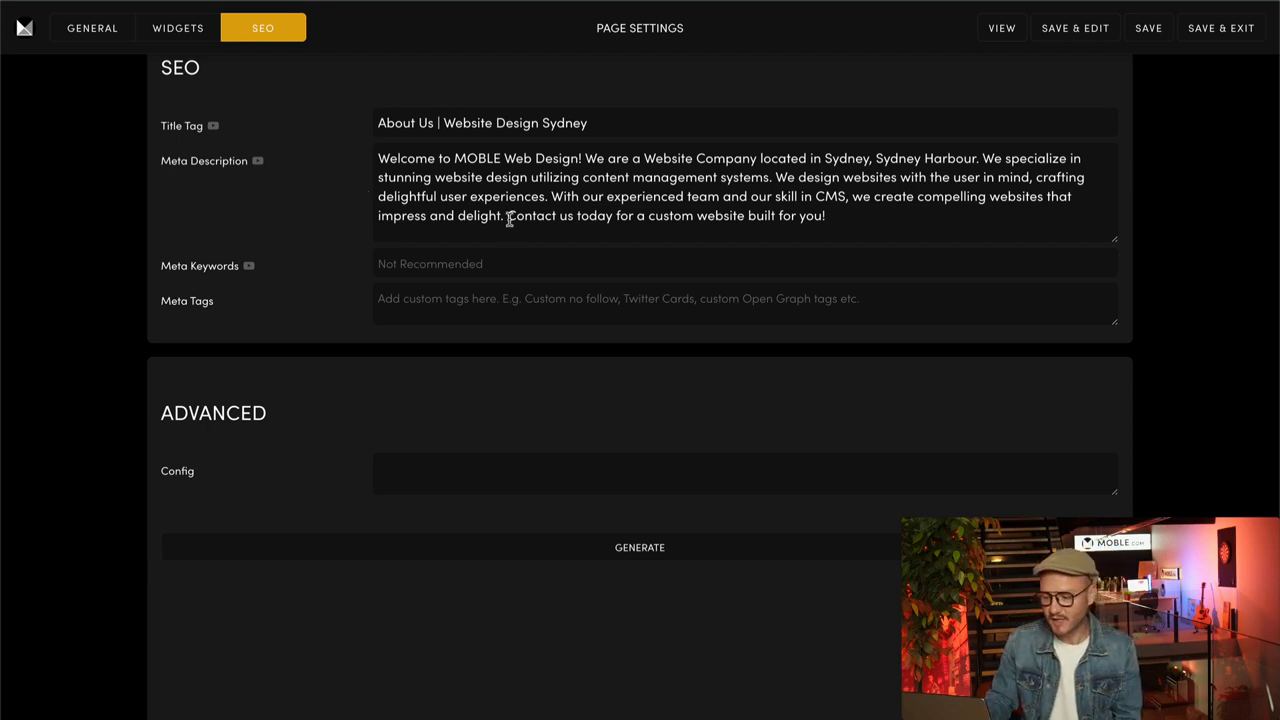
left_click_drag(508, 215, 825, 215)
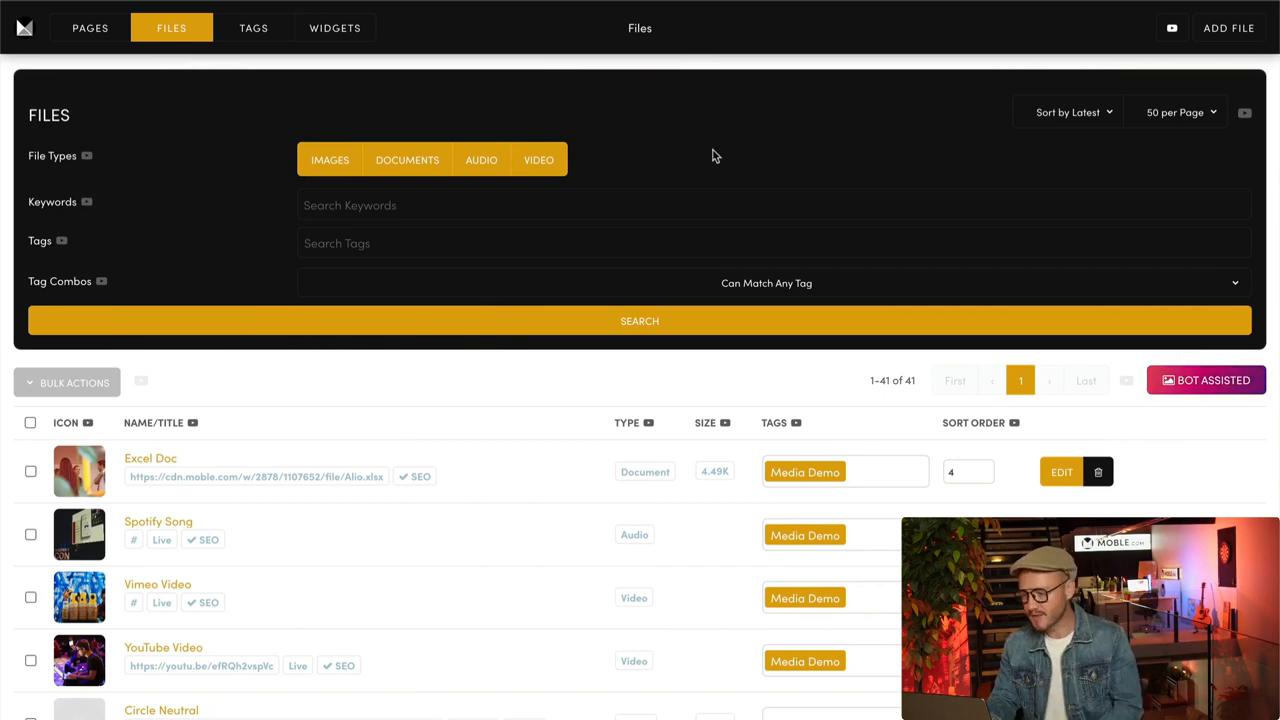
Sort the Files library by File Size Largest and refresh the results
left_click(1067, 111)
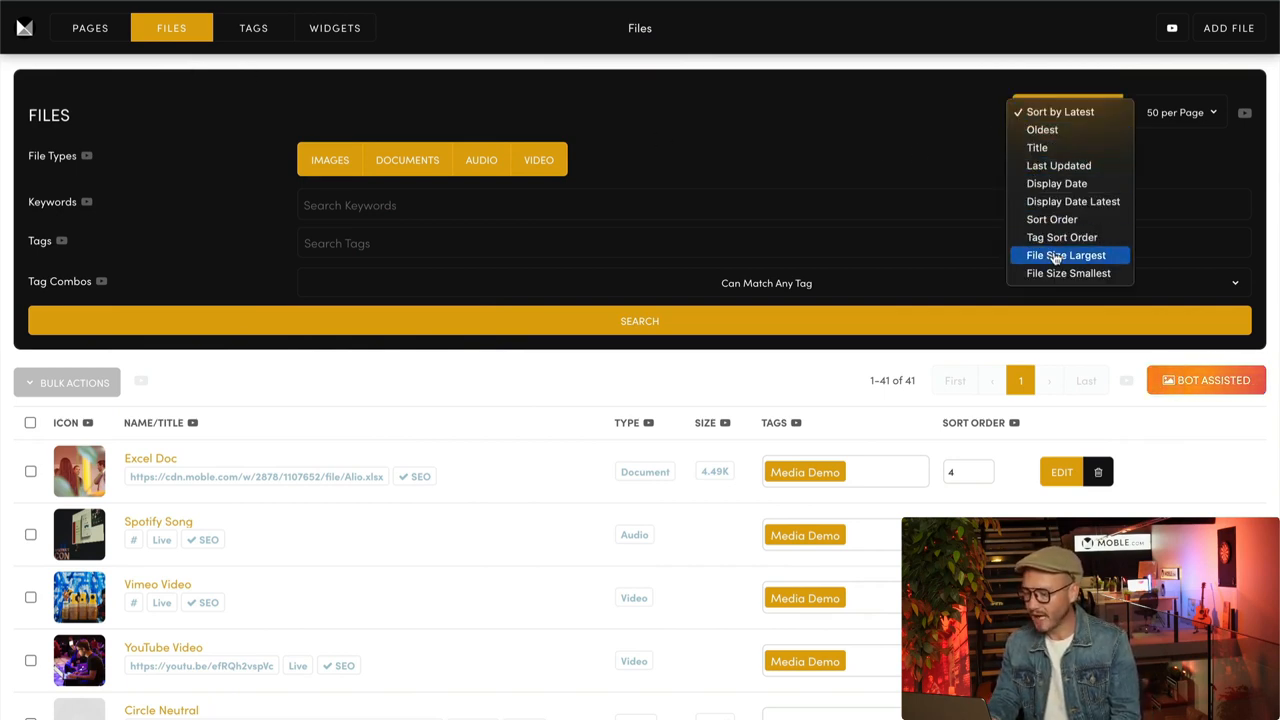
left_click(1065, 255)
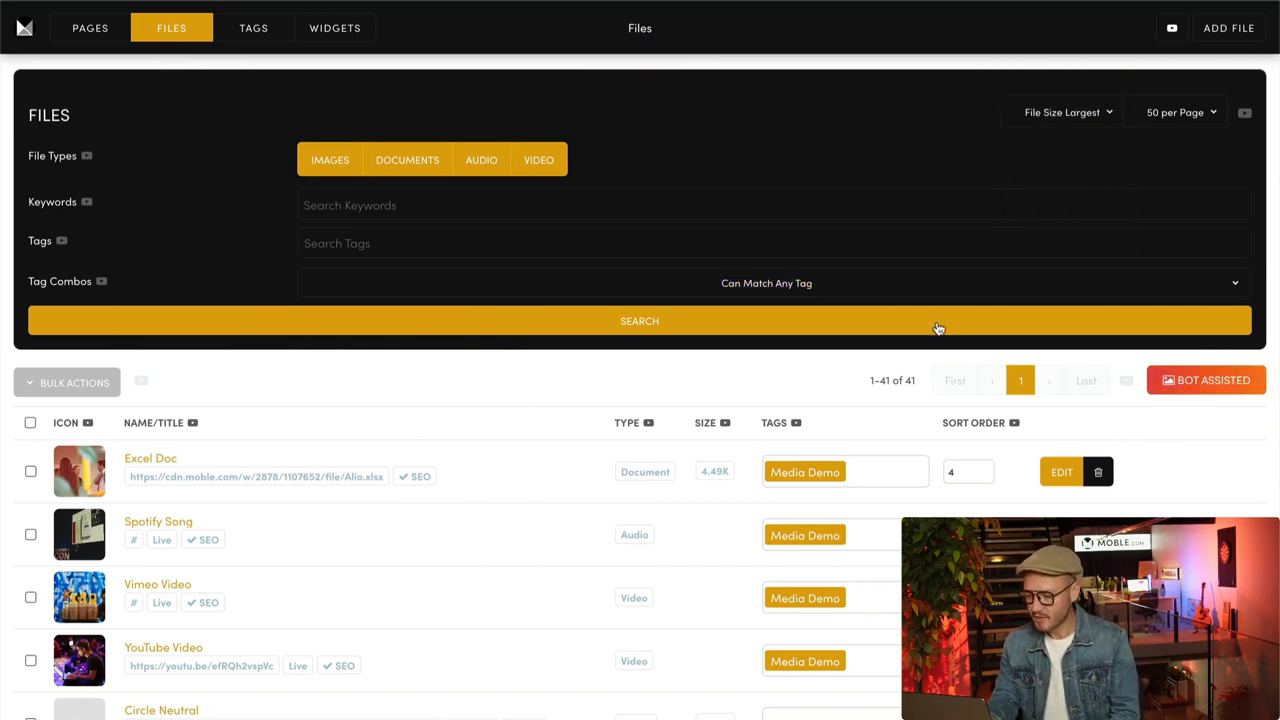
left_click(639, 320)
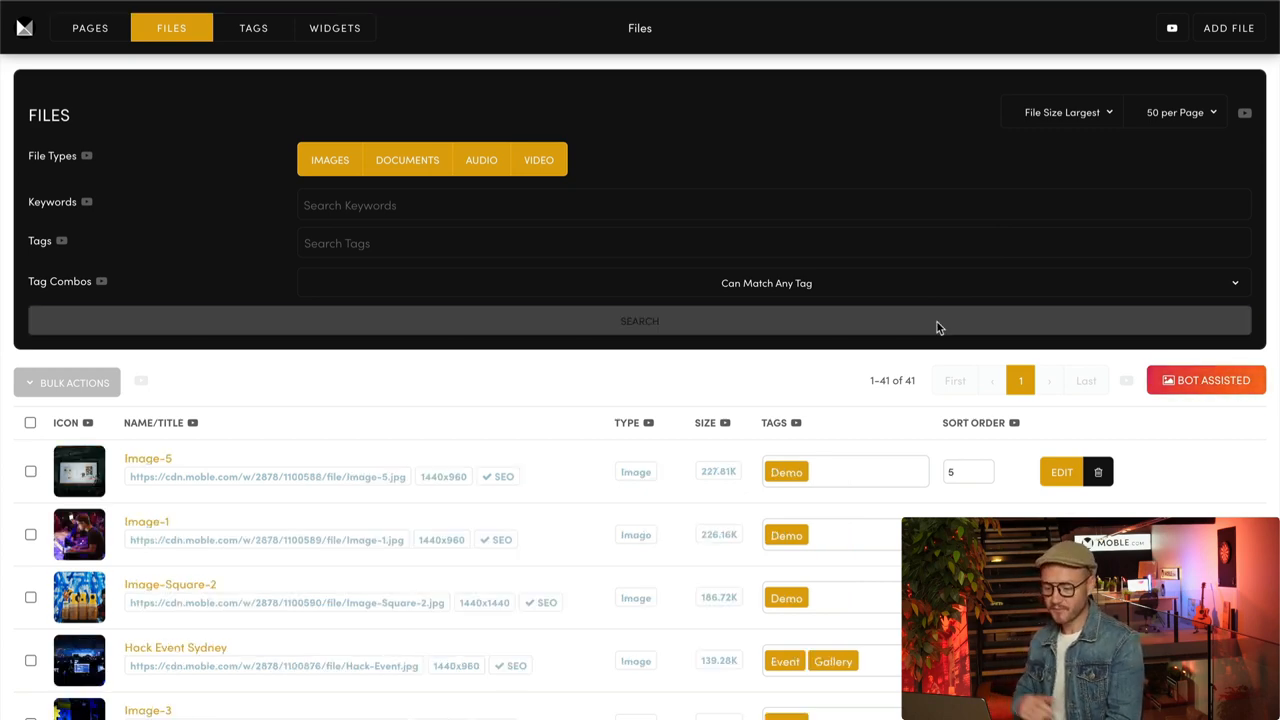
mouse_move(700, 492)
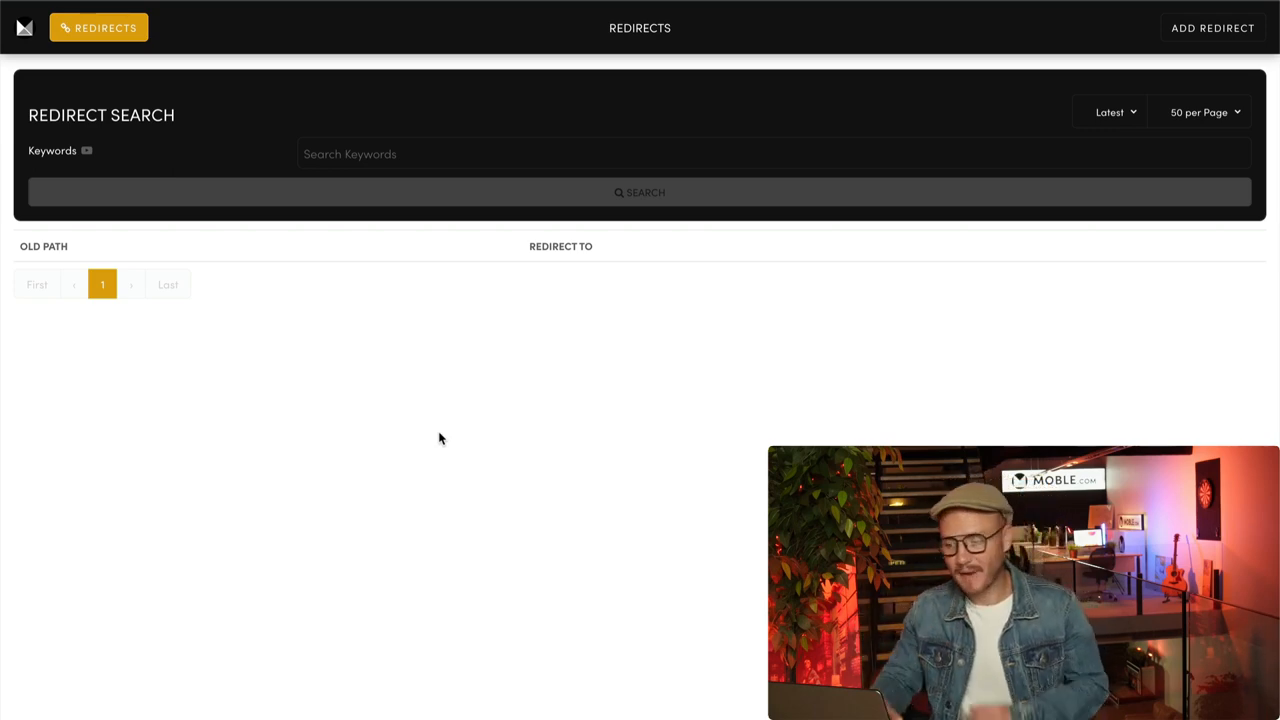
mouse_move(1043, 86)
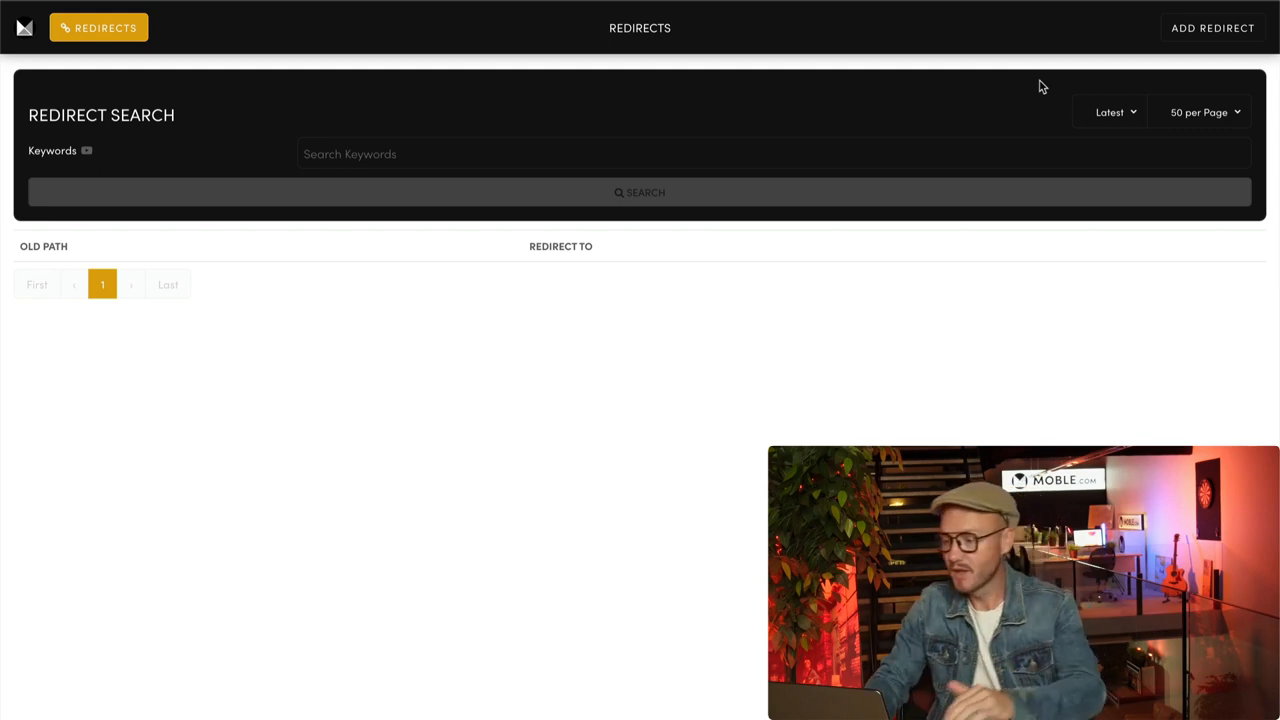
left_click(1212, 27)
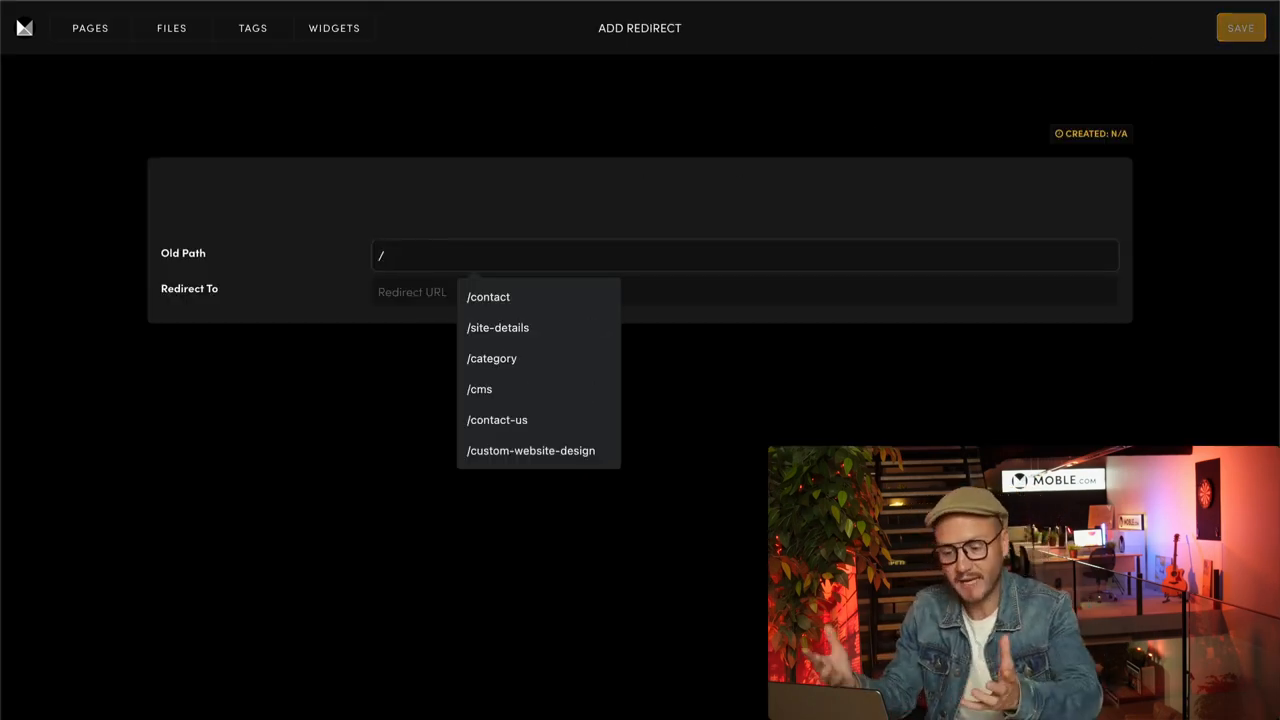
type("about-us")
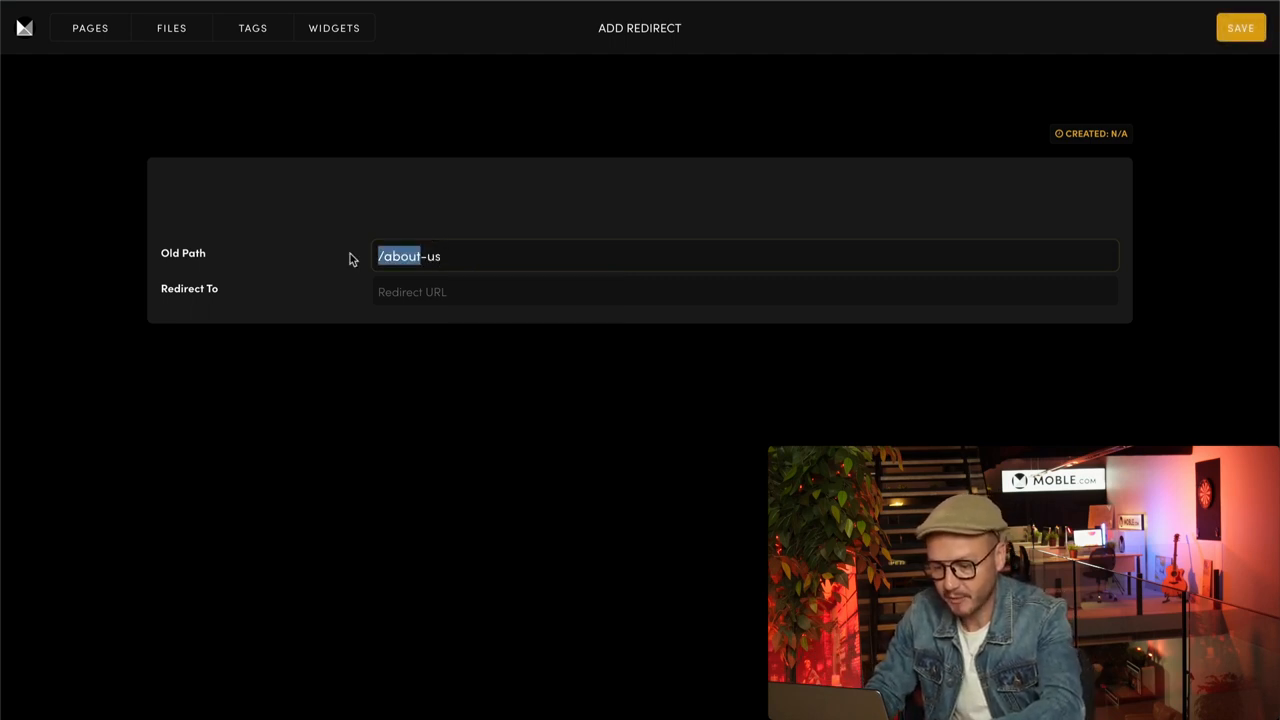
type("/about")
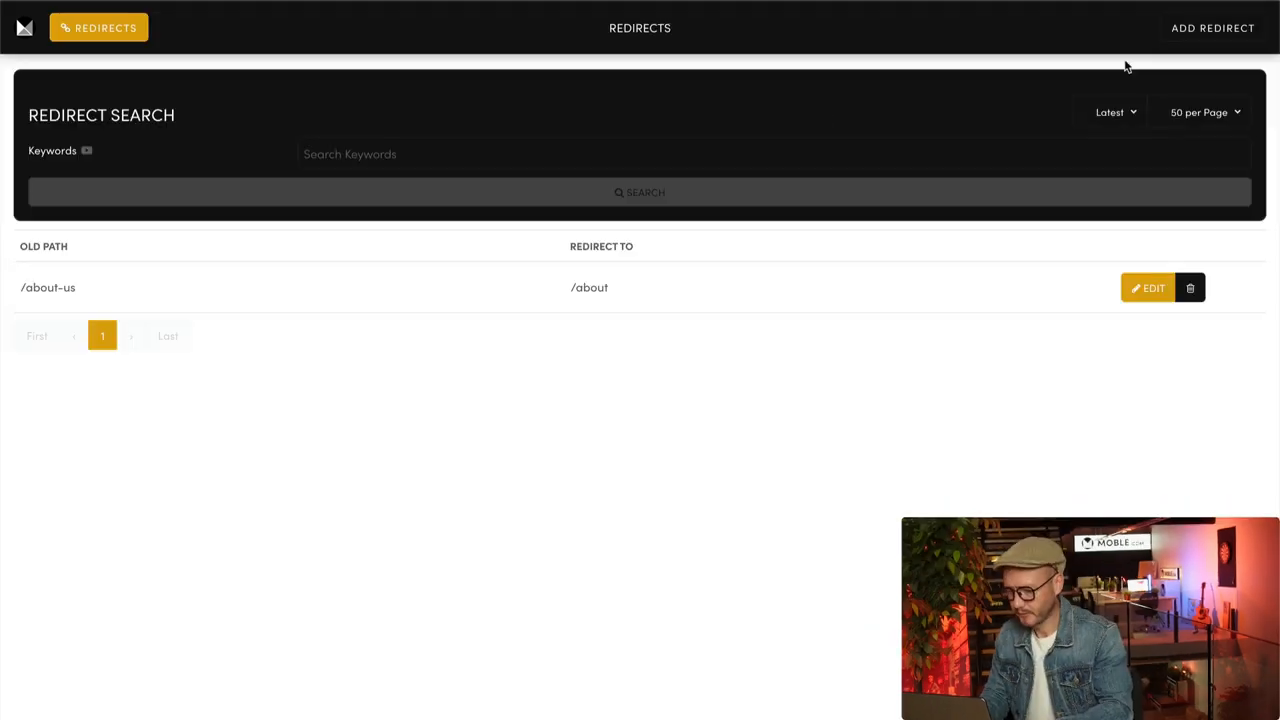
mouse_move(649, 325)
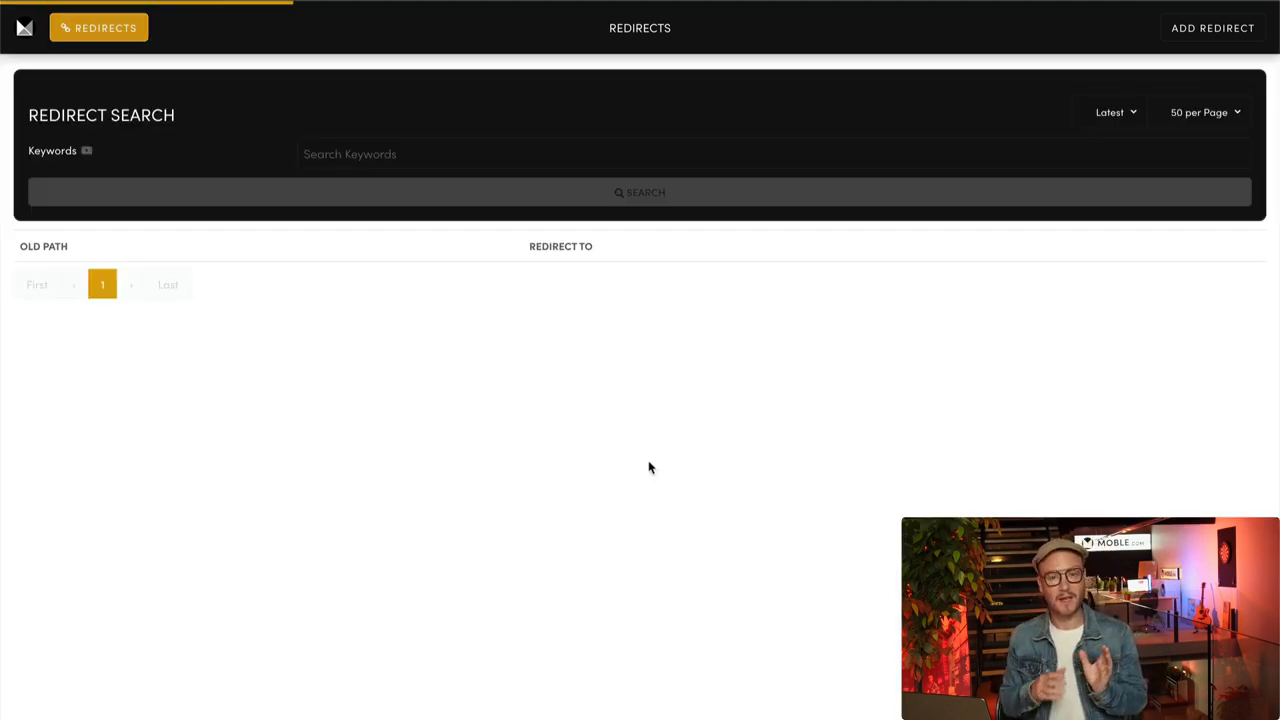
Set the About page's URL to 'about-us' and Save & Exit its settings
left_click(24, 27)
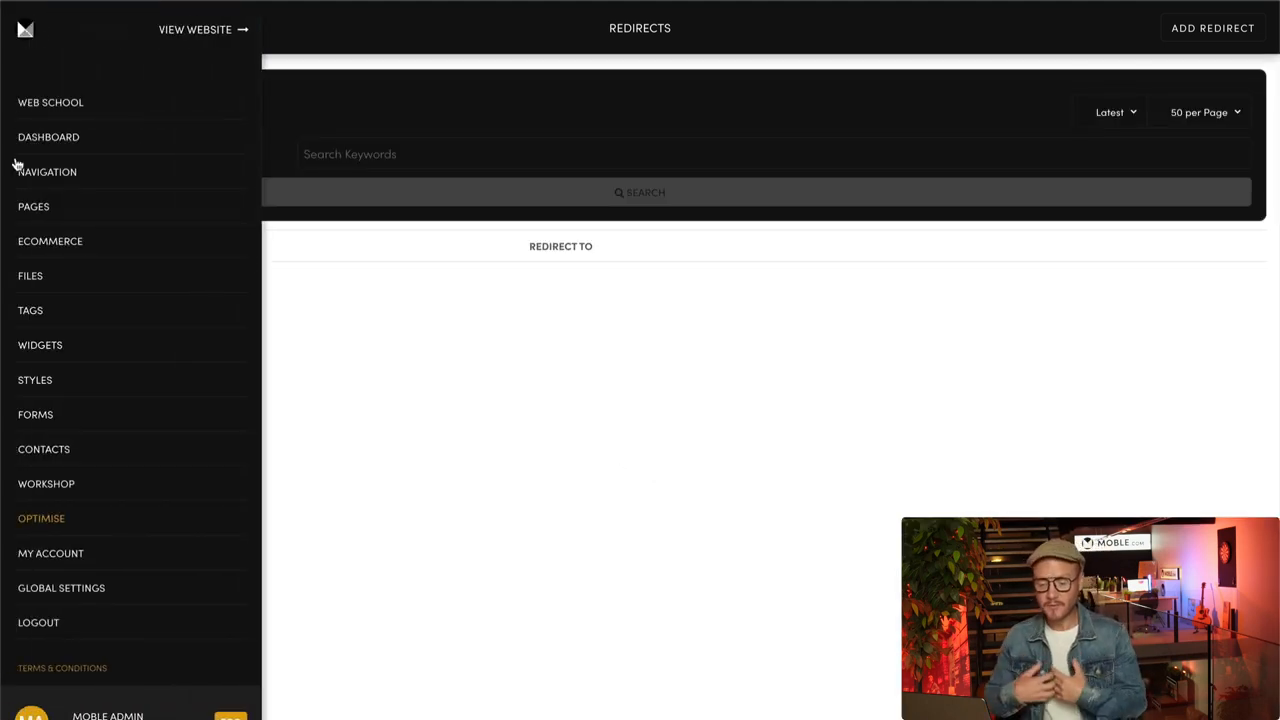
left_click(33, 206)
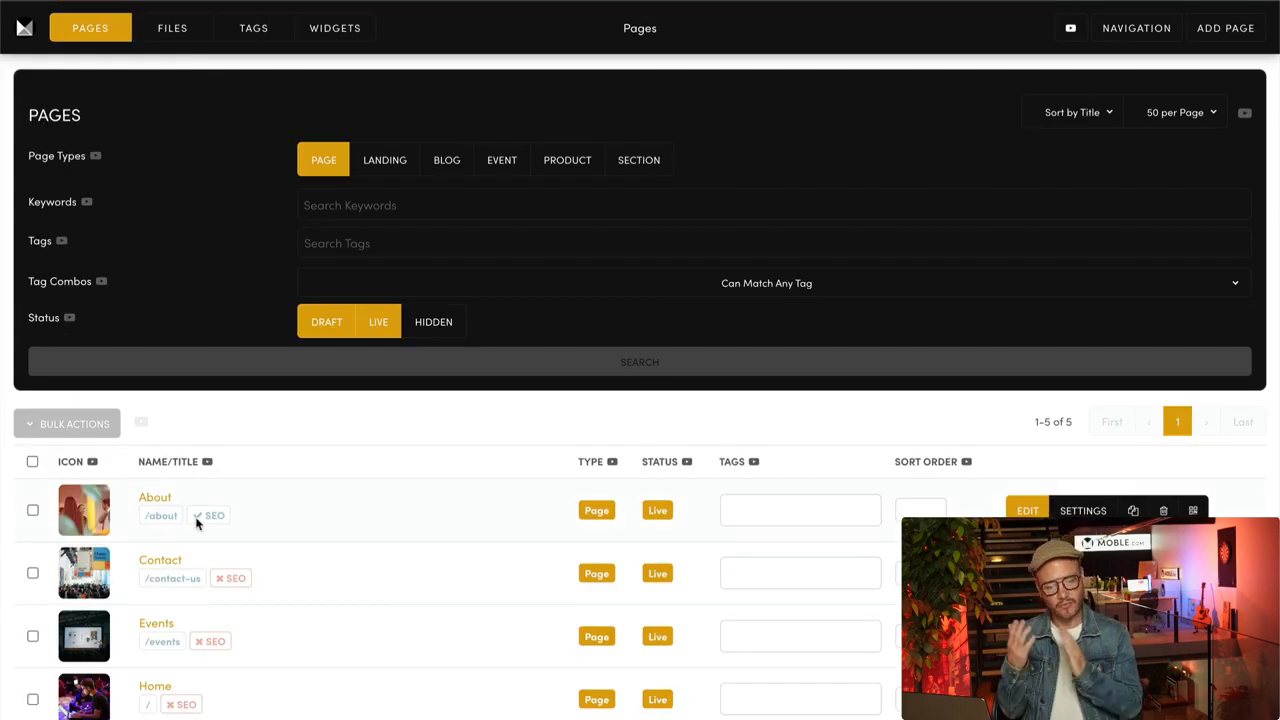
left_click(1083, 510)
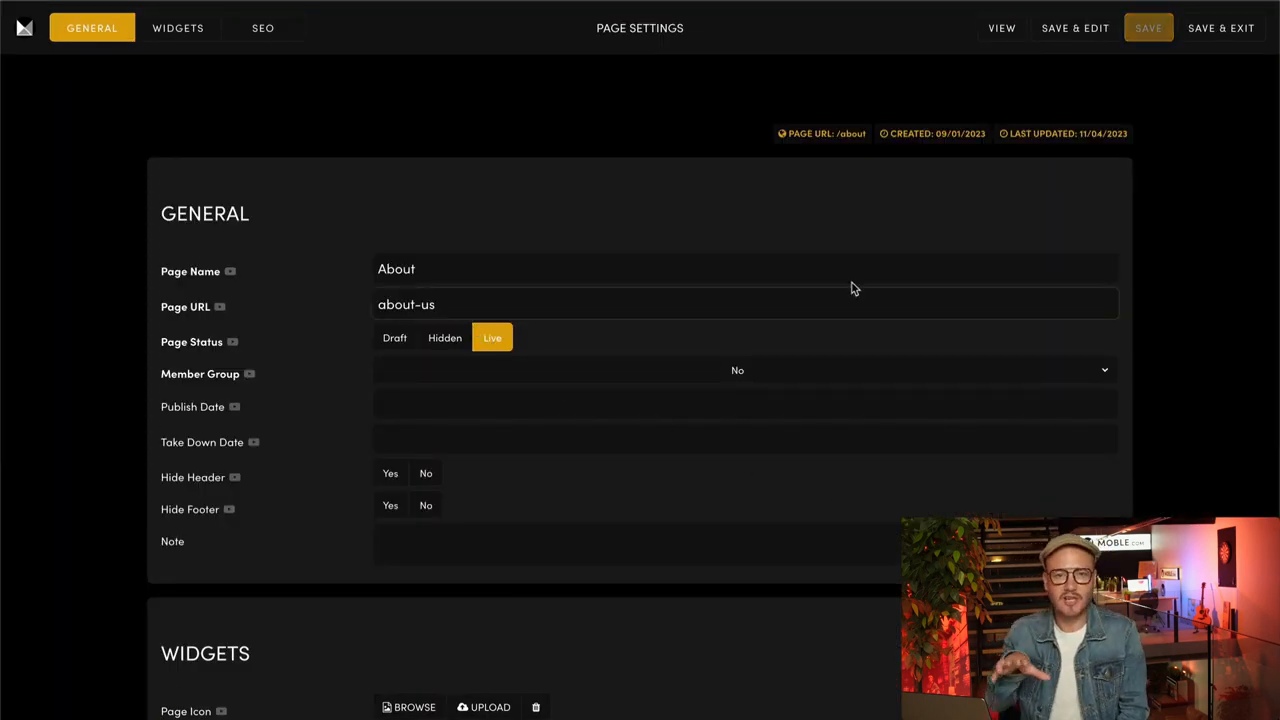
left_click(1221, 27)
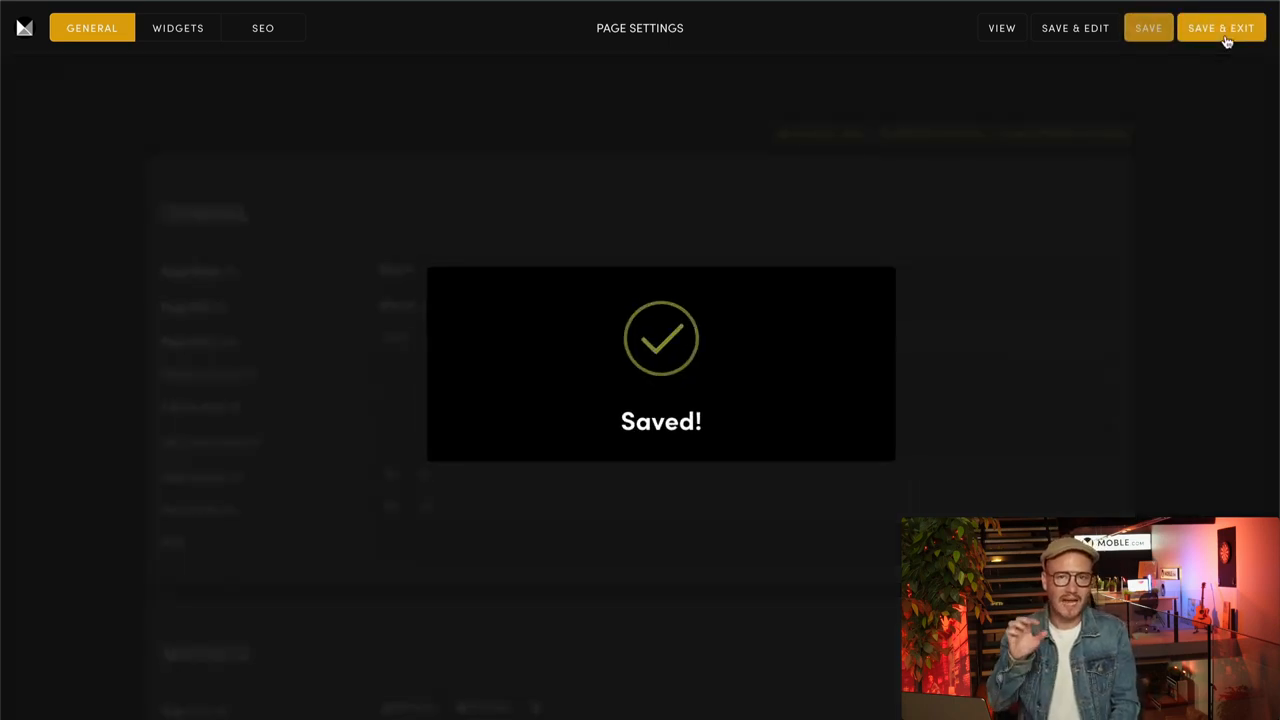
left_click(1221, 27)
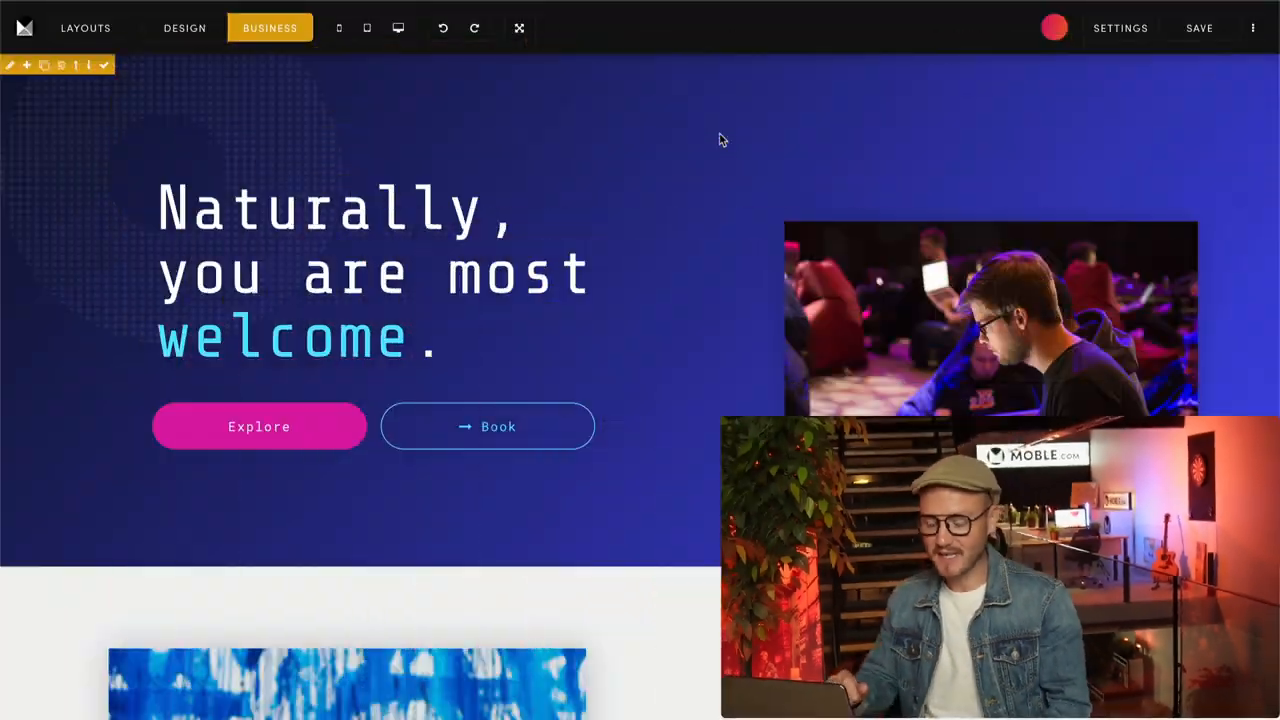
Switch the home page editor to Mobile Preview at phone width
left_click(339, 27)
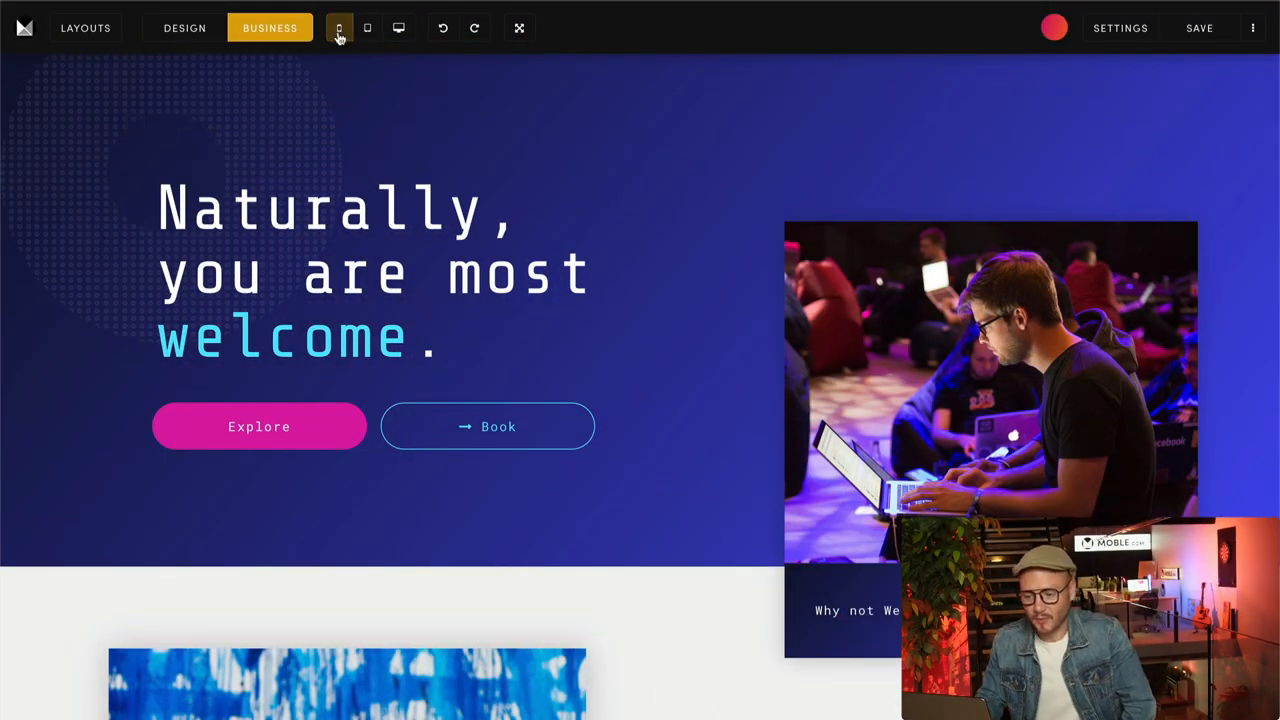
left_click(338, 27)
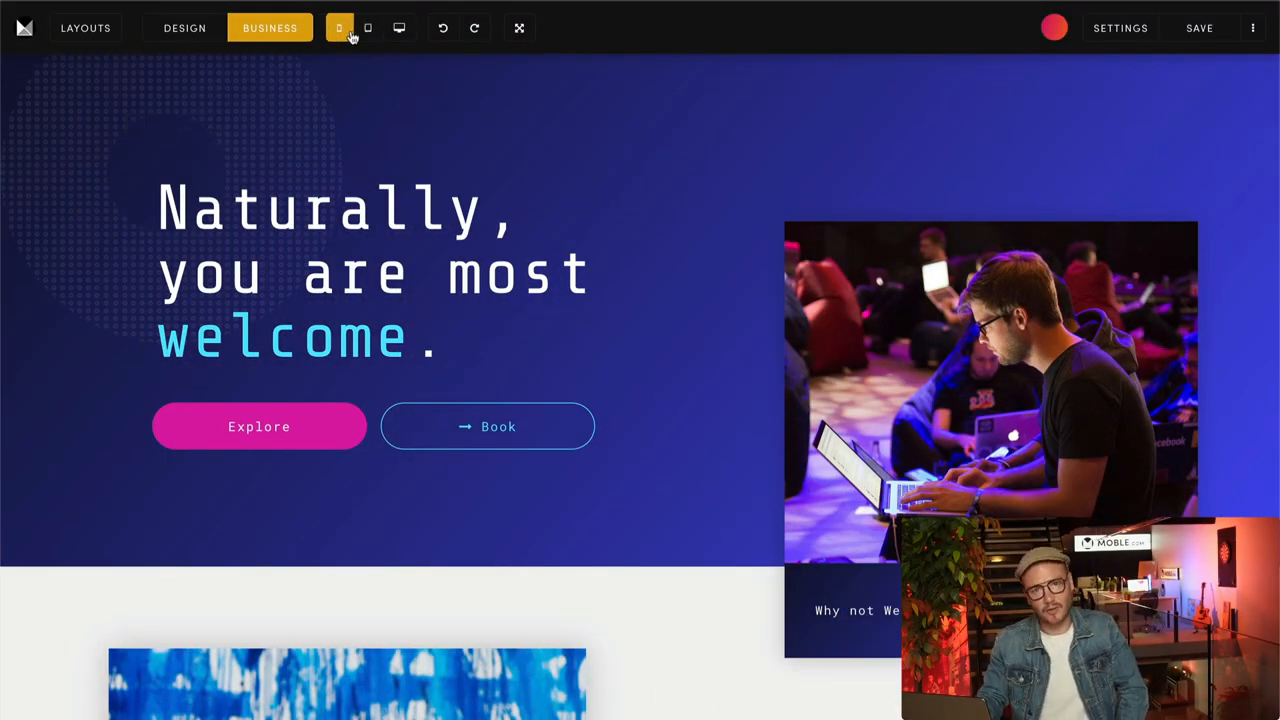
mouse_move(367, 27)
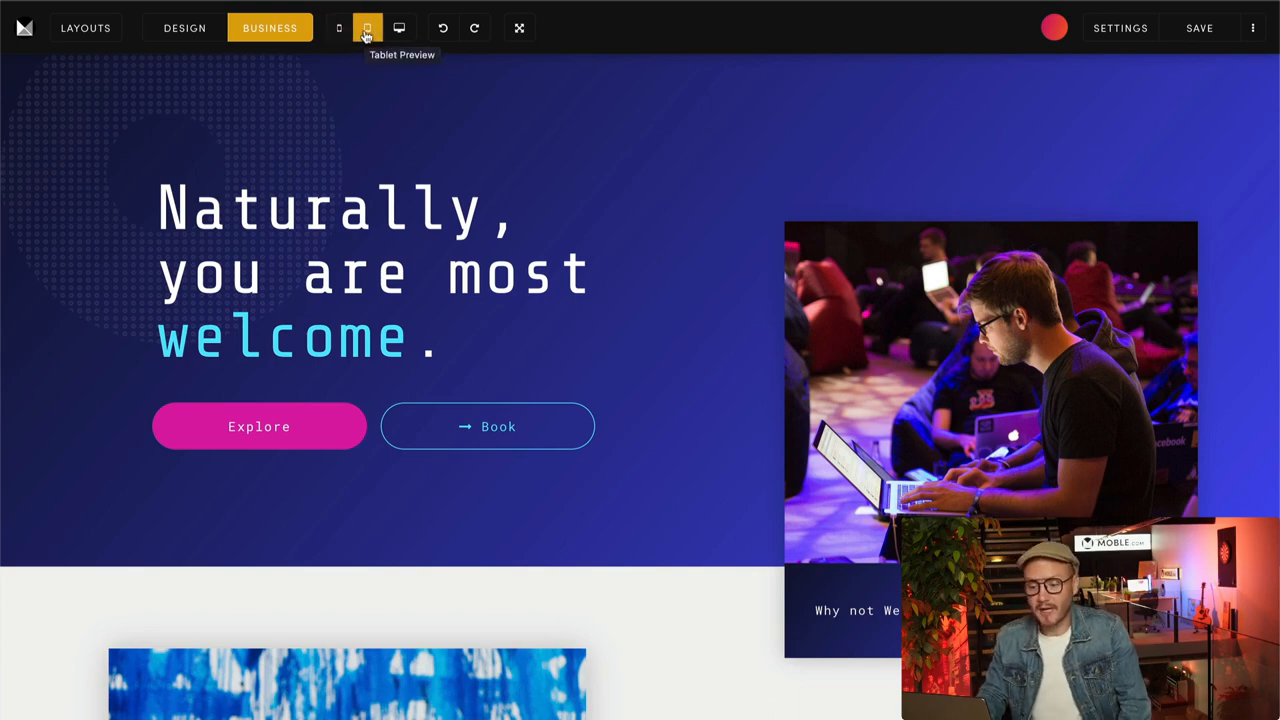
mouse_move(339, 27)
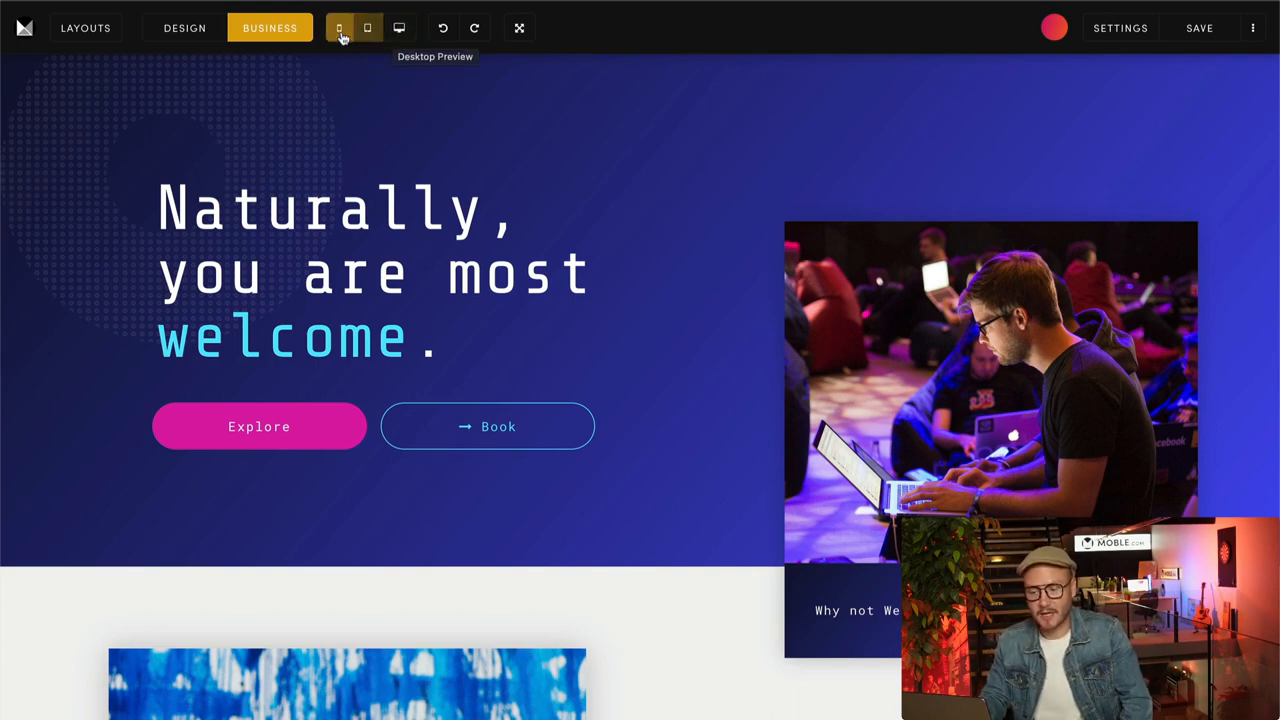
left_click(339, 27)
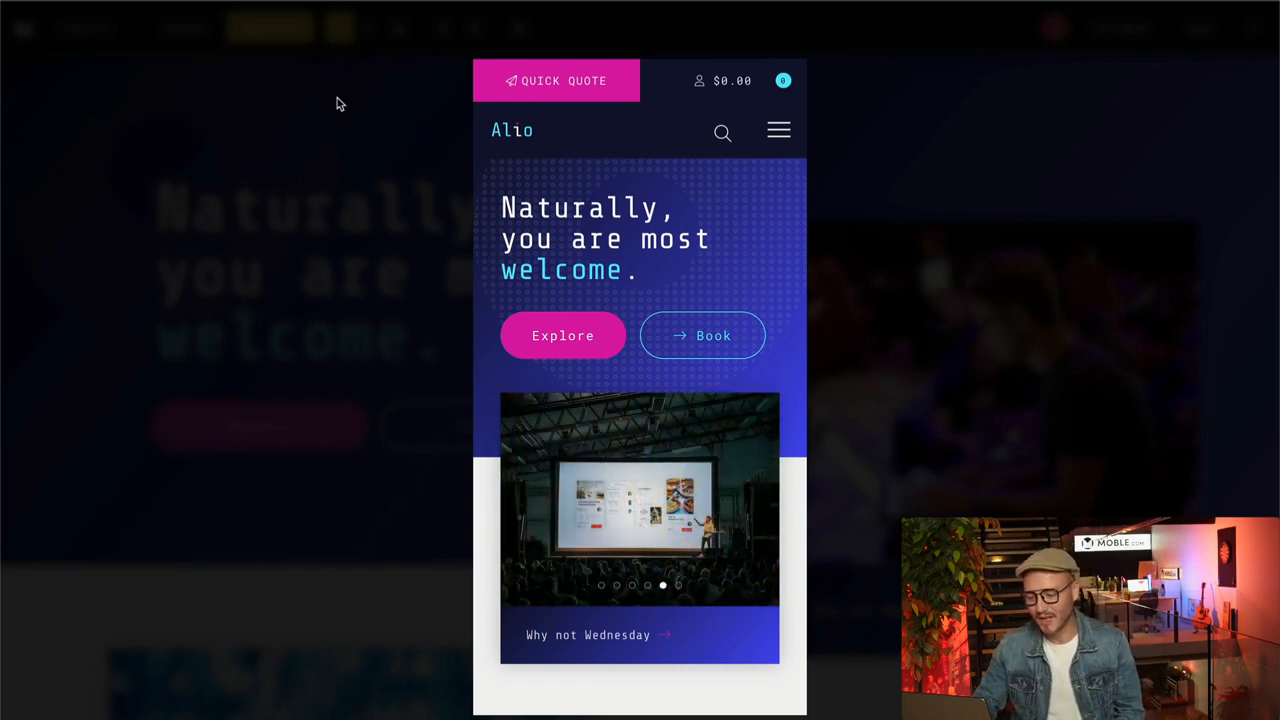
Scroll through the mobile preview and close it to return to desktop width
scroll("down", 3)
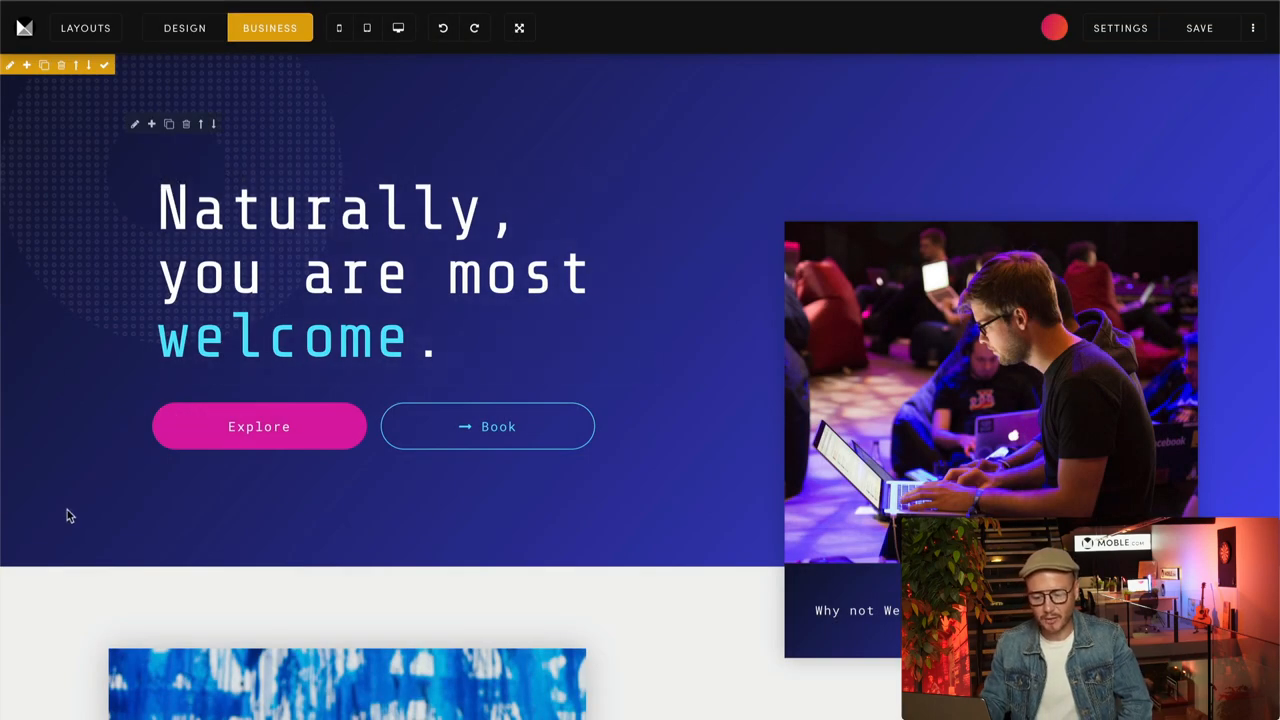
Hide the light grey home-page section on Mobile and Tablet, then save the page
scroll("down", 3)
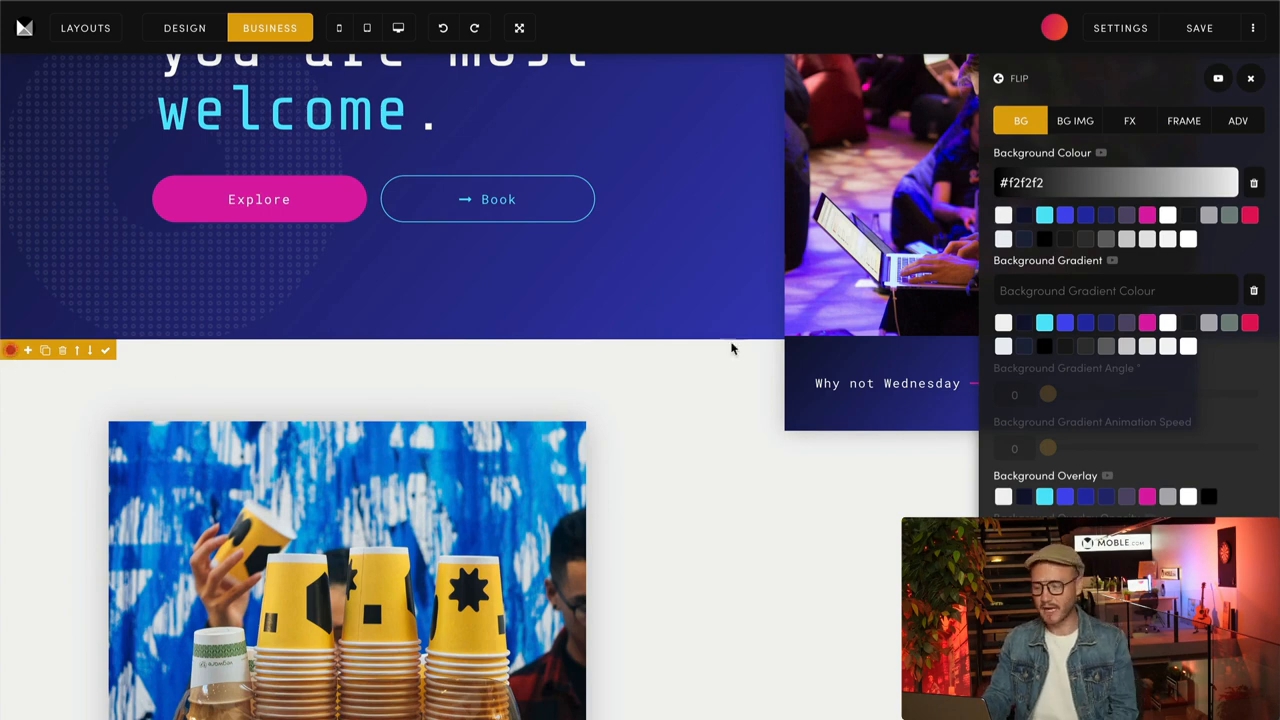
left_click(1238, 120)
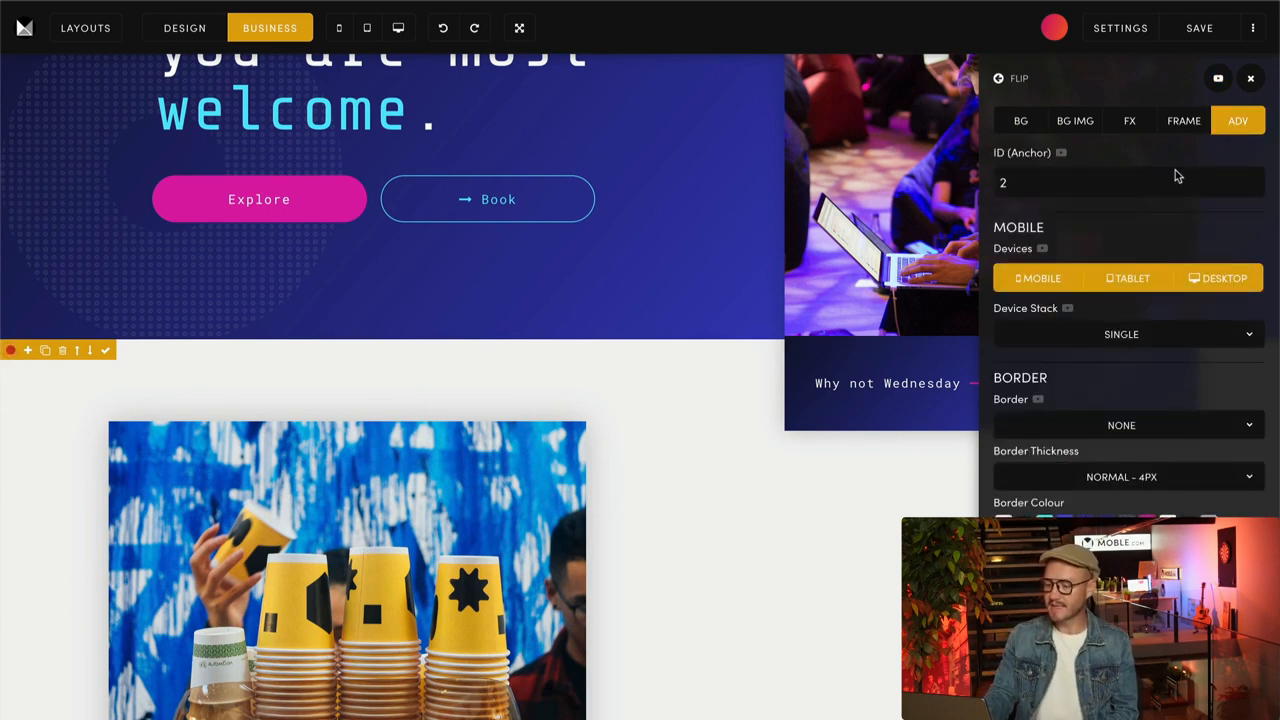
left_click(1217, 278)
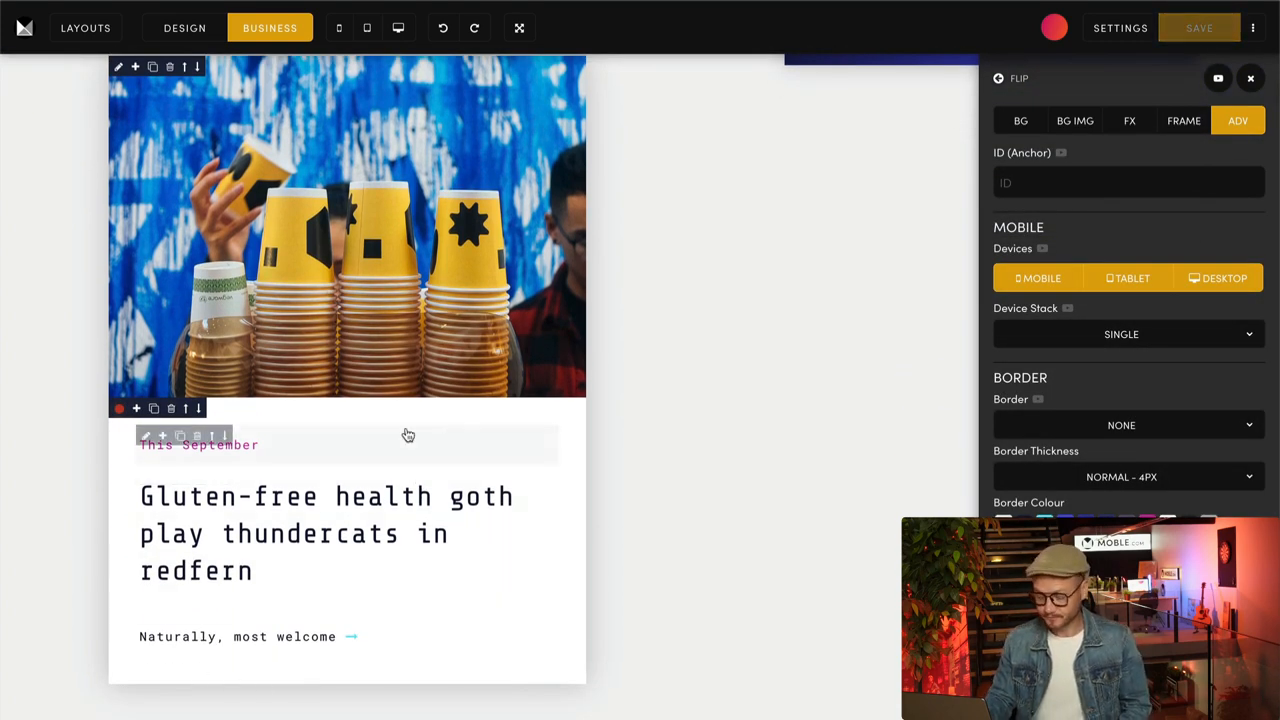
left_click(1217, 278)
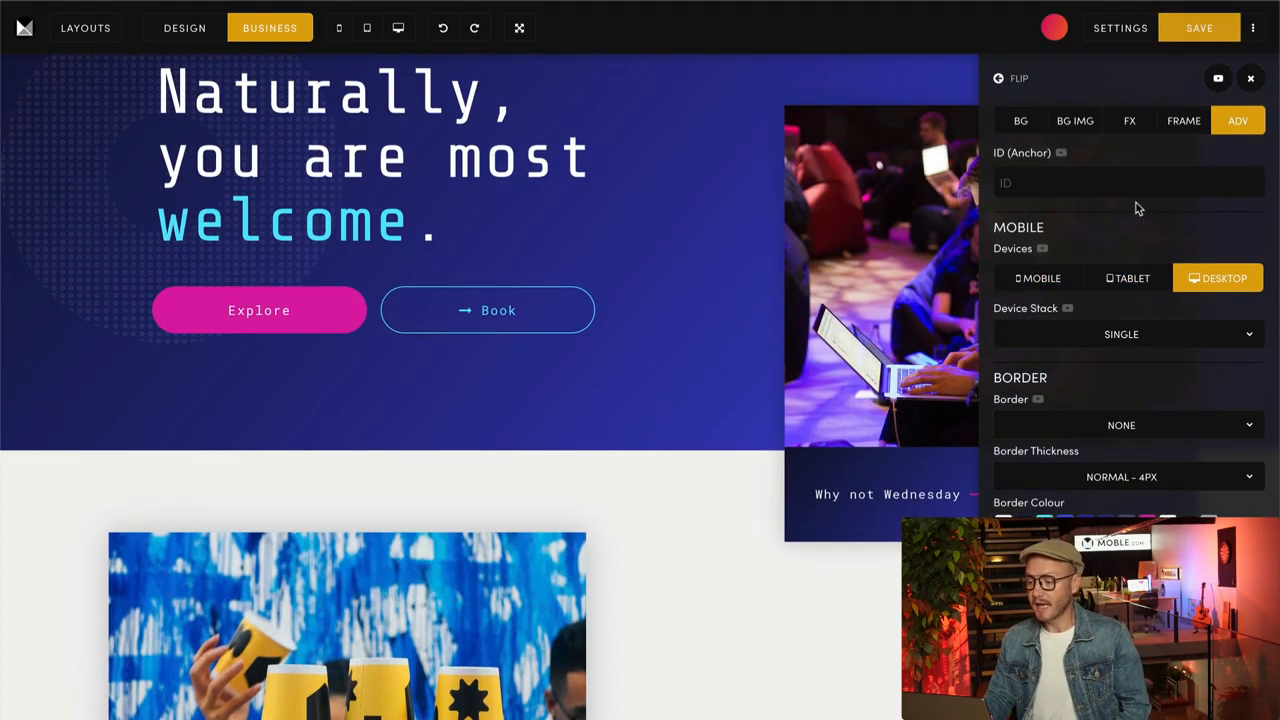
left_click(1250, 78)
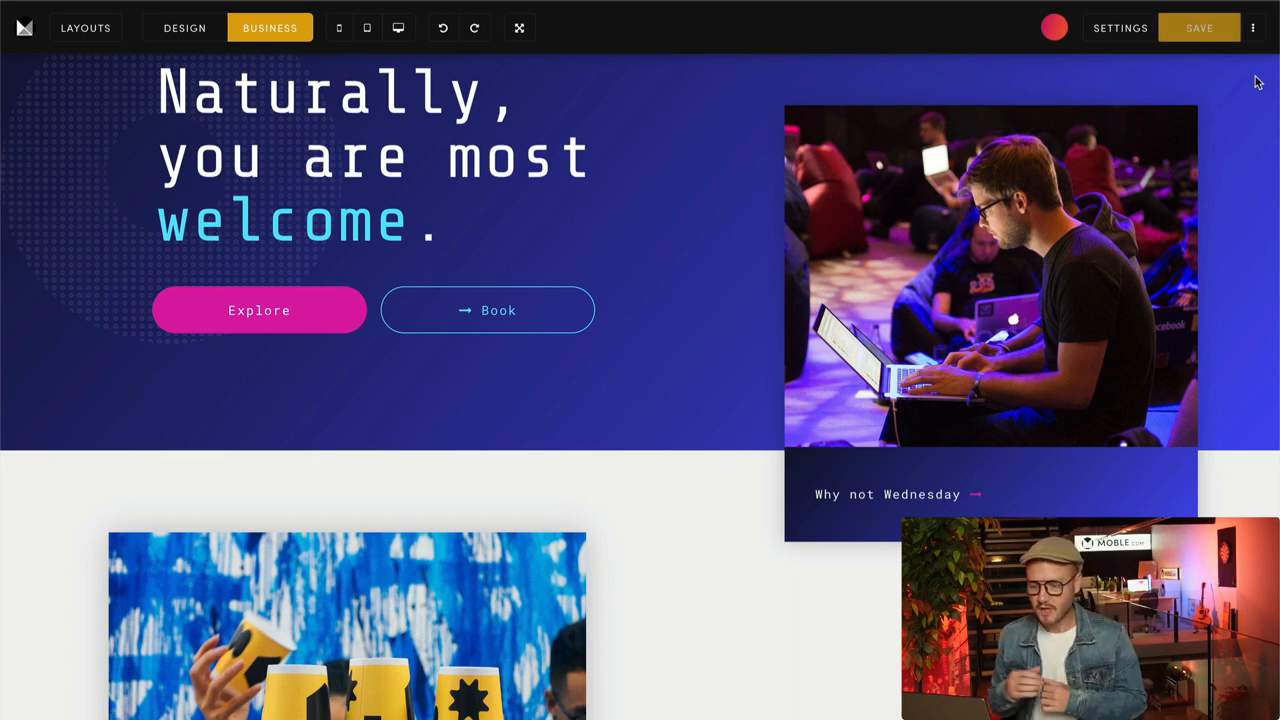
left_click(339, 27)
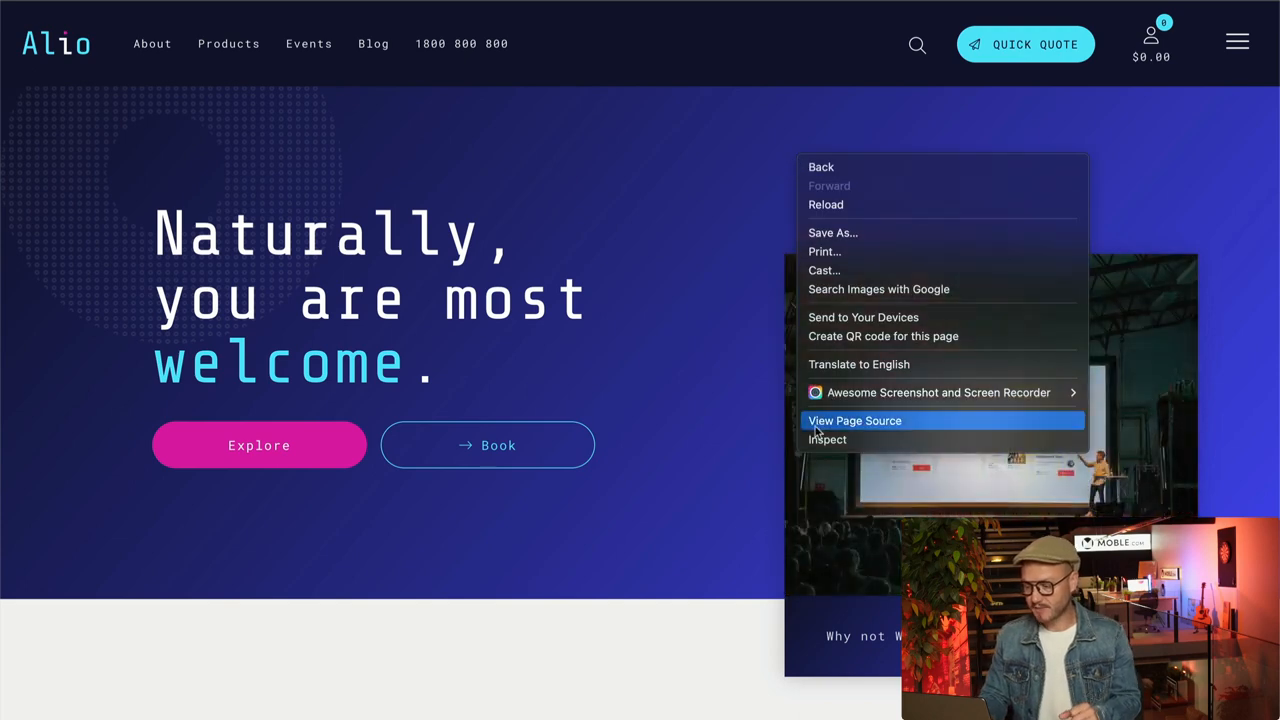
Inspect the live home page in DevTools and list the device emulation presets
left_click(827, 440)
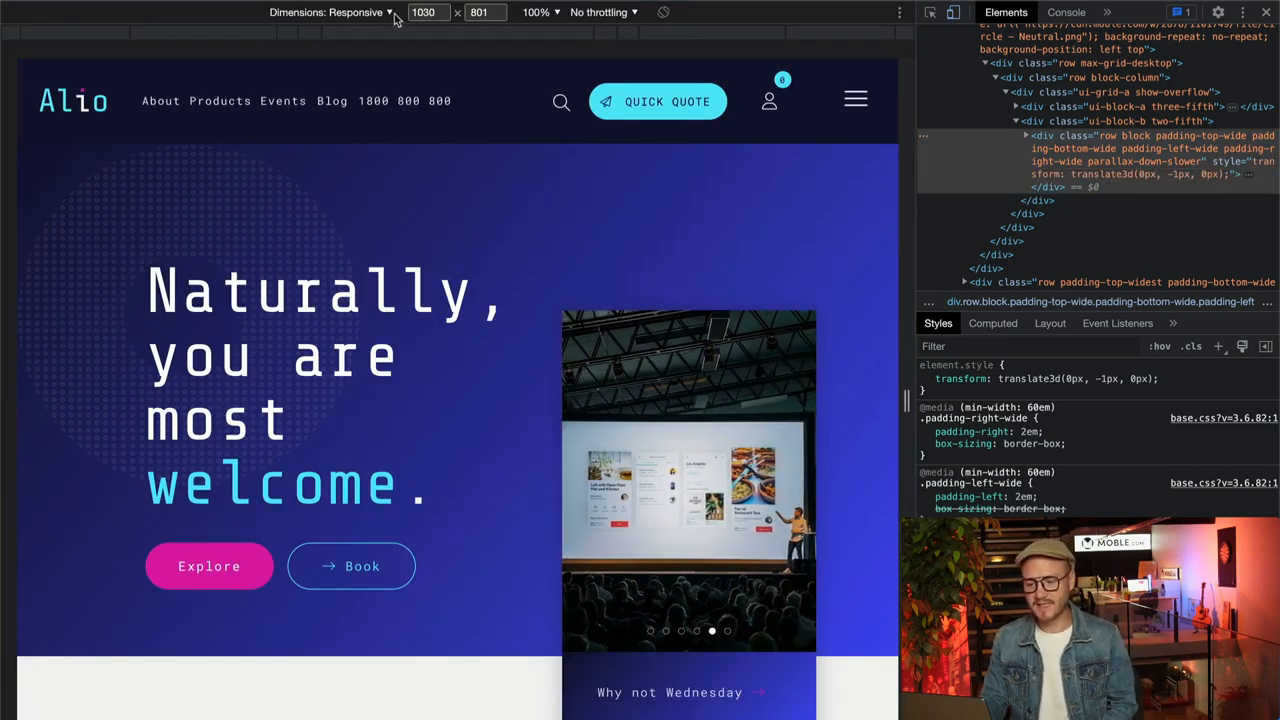
left_click(330, 12)
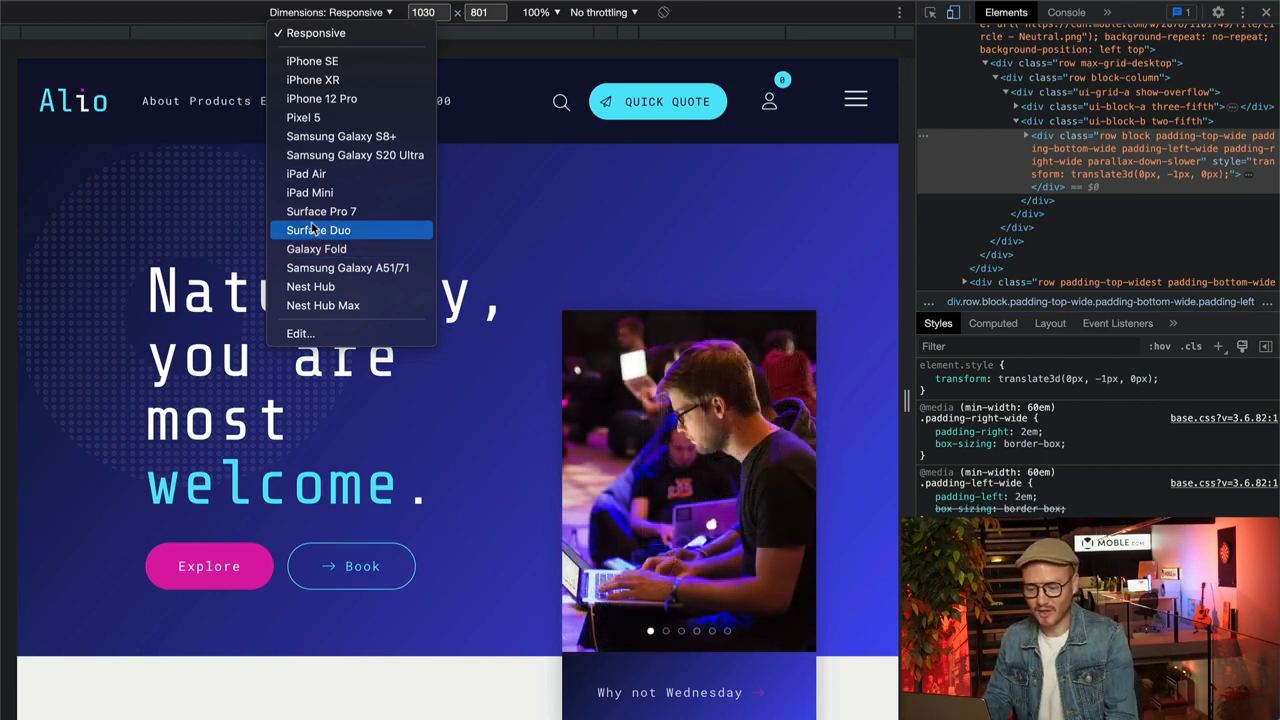
mouse_move(321, 211)
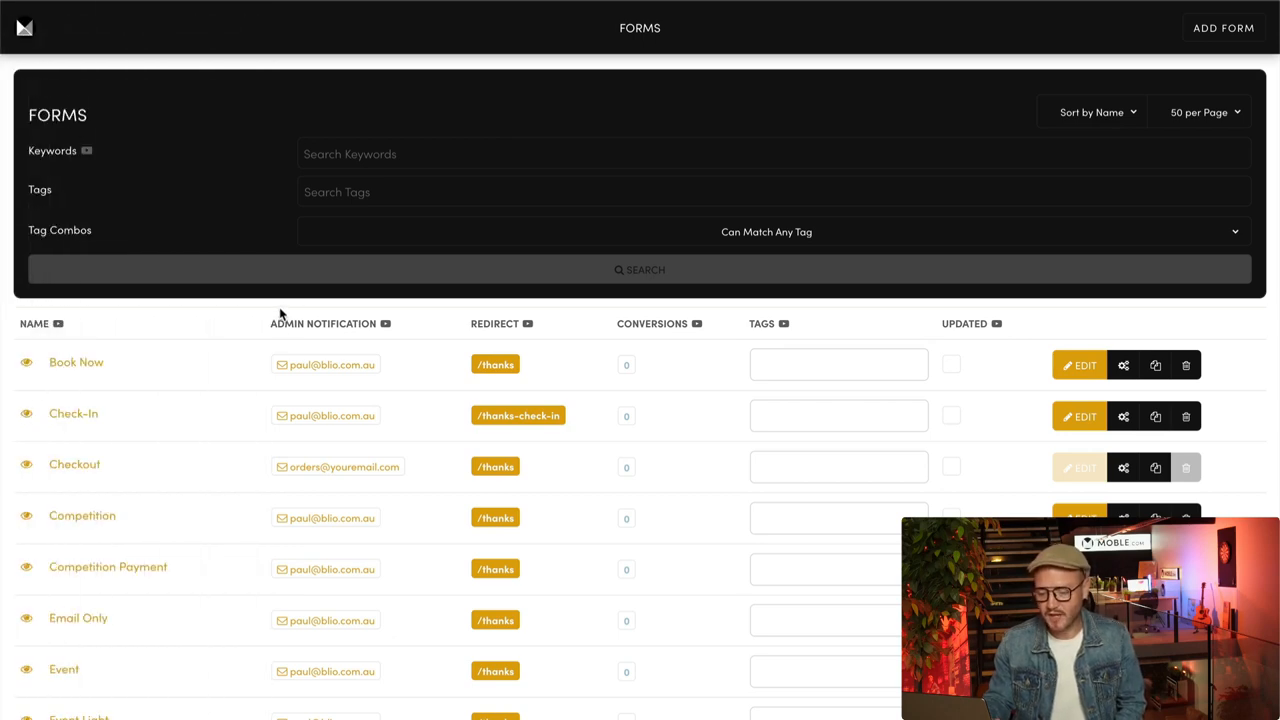
Scroll the Forms table to review notification emails and redirects for Book Now, Check-In and Checkout
scroll("down", 3)
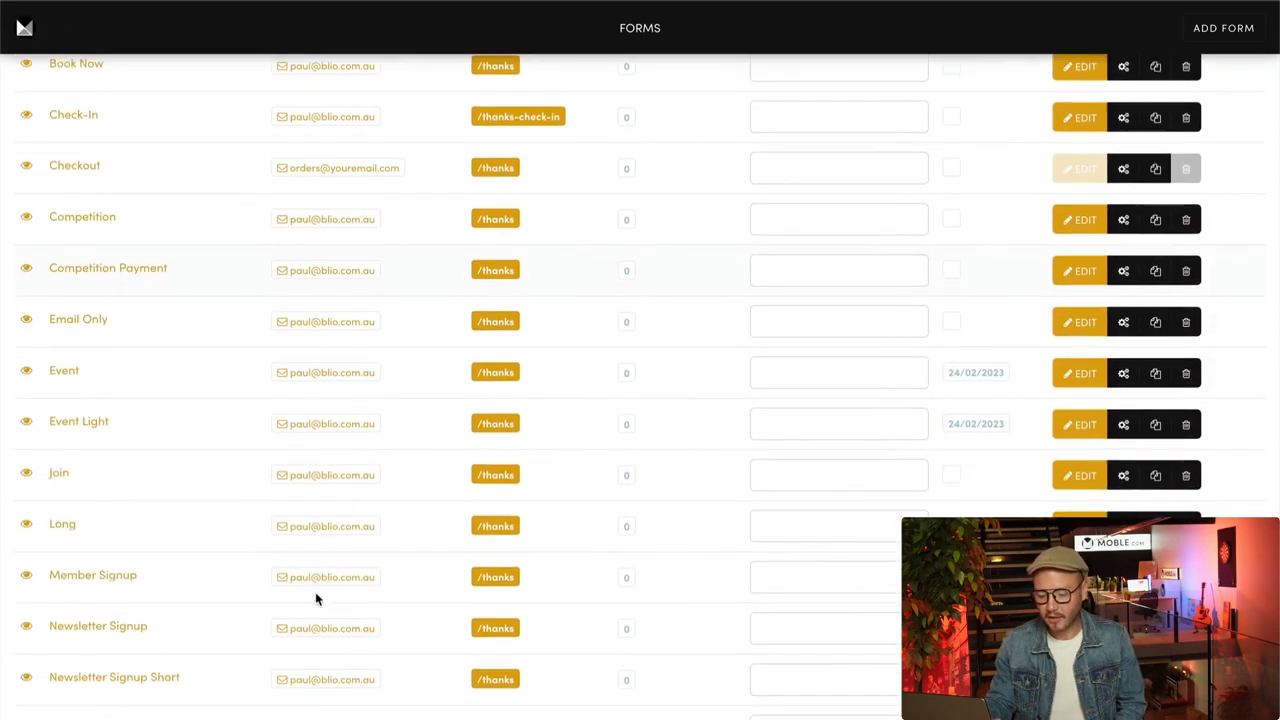
scroll("down", 3)
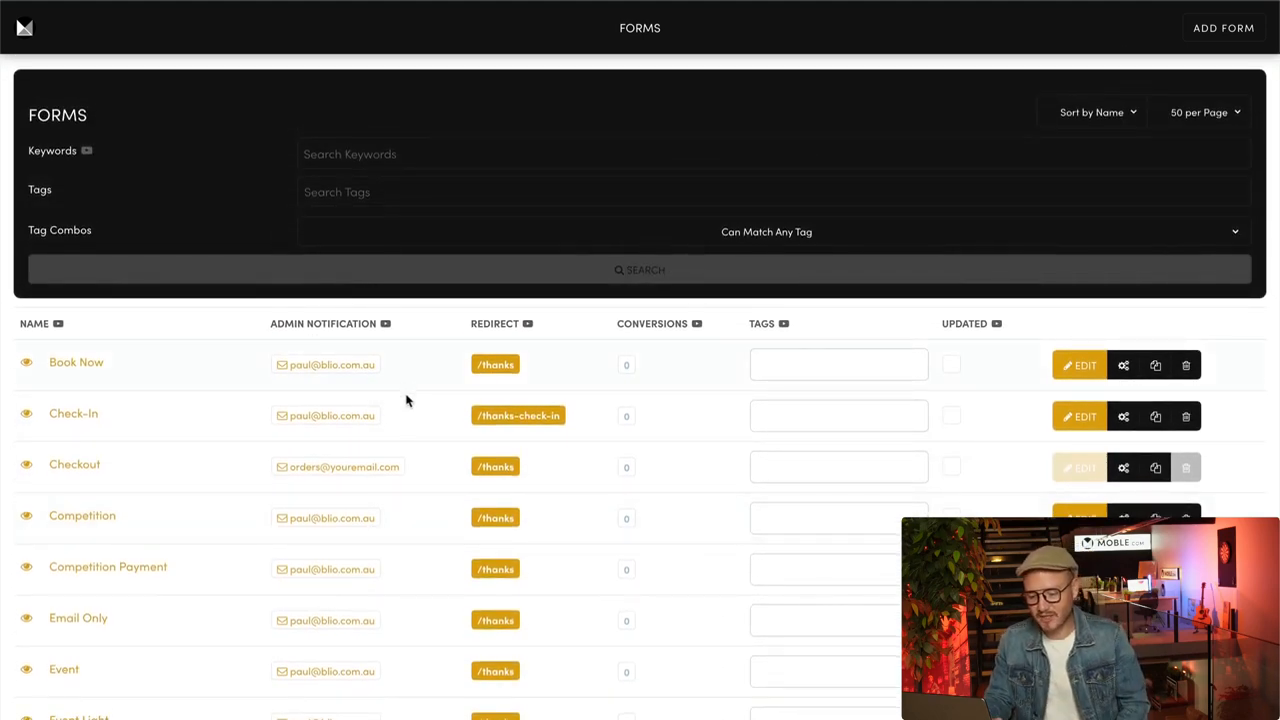
scroll("down", 3)
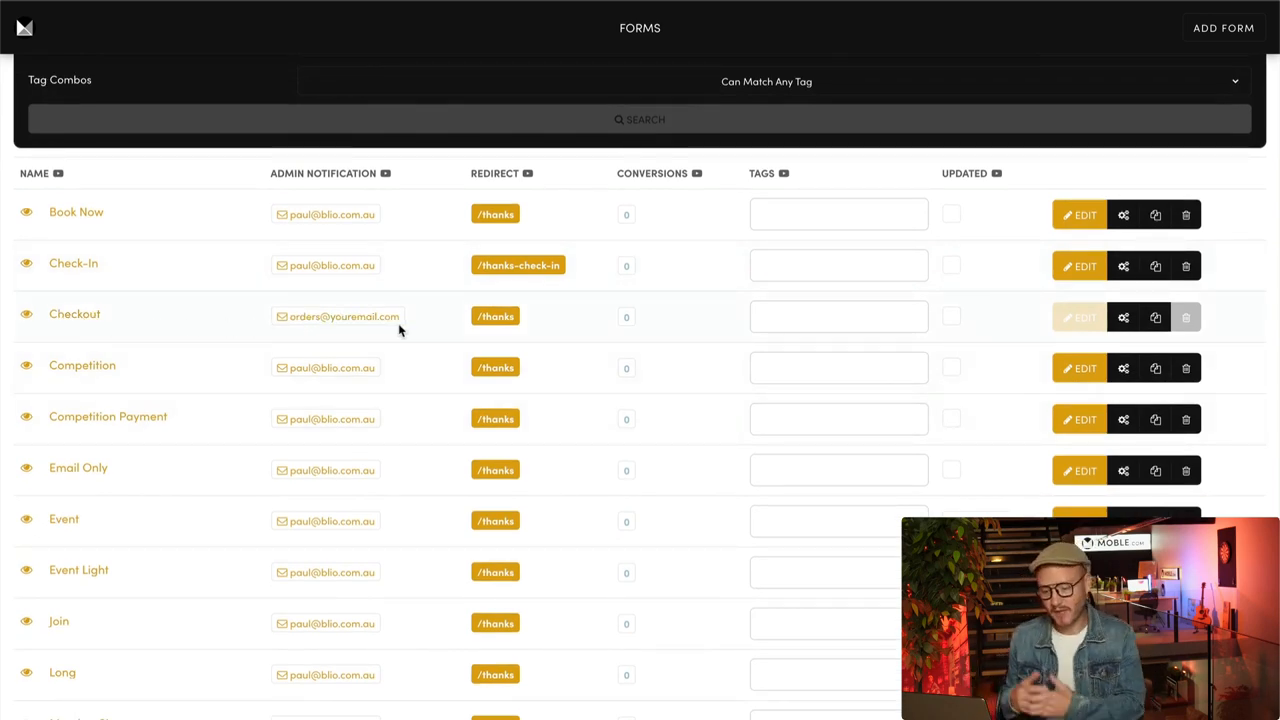
mouse_move(1075, 353)
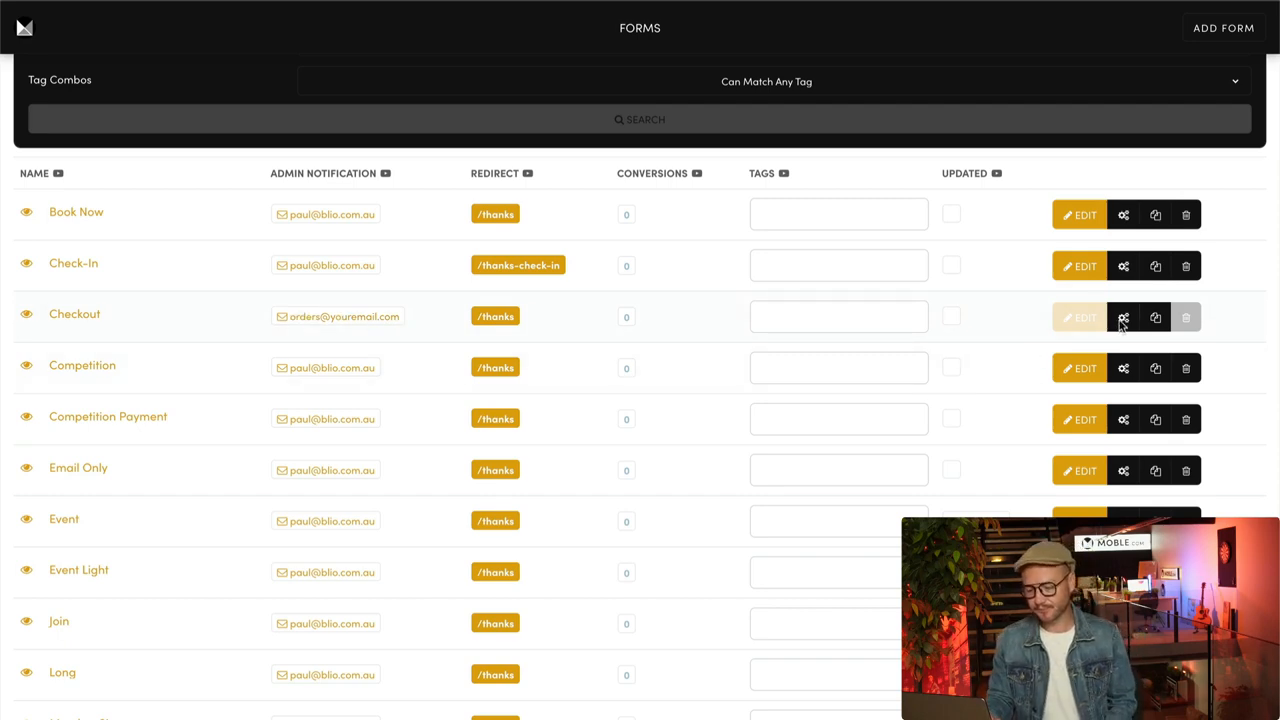
left_click(1079, 317)
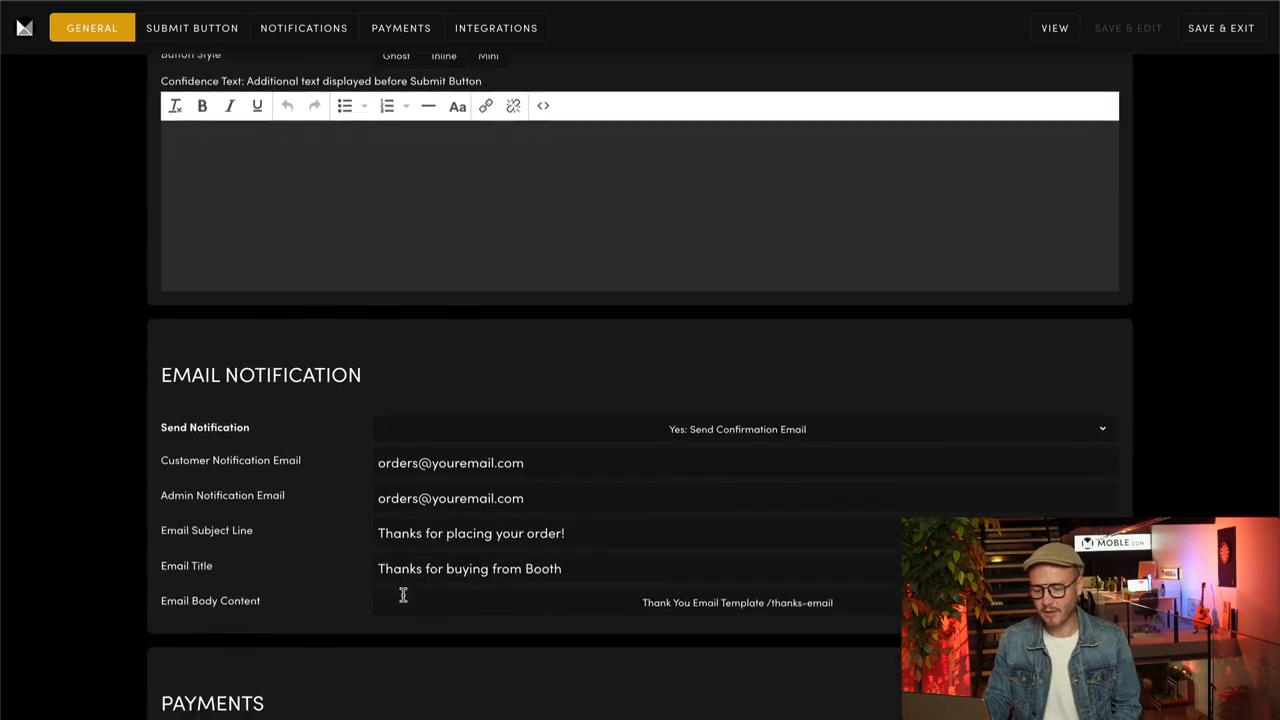
scroll("down", 3)
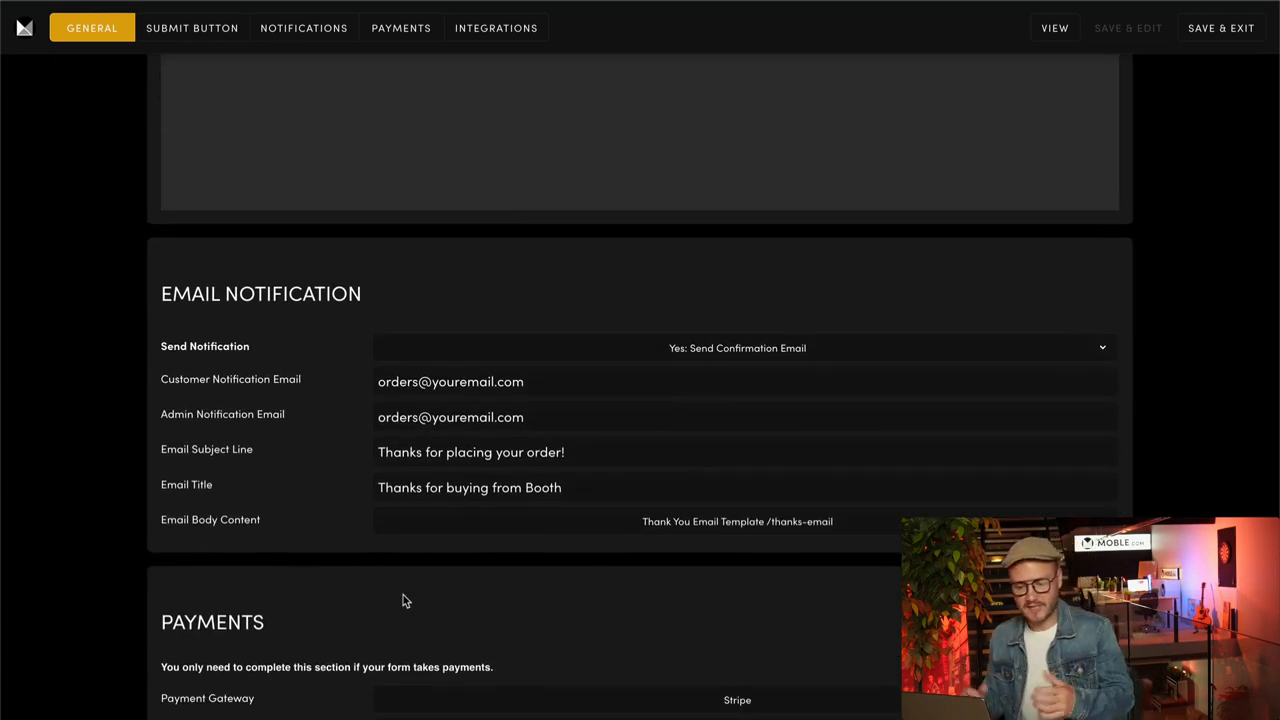
double_click(461, 381)
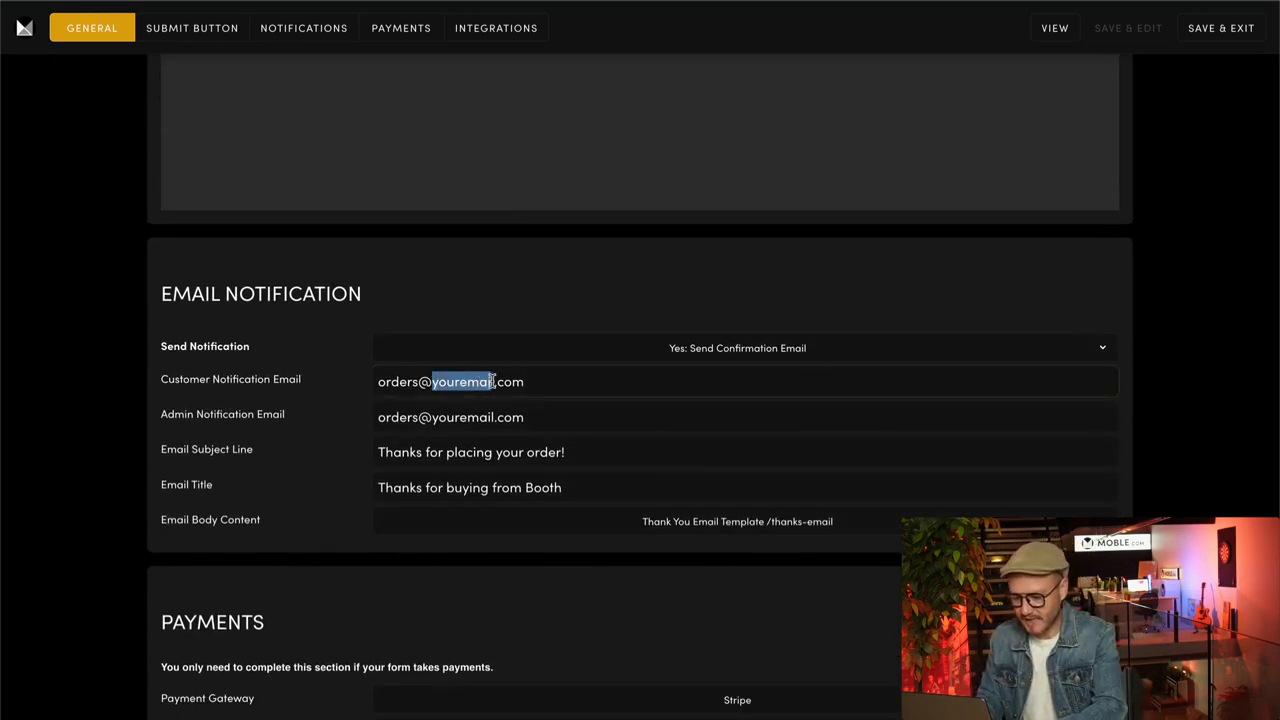
type("blio")
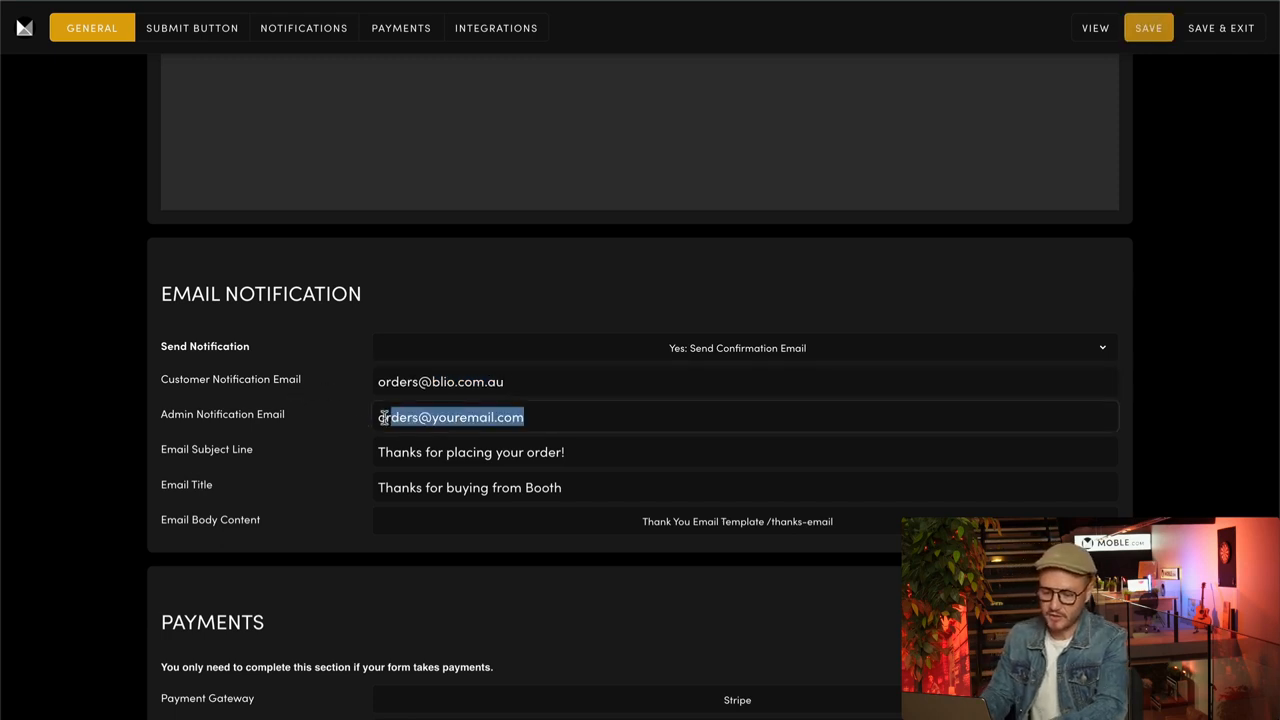
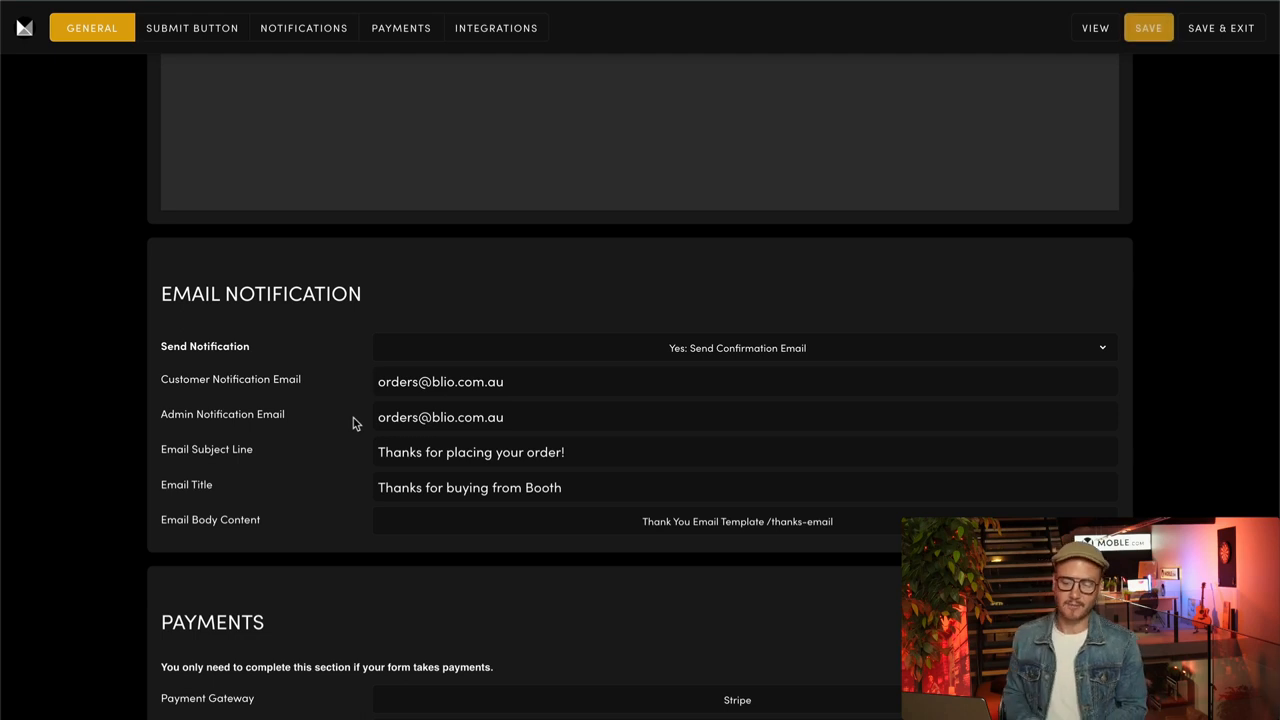
left_click(1148, 27)
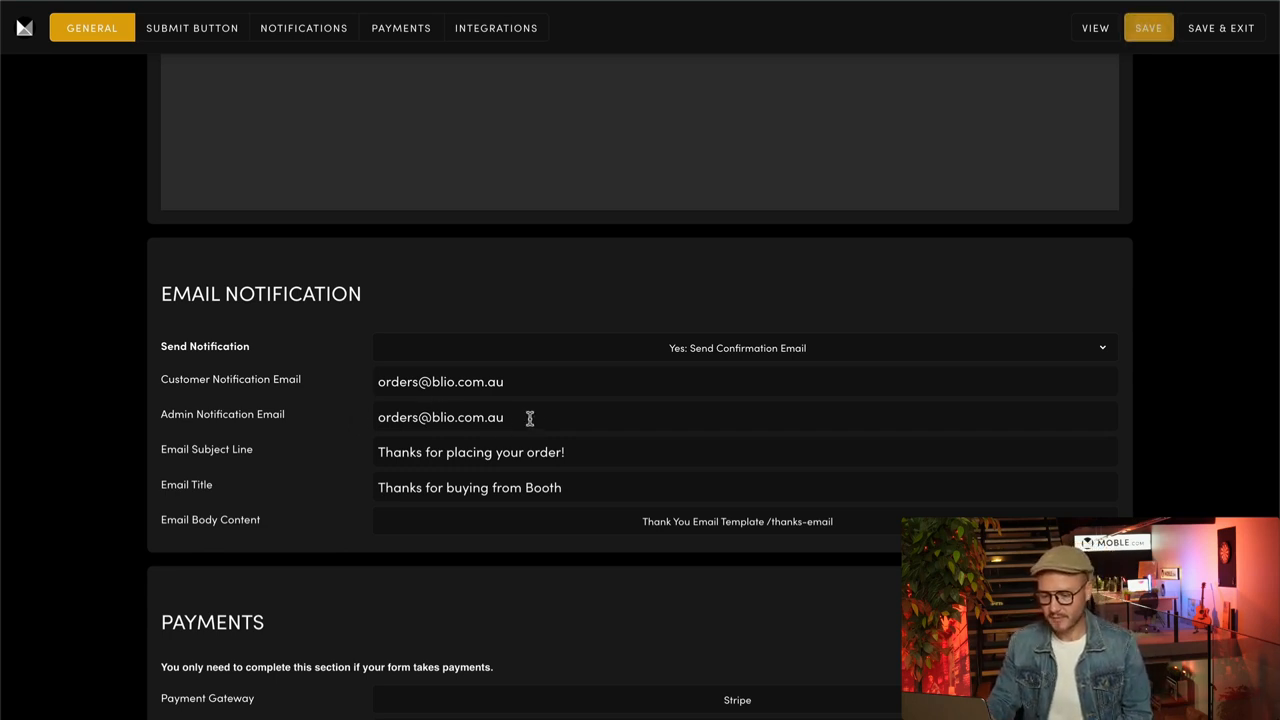
left_click(440, 417)
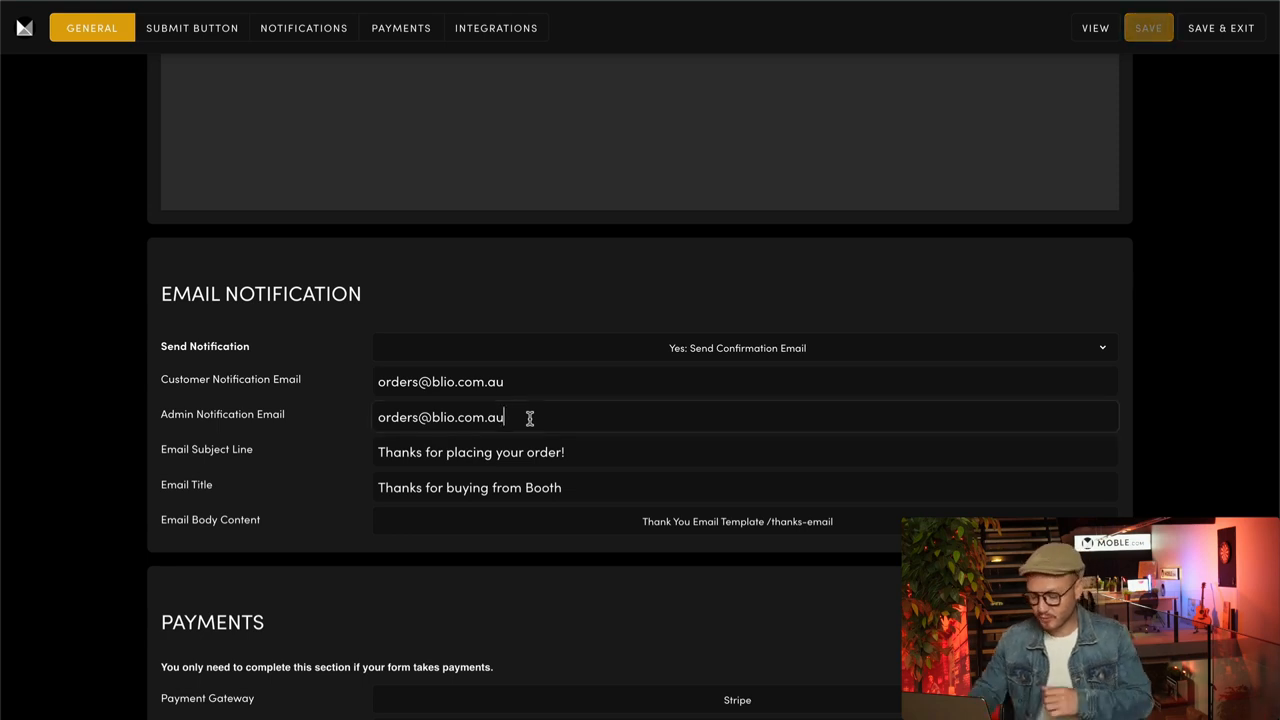
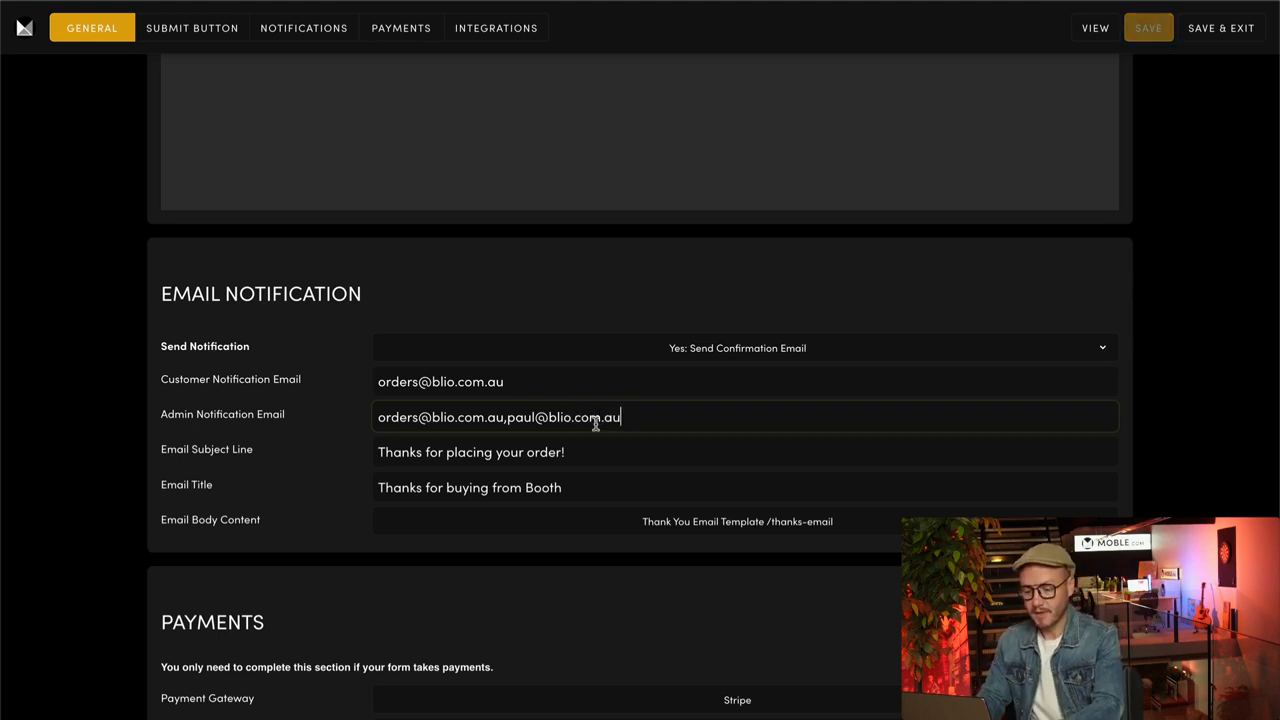
mouse_move(550, 387)
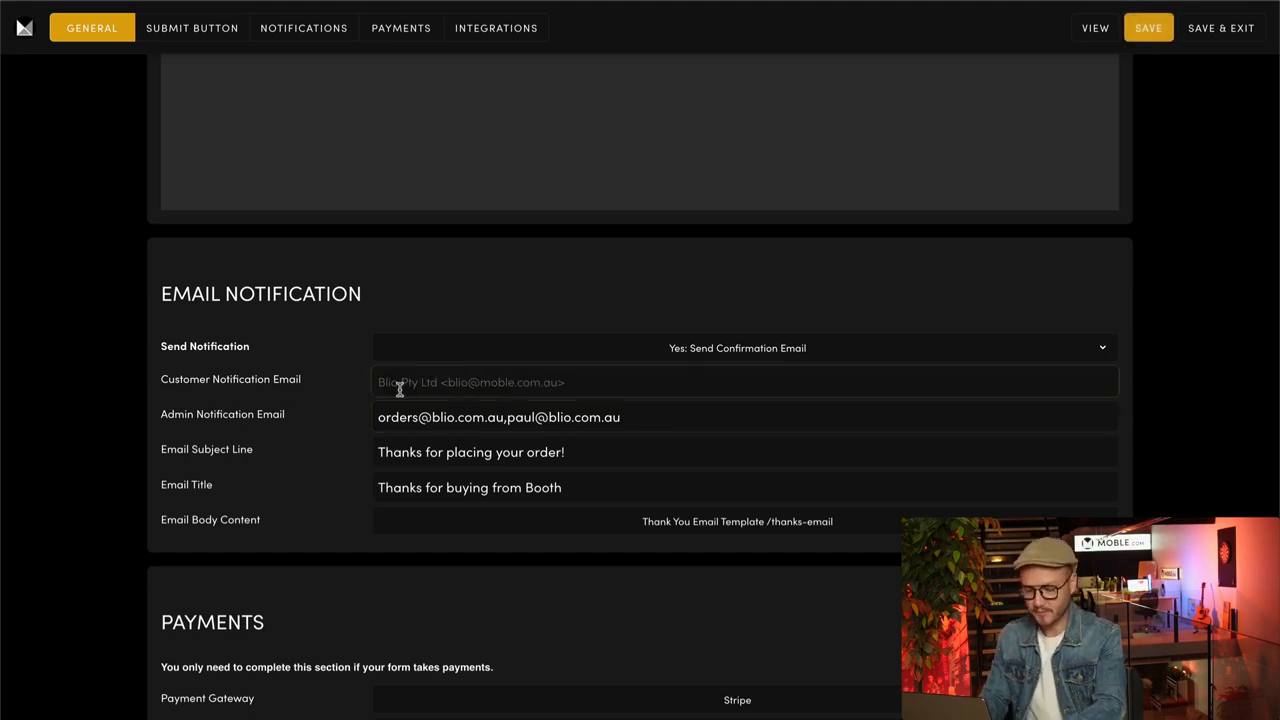
type("Blio")
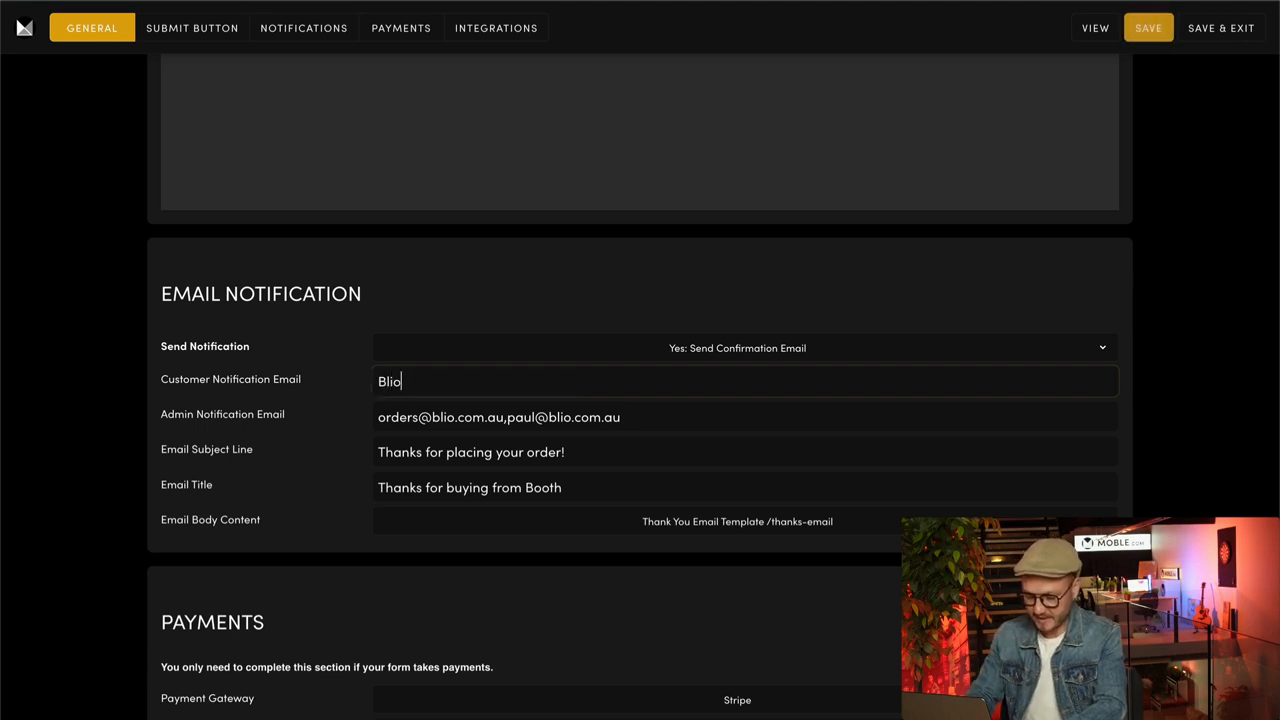
type("Sup")
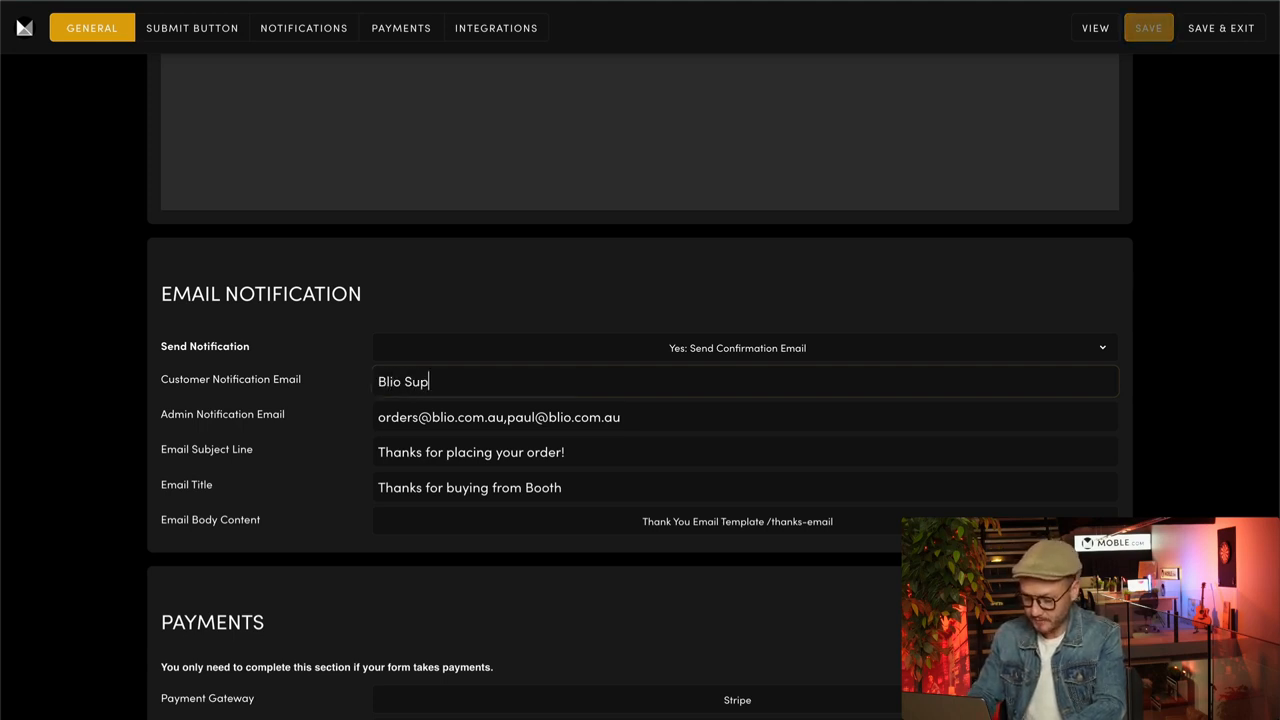
type("port")
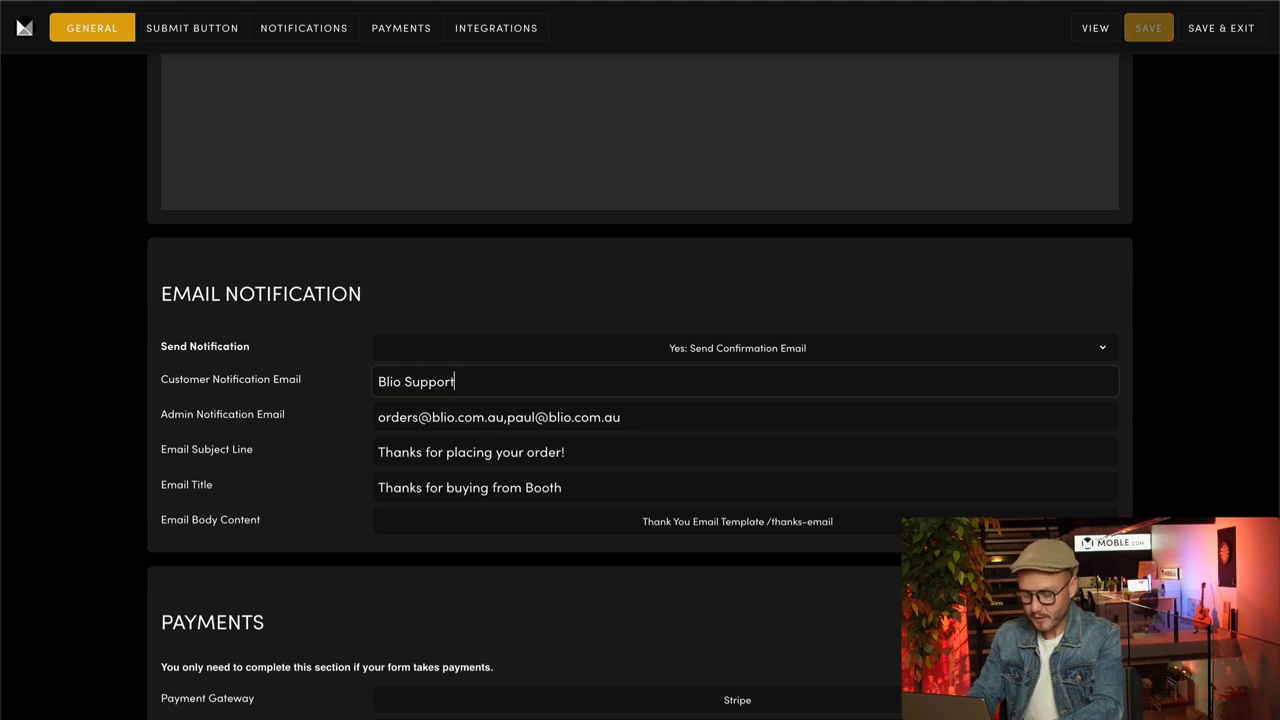
type("<")
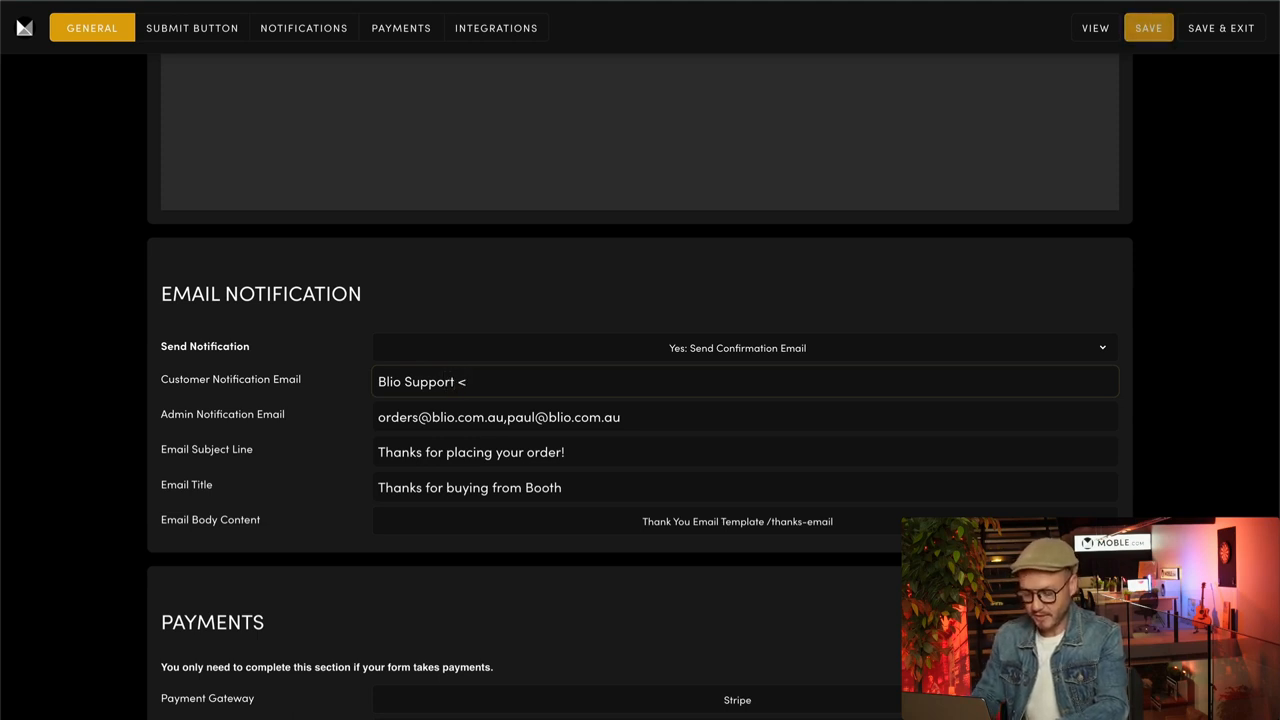
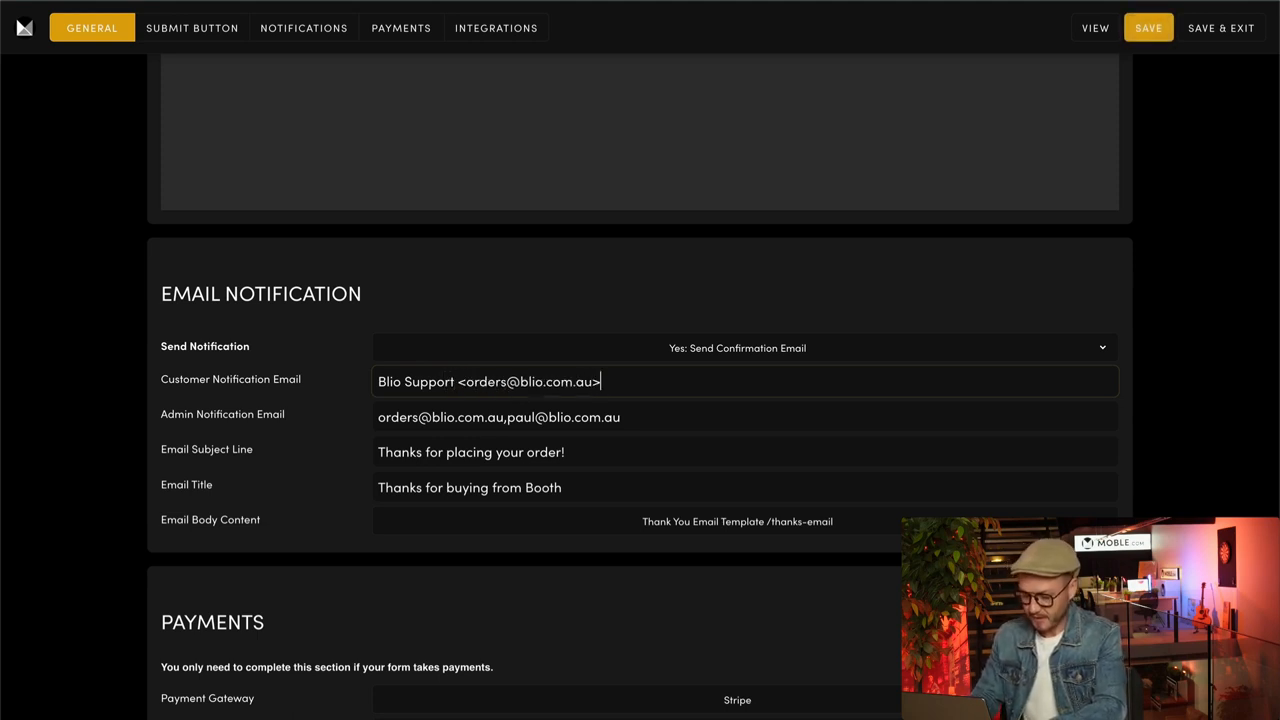
mouse_move(353, 404)
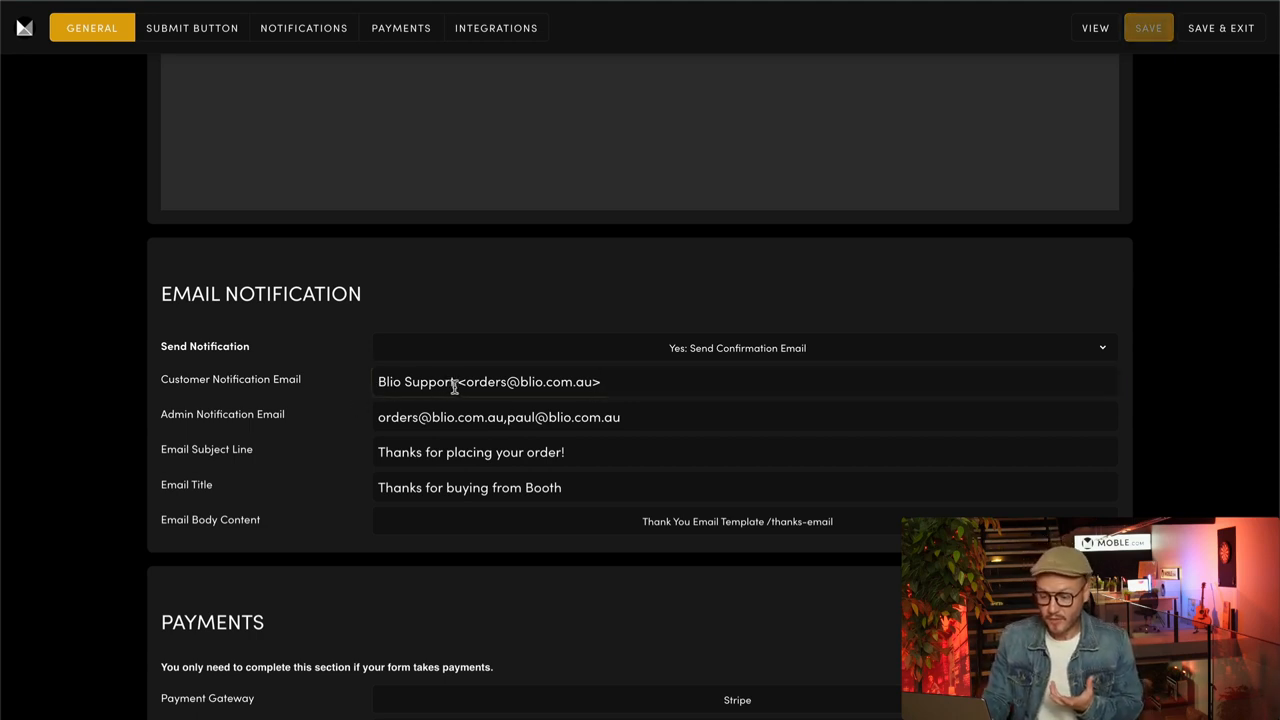
double_click(415, 381)
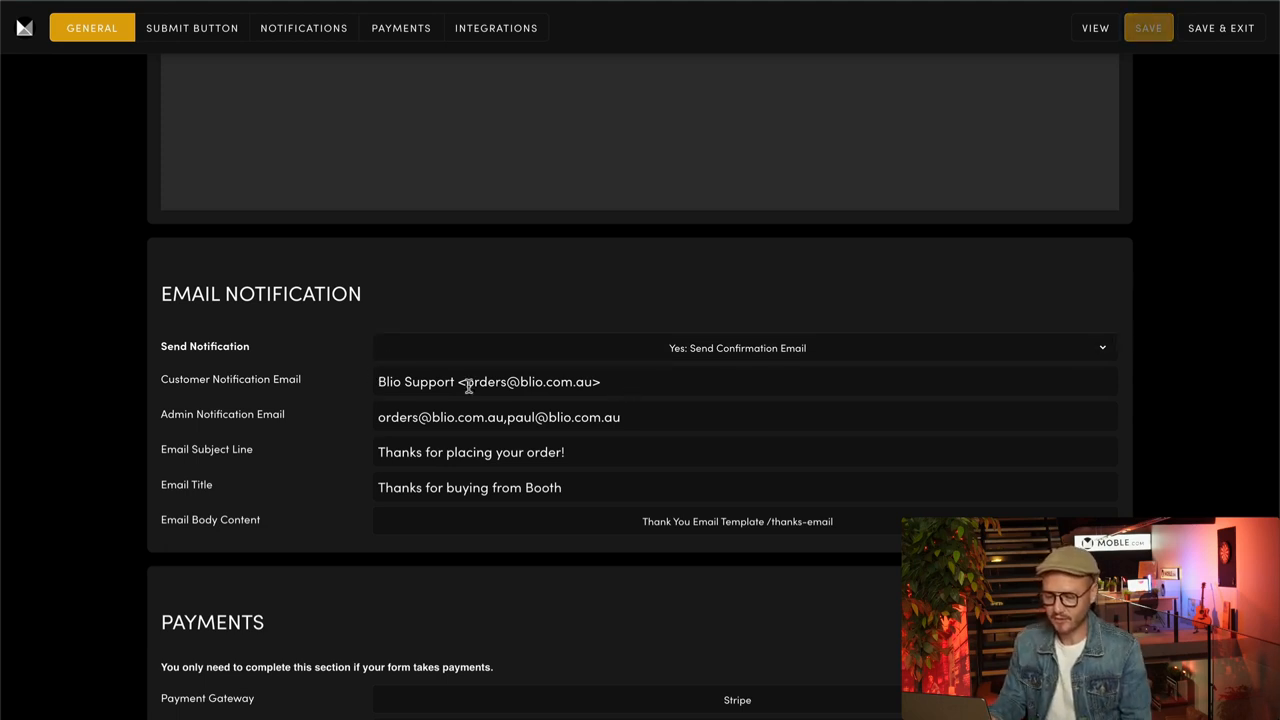
mouse_move(621, 381)
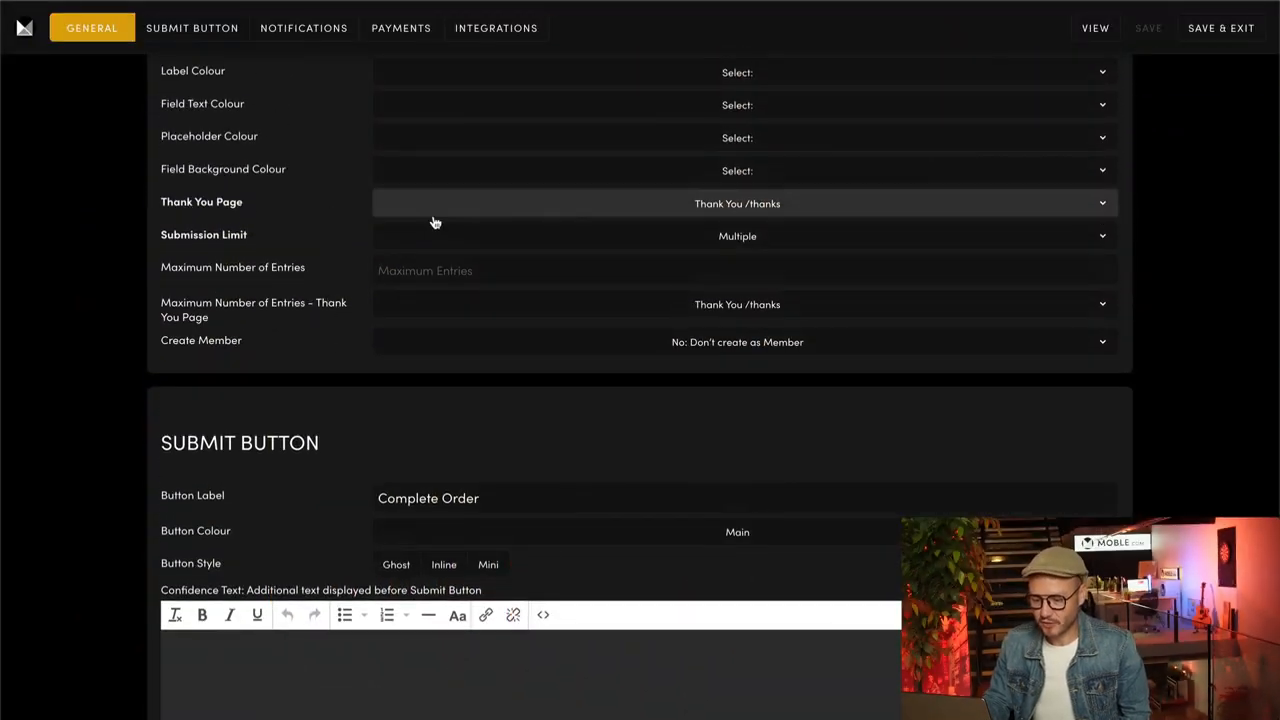
left_click(737, 203)
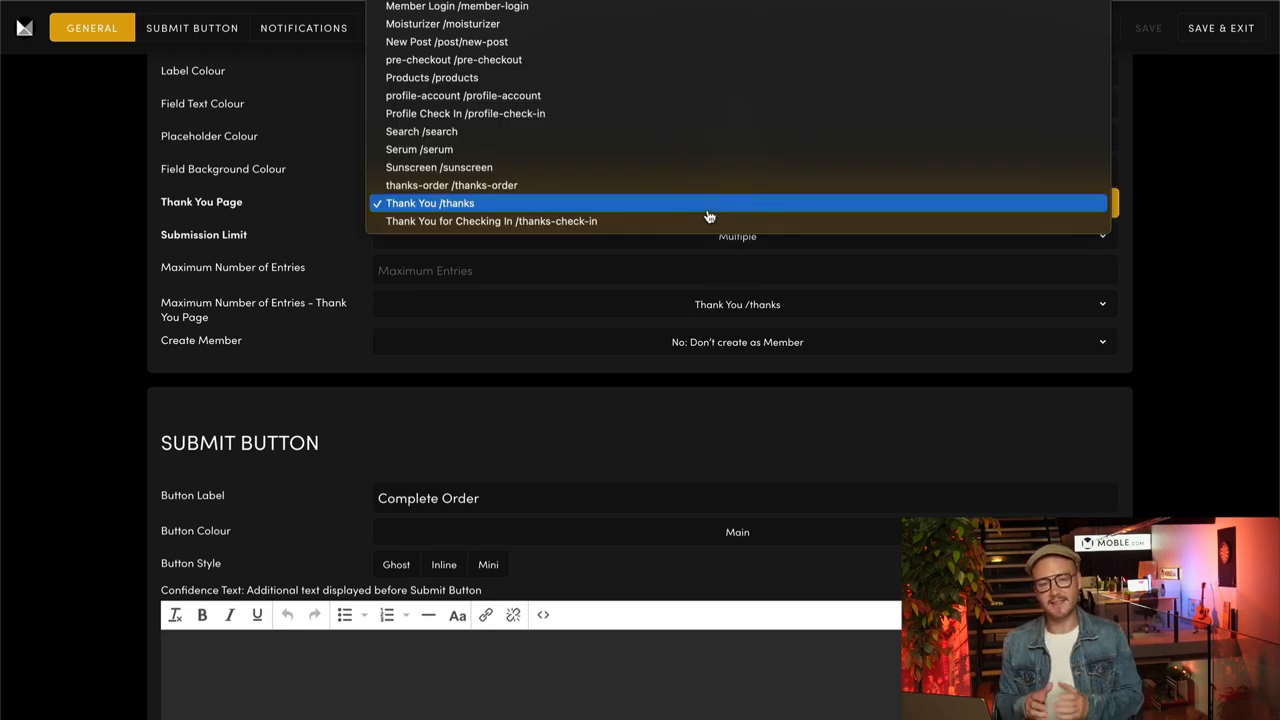
left_click(429, 203)
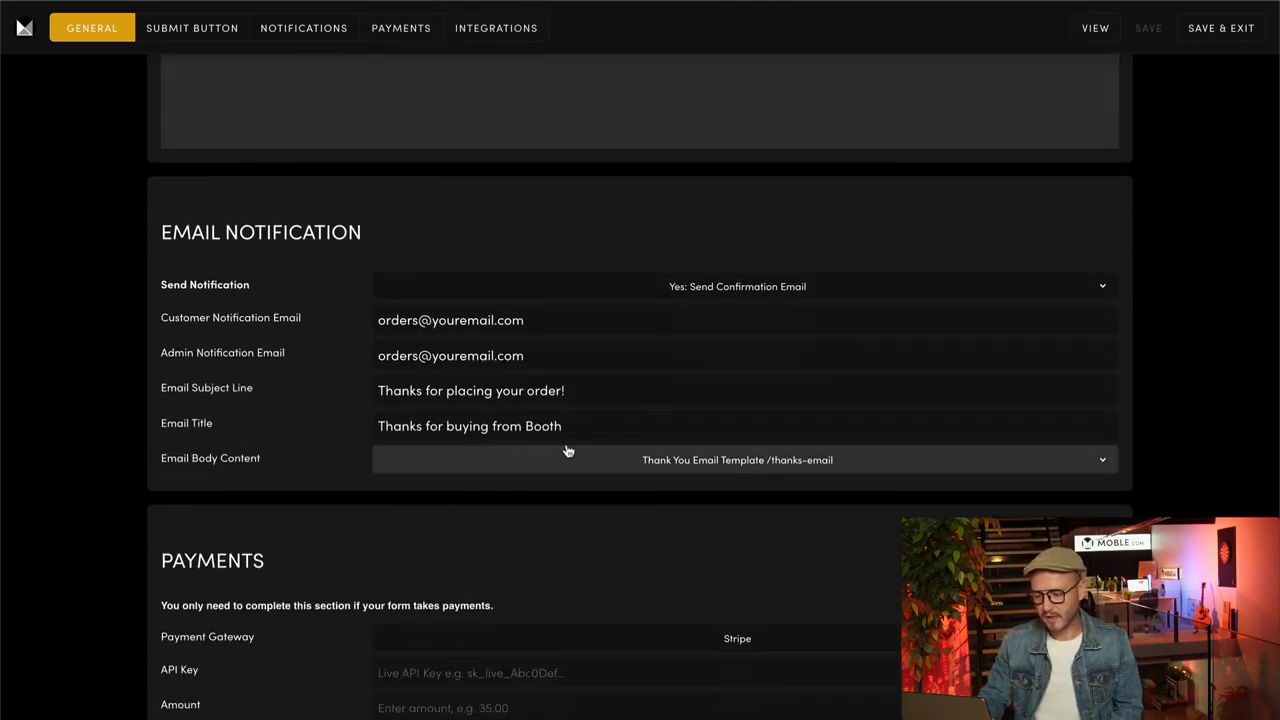
left_click(737, 459)
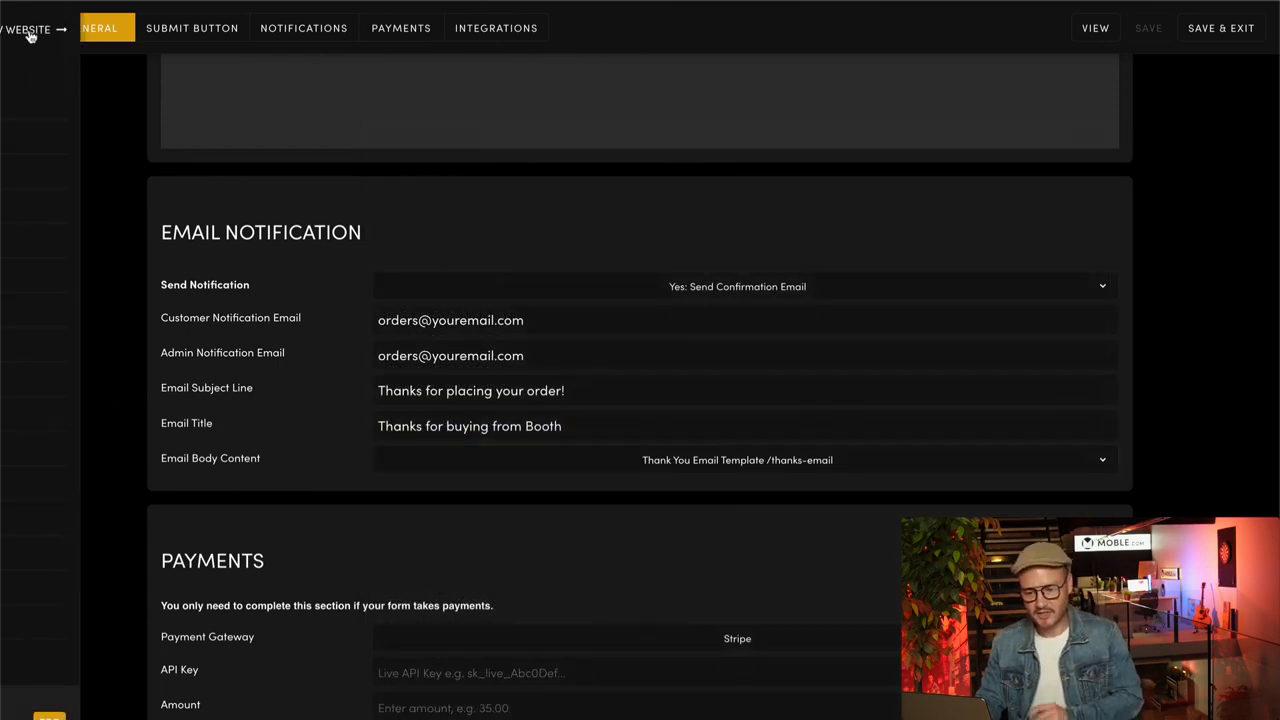
Search Pages for hidden pages and sections matching 'Thank', showing Thank You and its email template
left_click(25, 28)
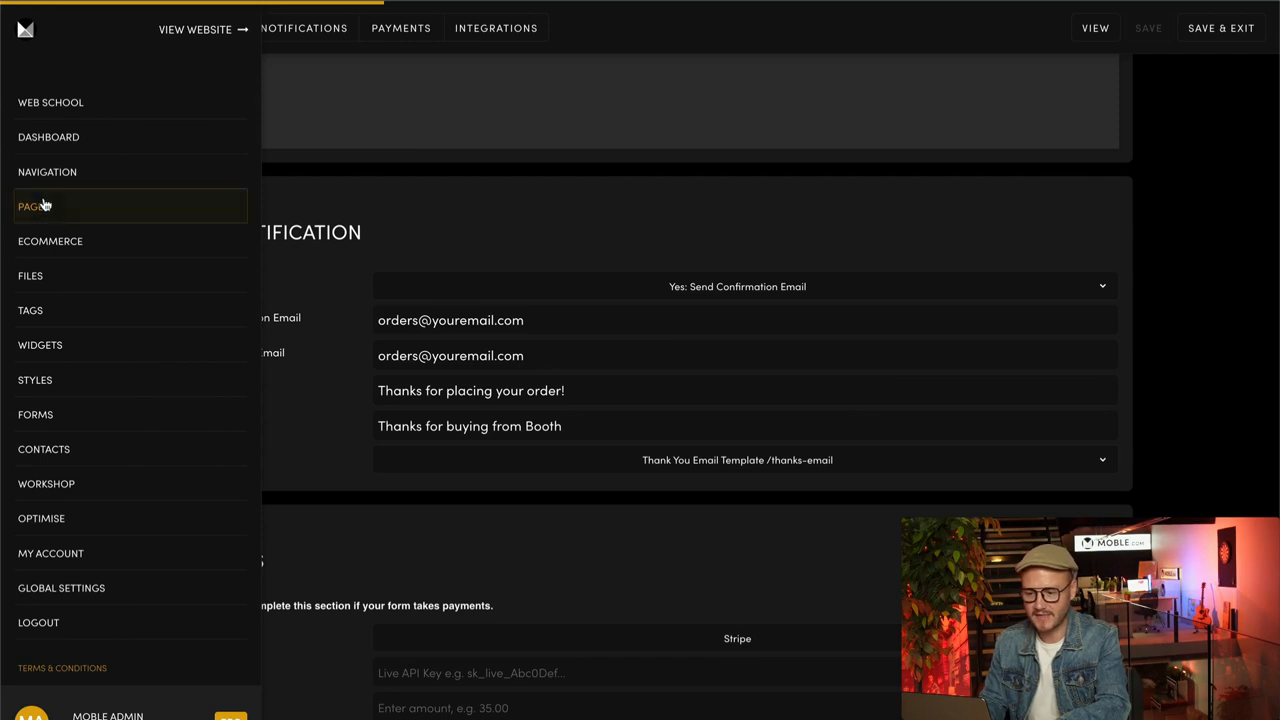
left_click(34, 206)
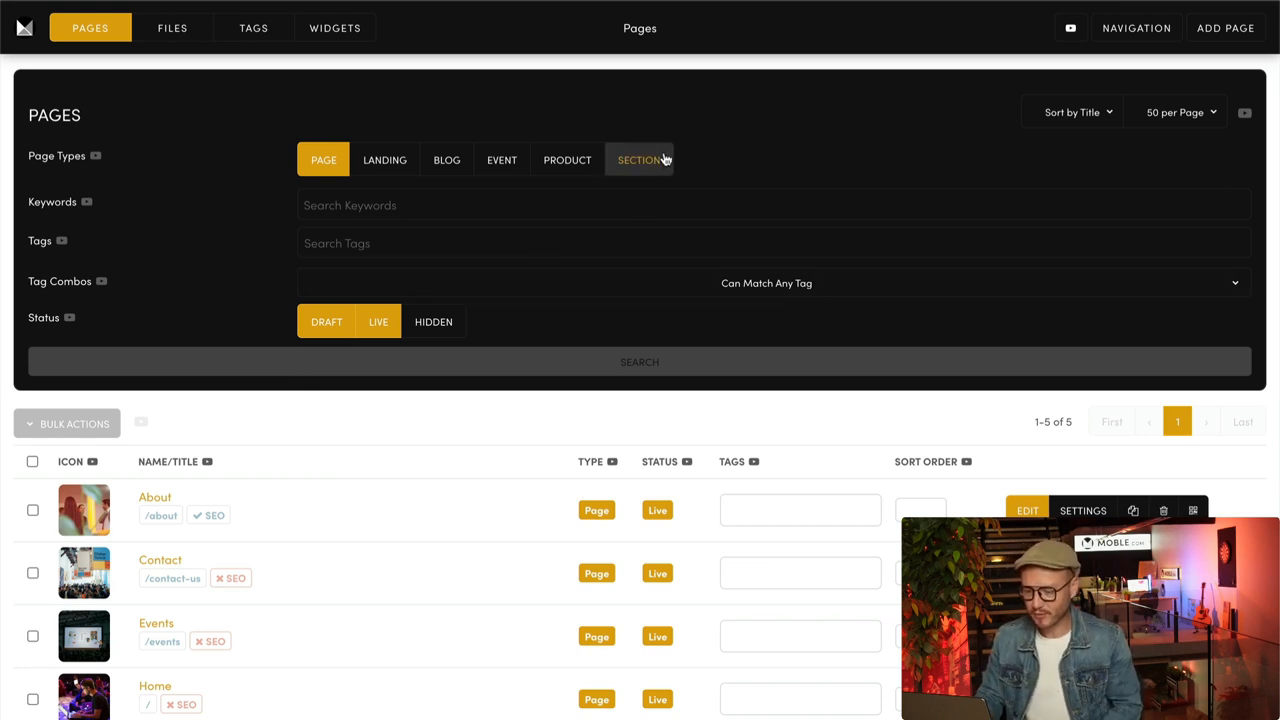
left_click(638, 160)
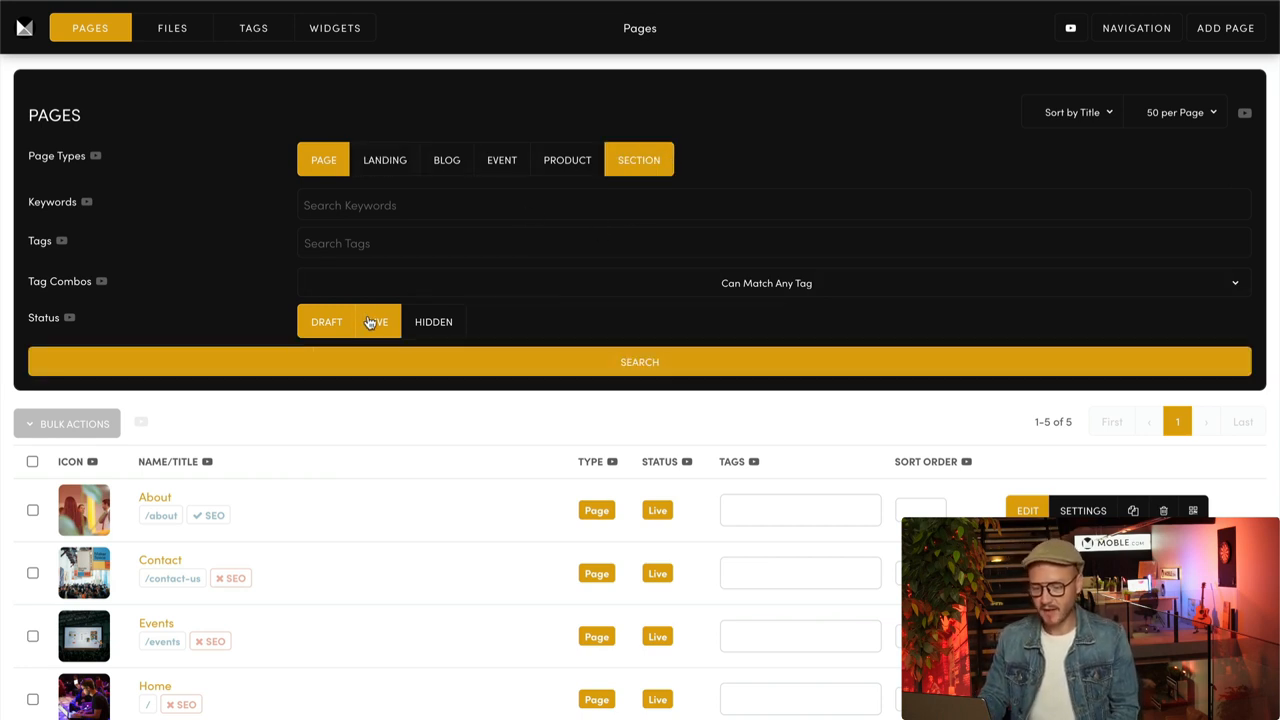
left_click(433, 321)
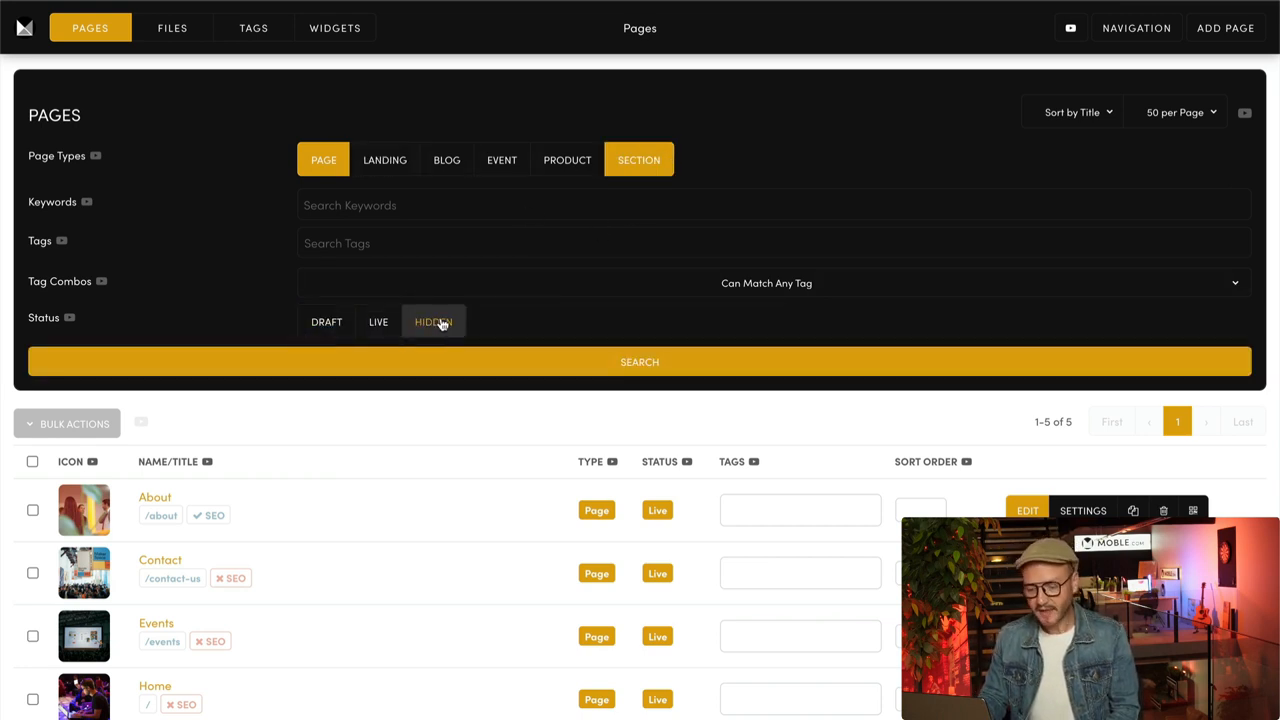
type("T")
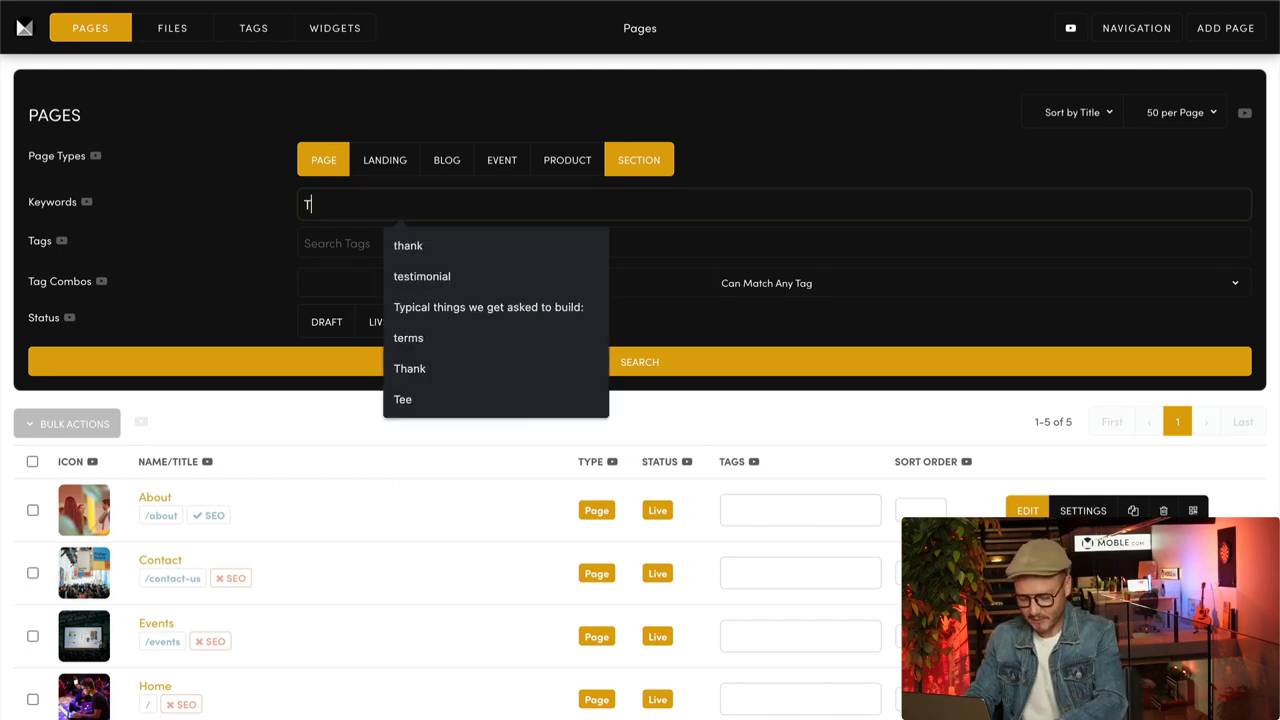
left_click(409, 368)
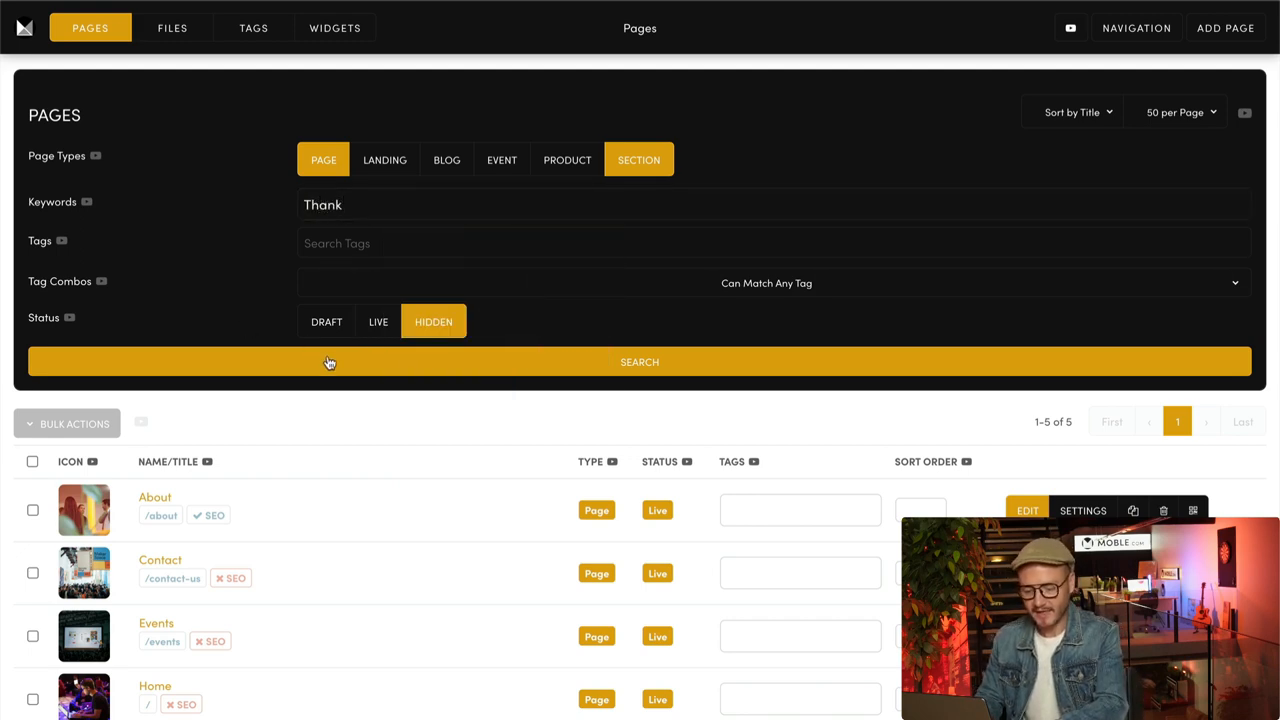
left_click(640, 361)
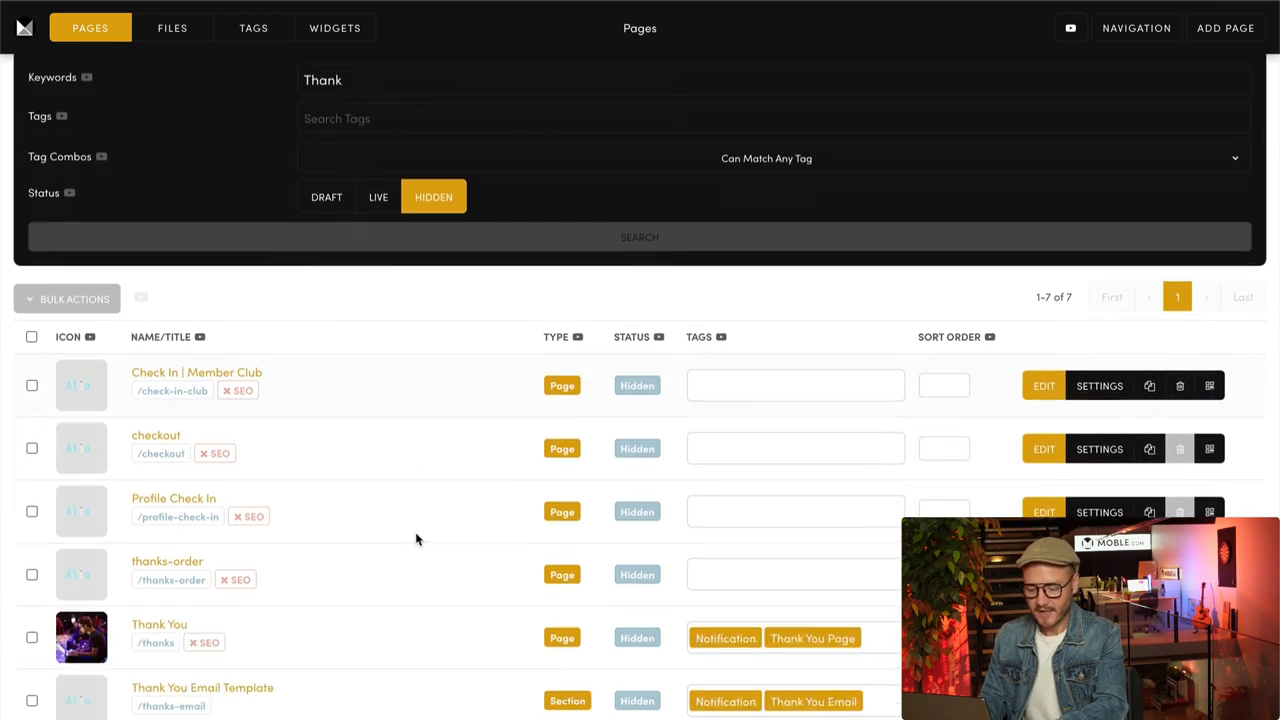
scroll("down", 3)
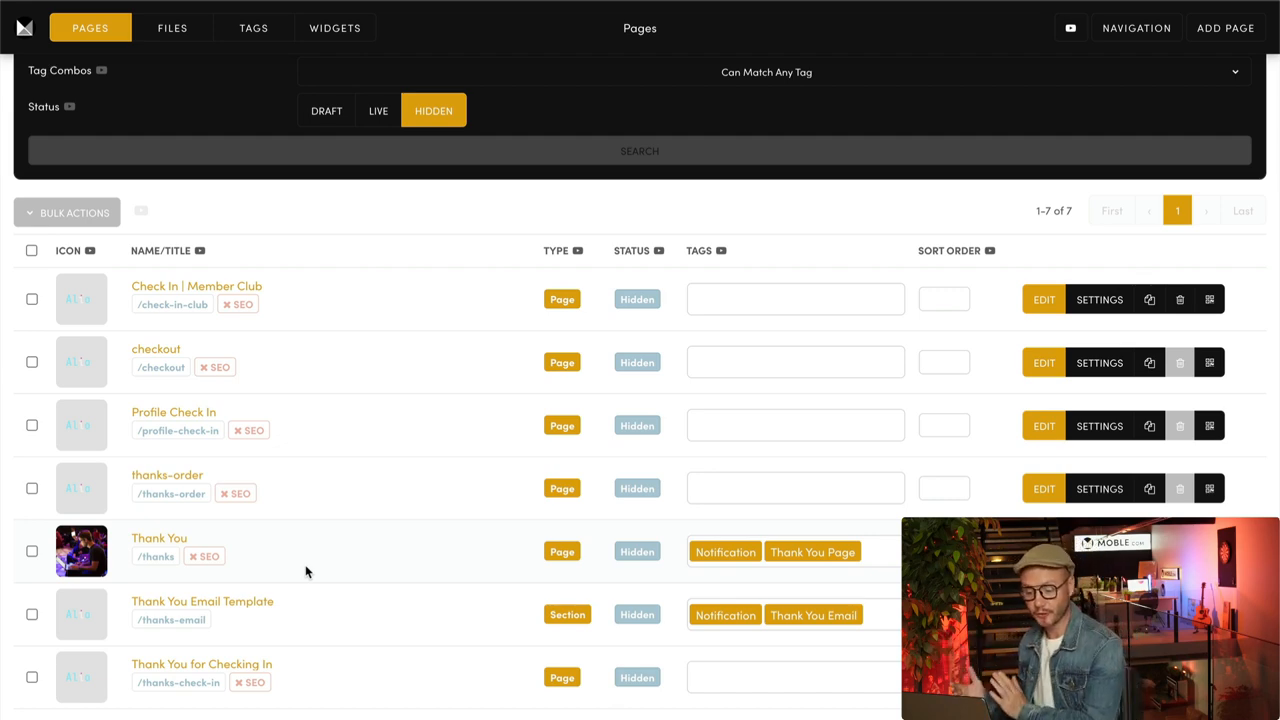
mouse_move(610, 570)
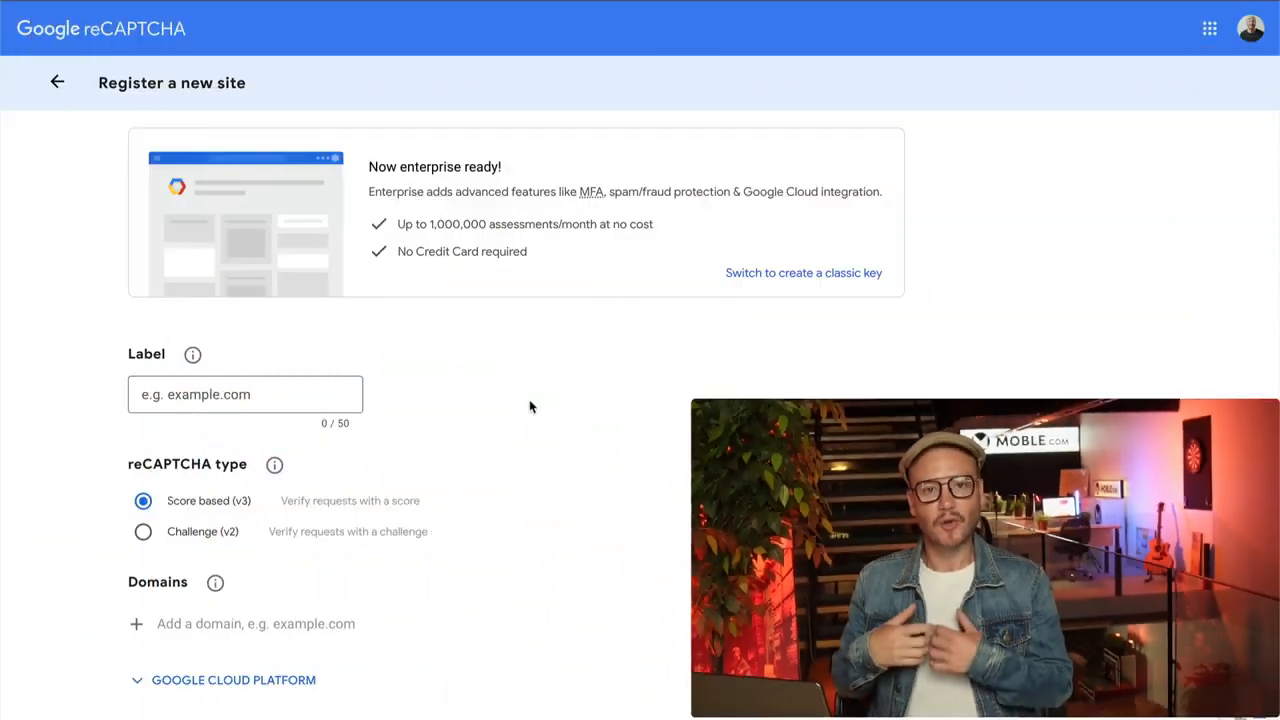
Register site label blio.com.au with the v2 'I'm not a robot' checkbox for domain blio.com.au
type("blio")
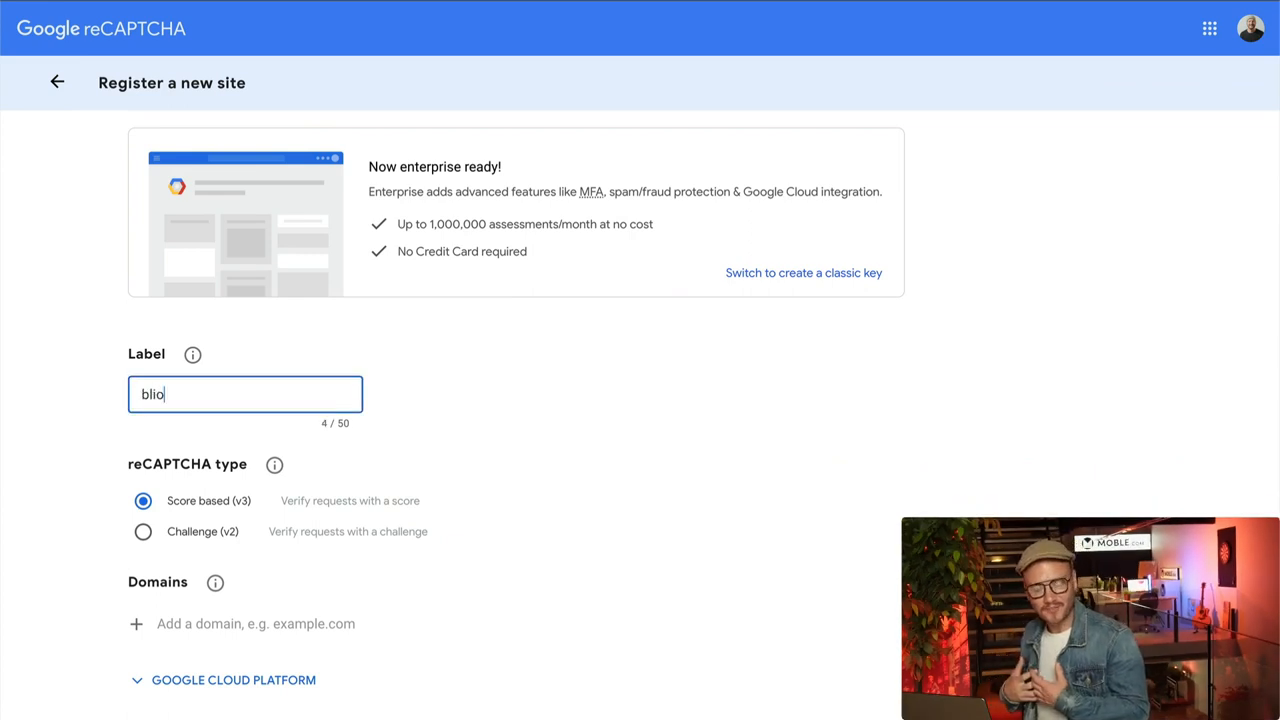
type(".com.au")
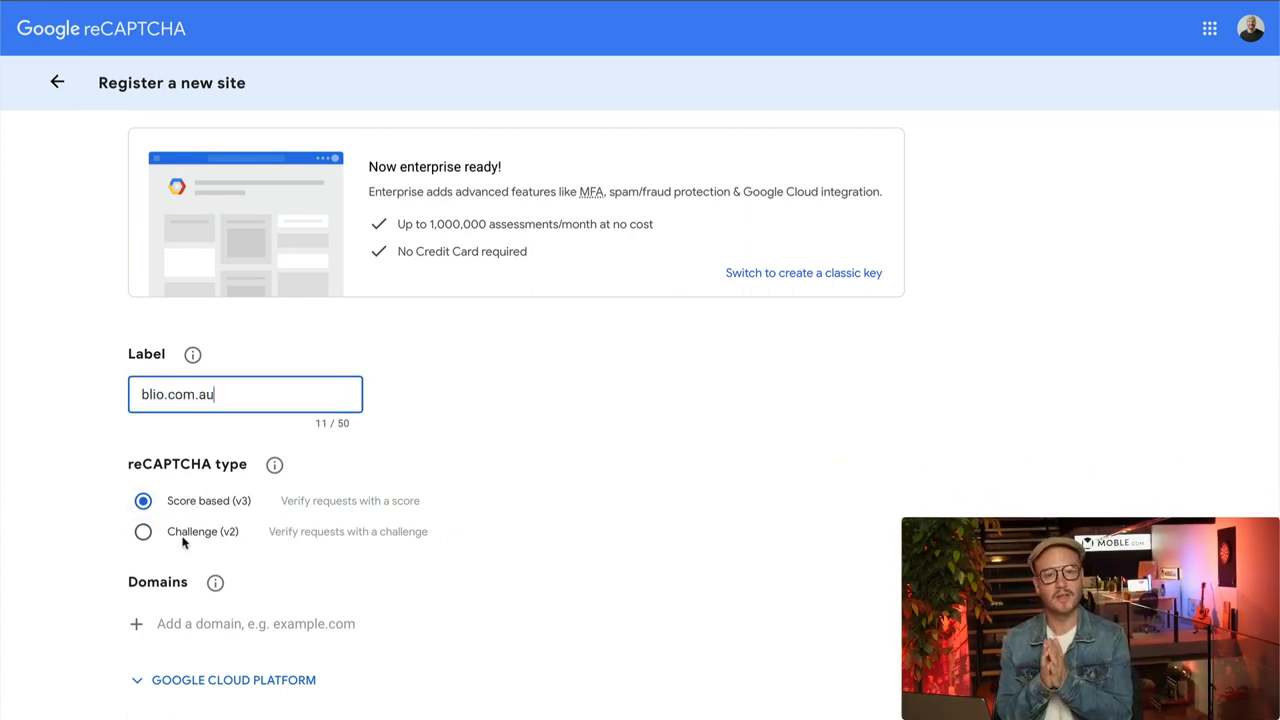
left_click(143, 531)
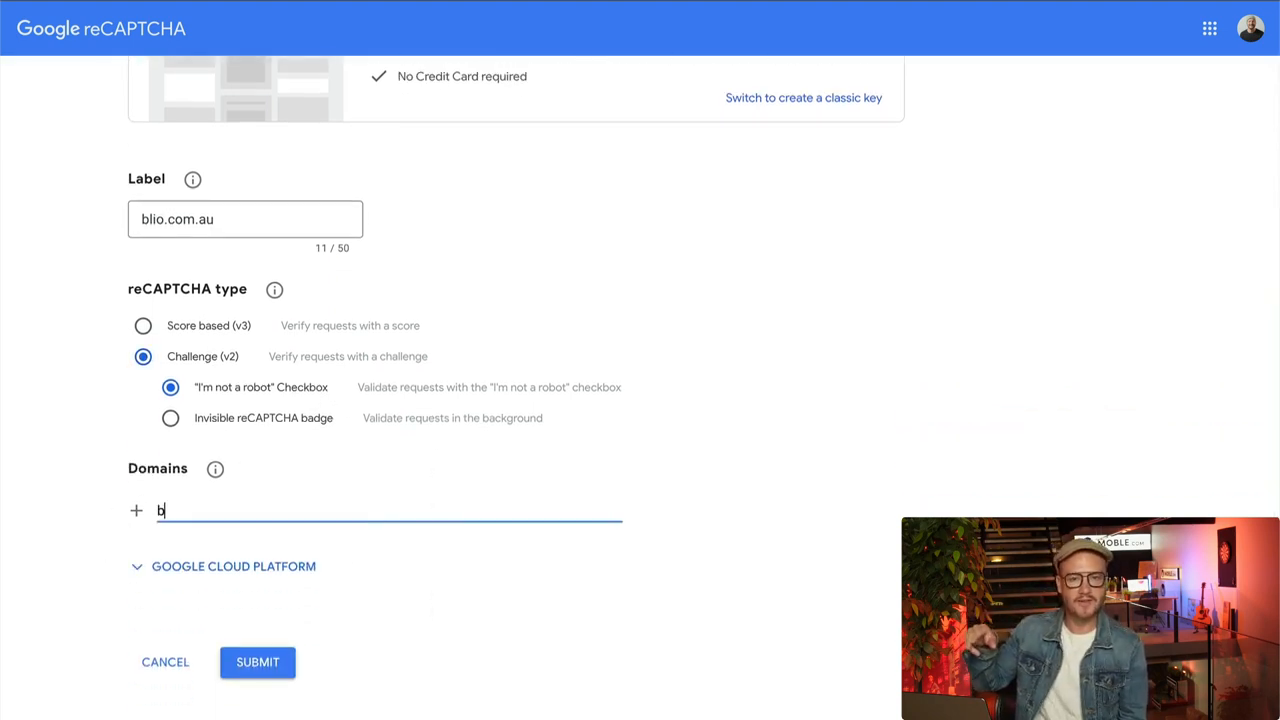
type("lio.com.au")
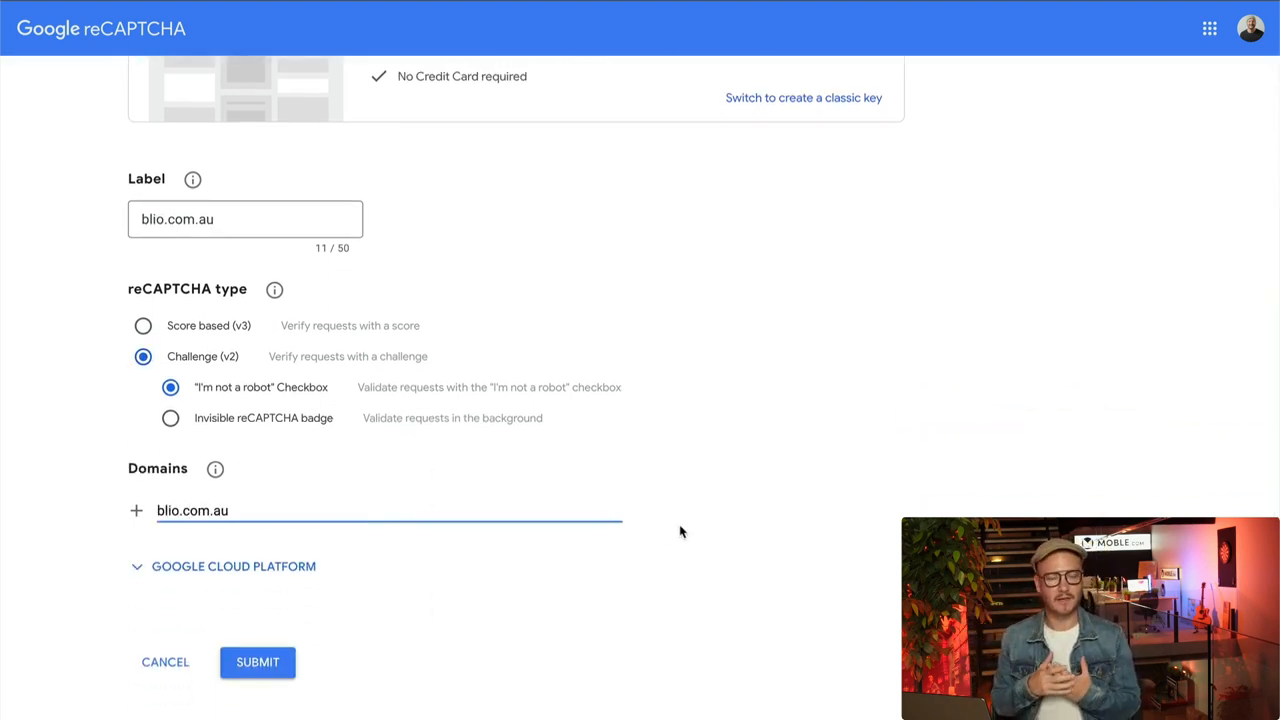
left_click(257, 662)
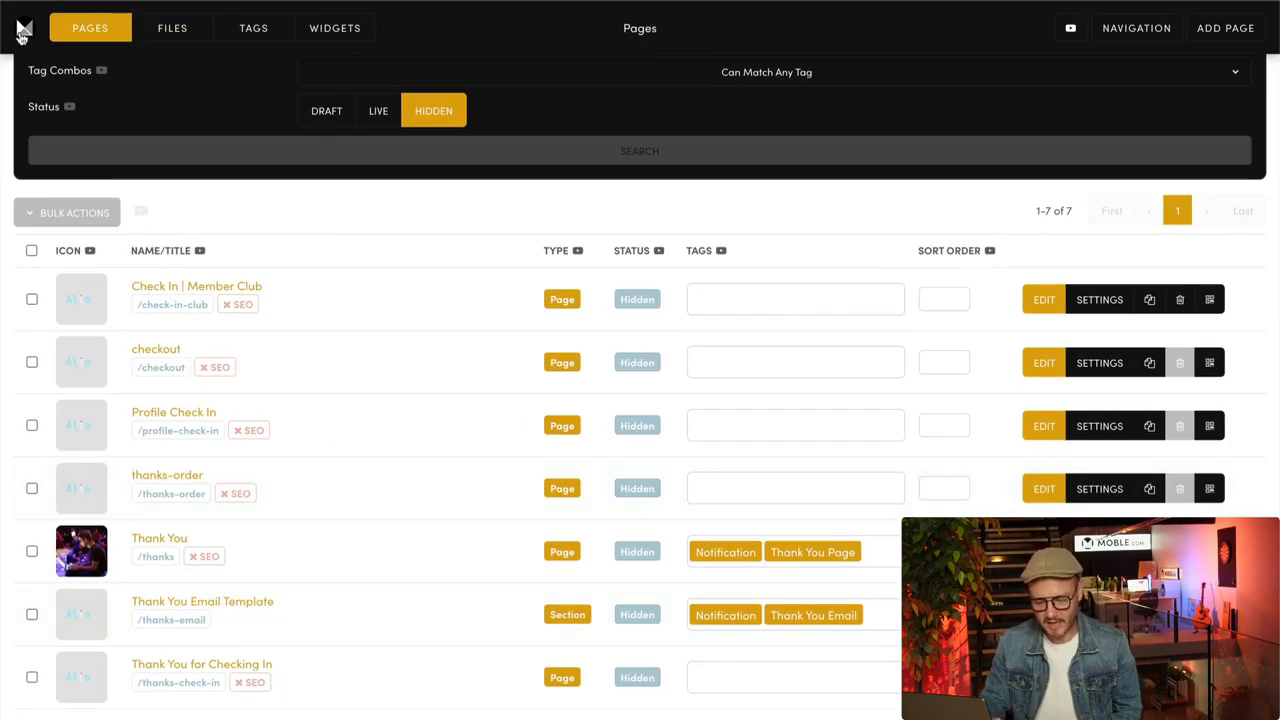
left_click(24, 28)
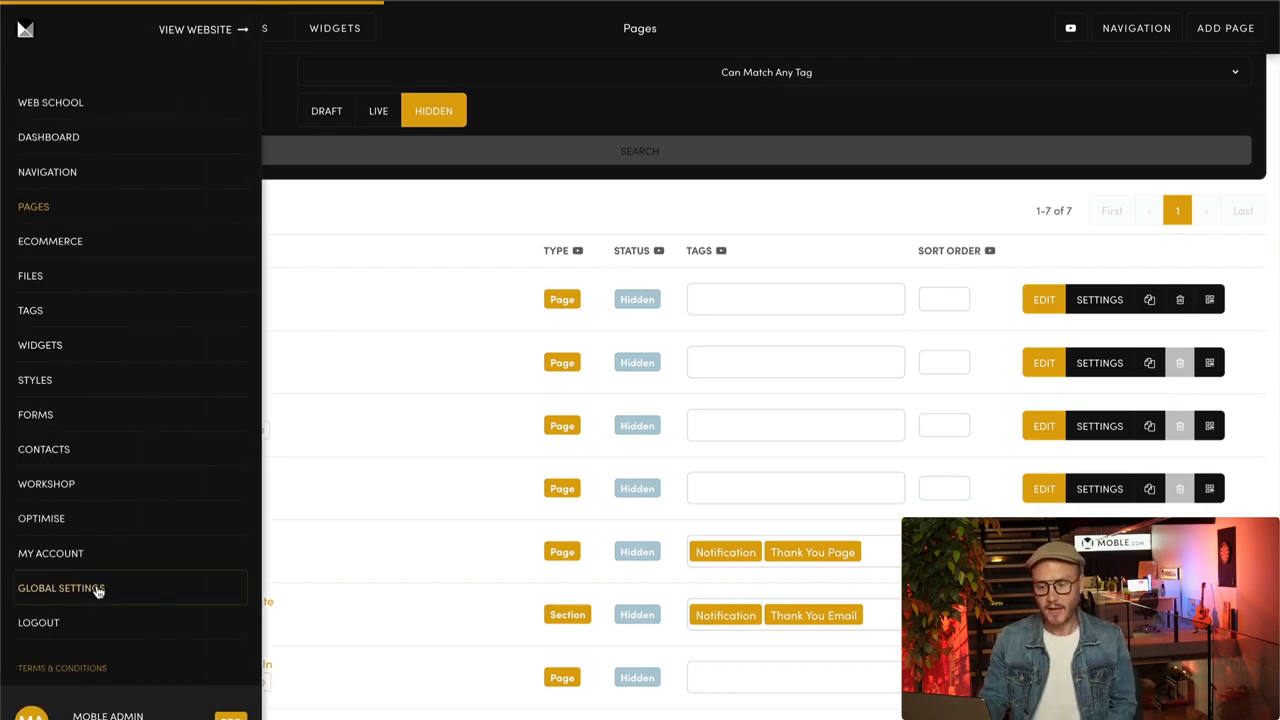
left_click(61, 588)
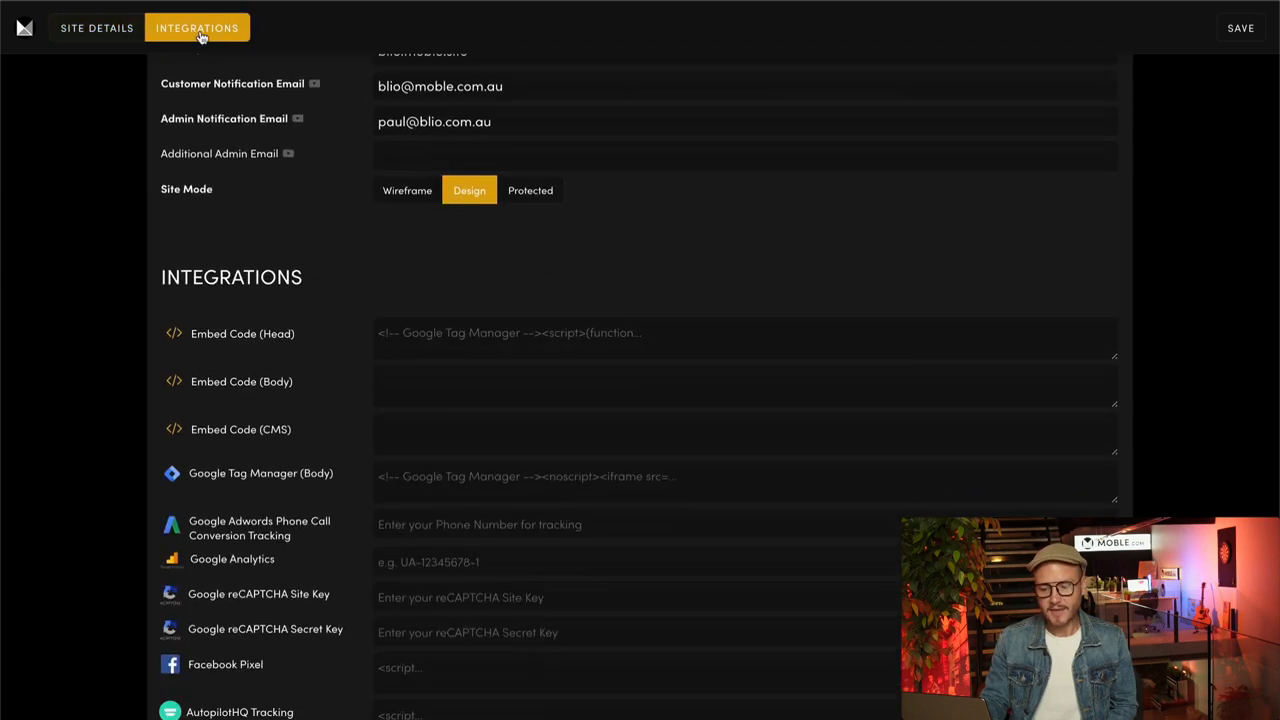
scroll("down", 3)
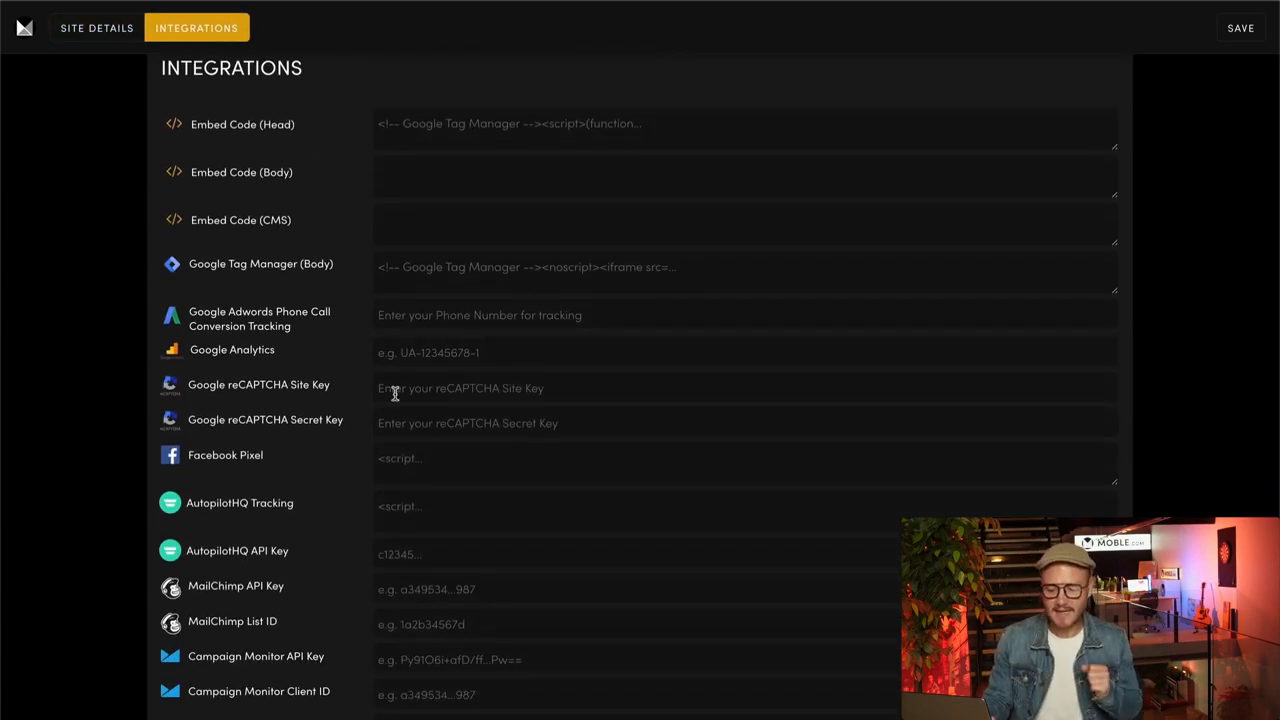
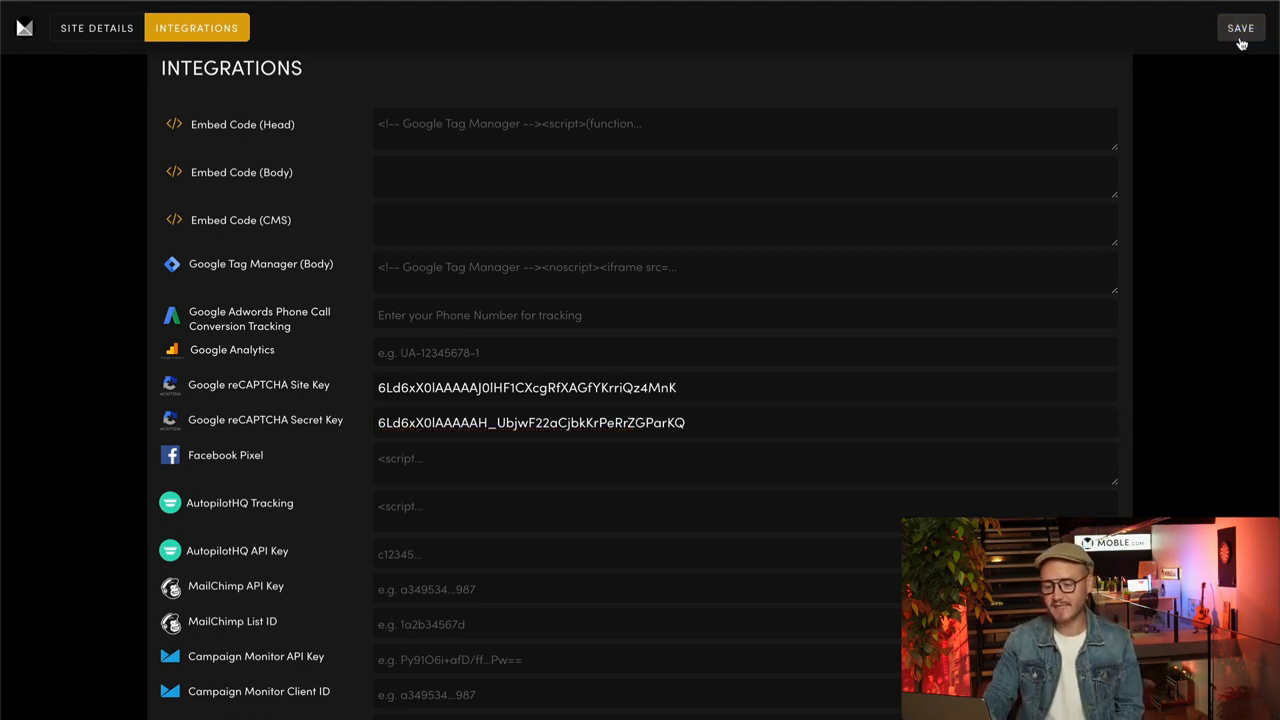
left_click(1240, 27)
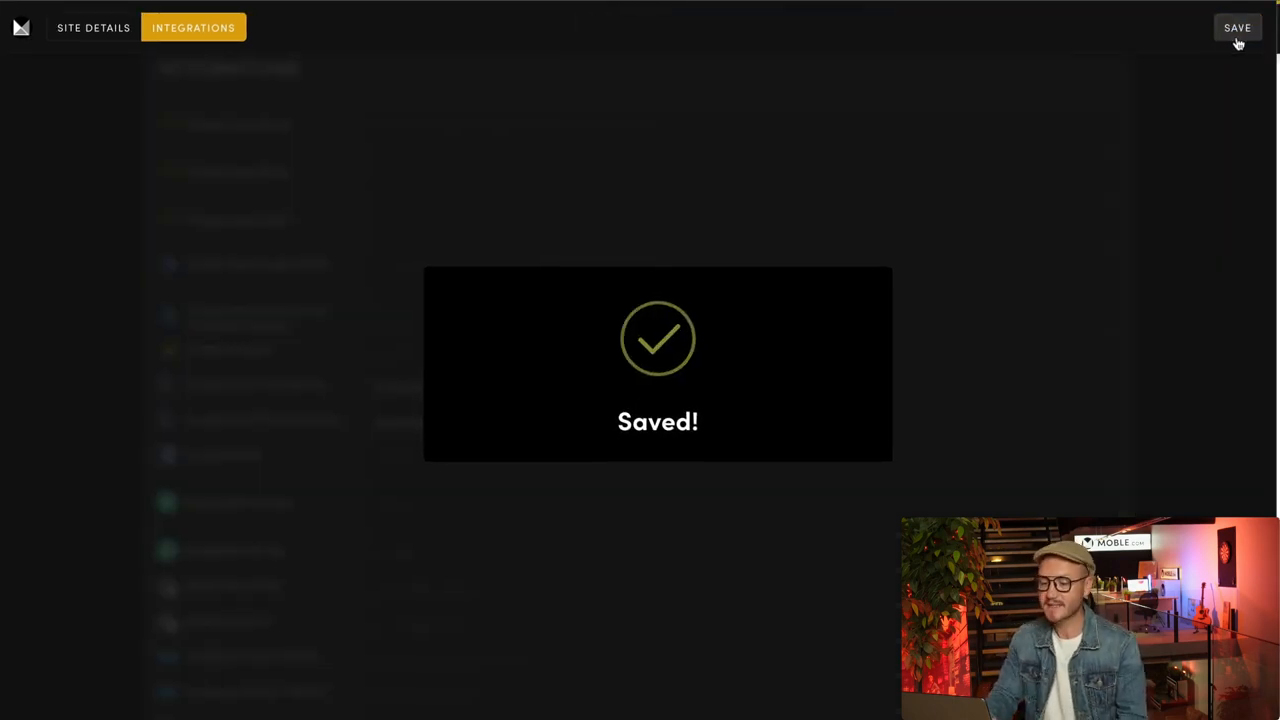
left_click(1237, 27)
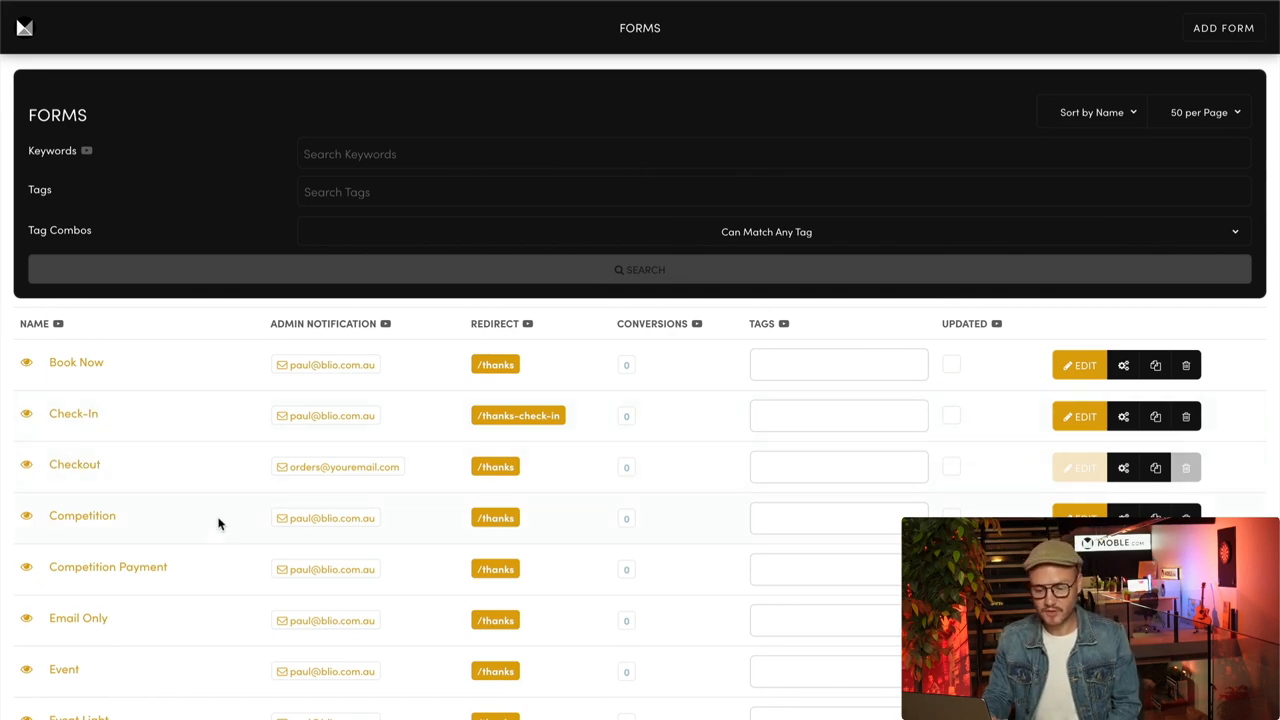
Switch Google reCAPTCHA to Yes in the Short Light form's Integrations settings
scroll("down", 3)
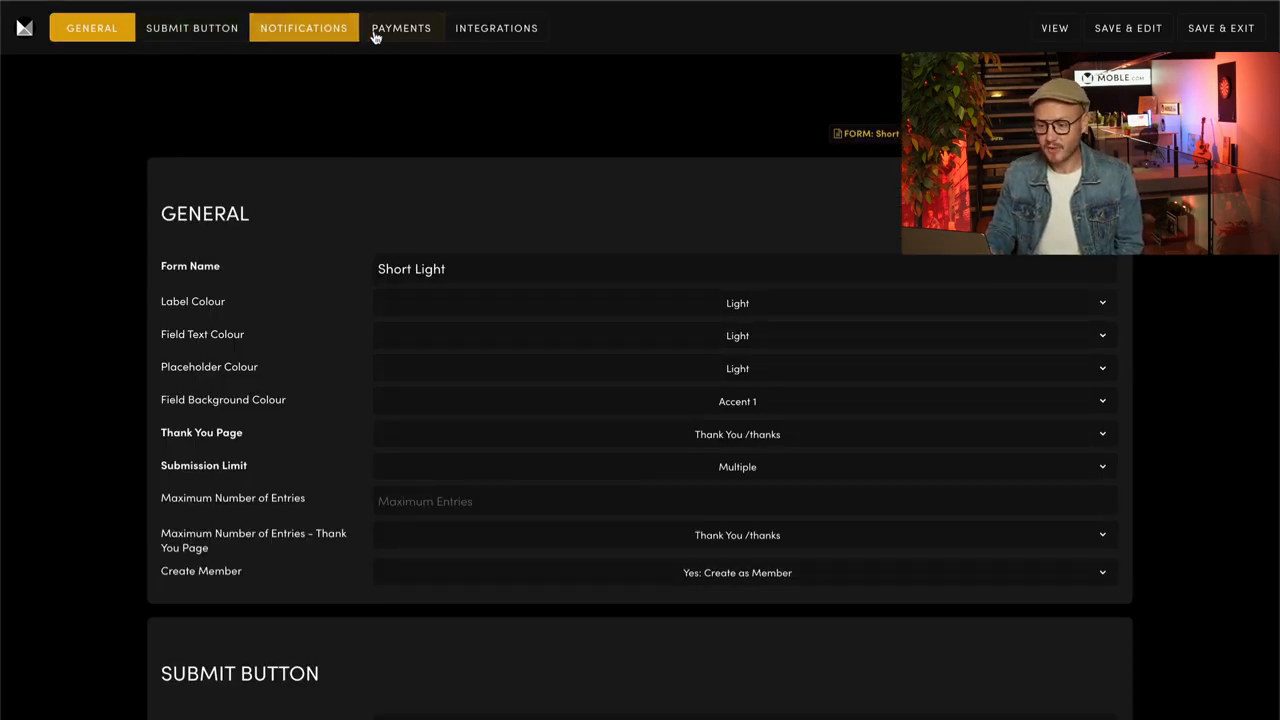
left_click(496, 27)
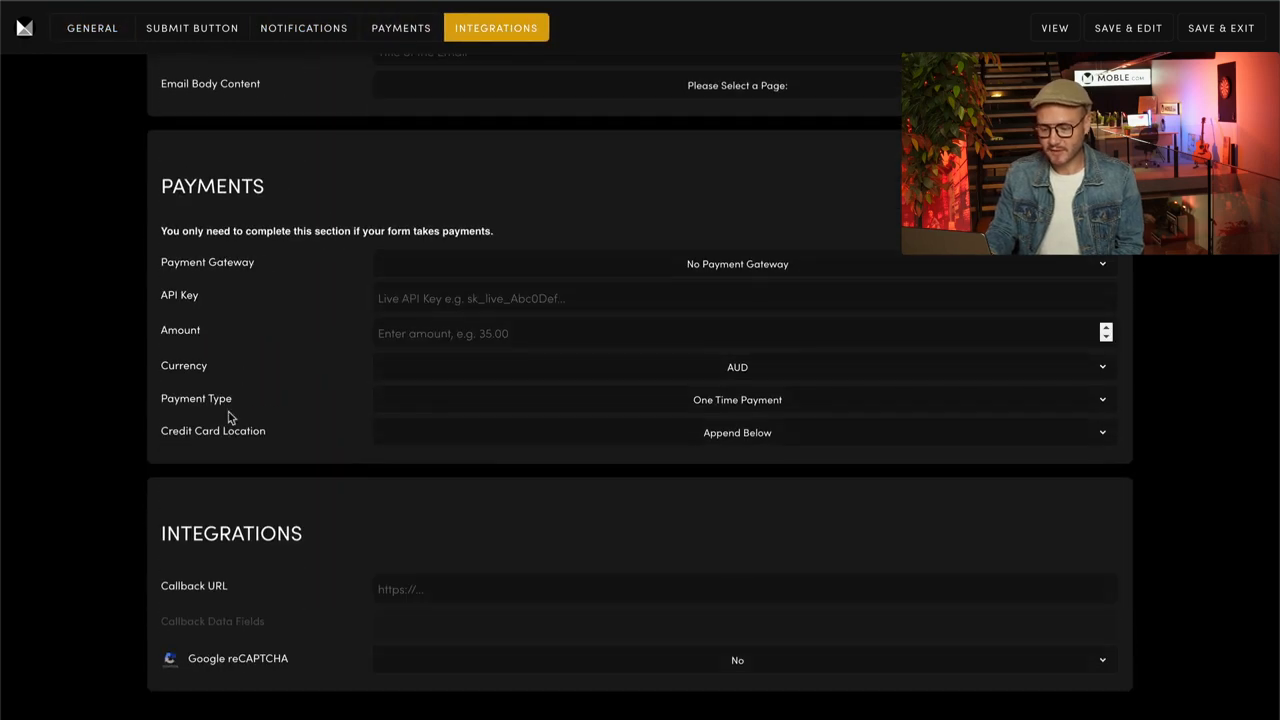
mouse_move(308, 657)
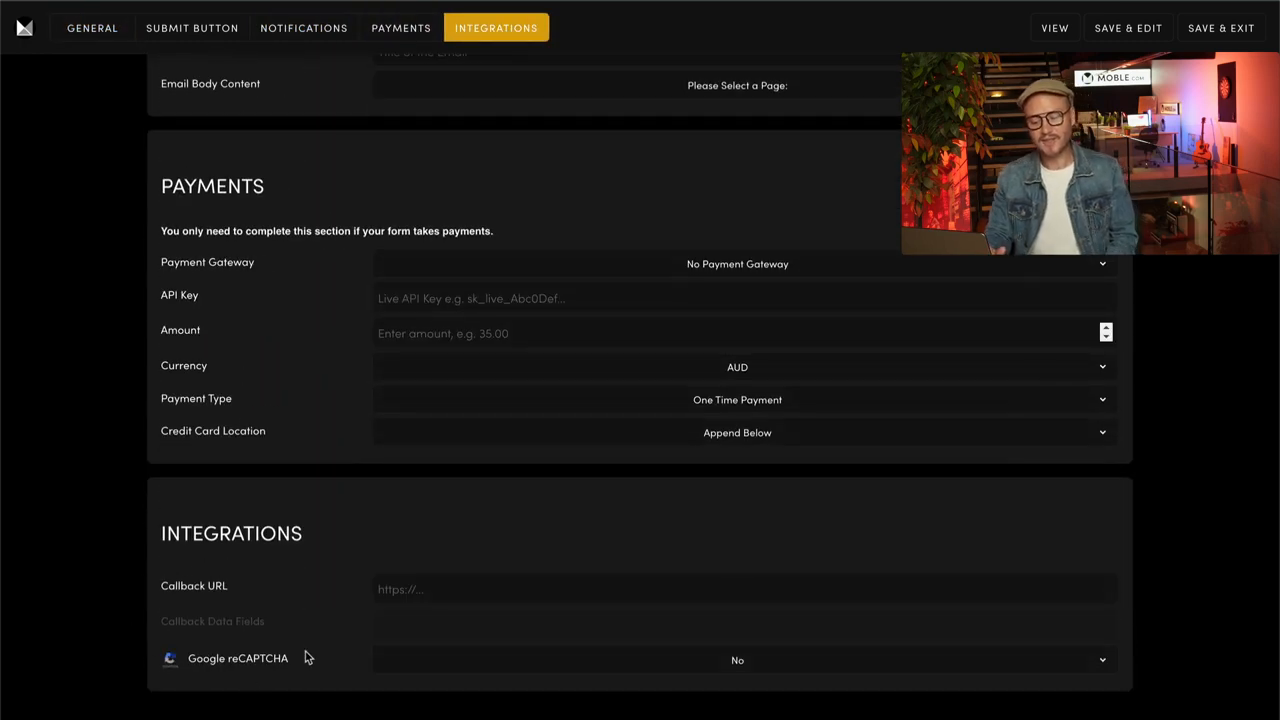
left_click(737, 659)
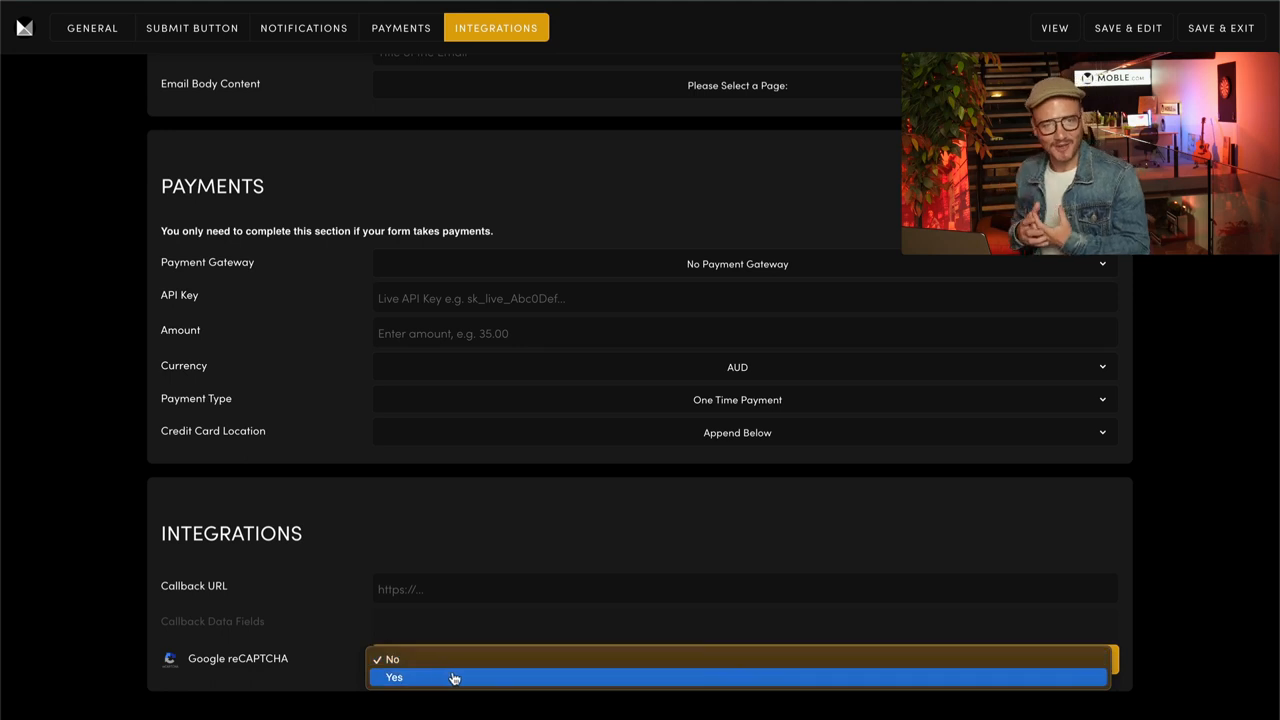
left_click(393, 677)
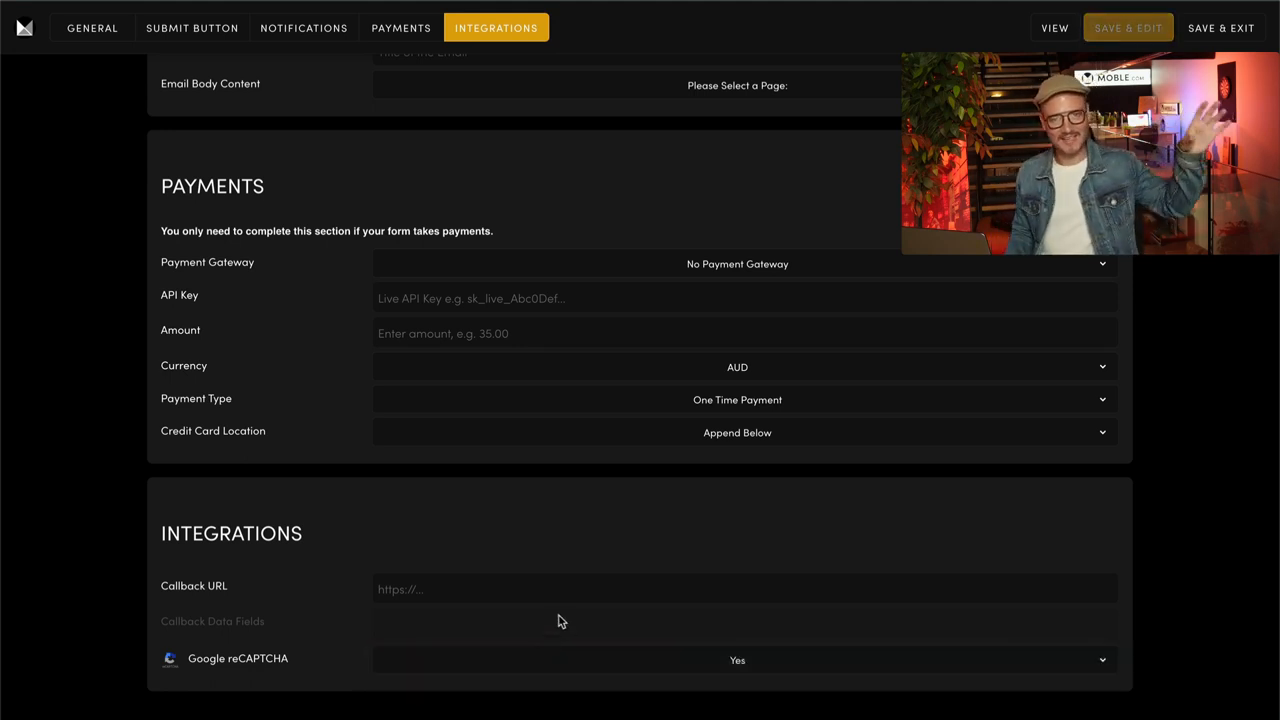